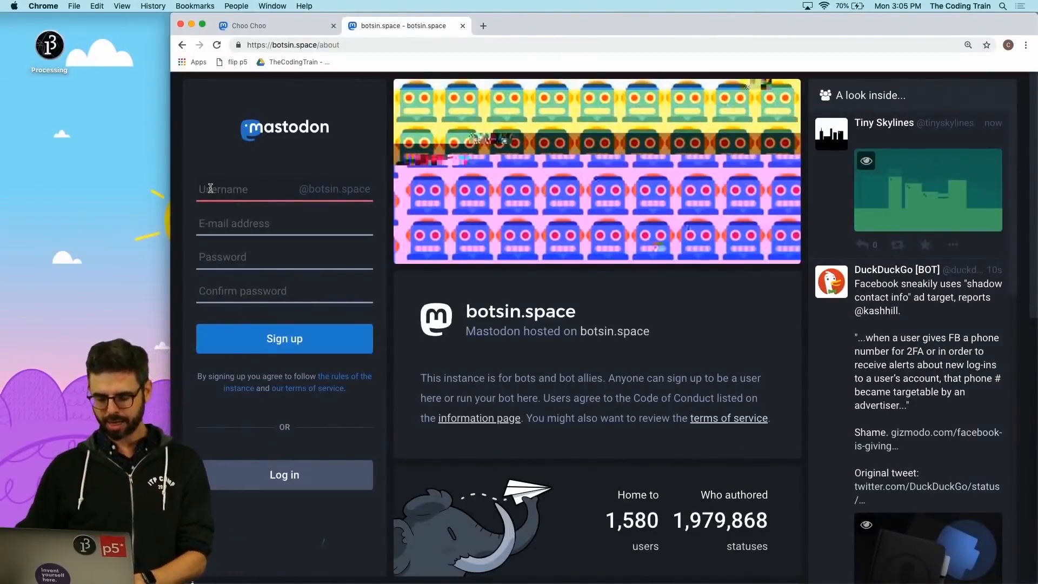
- Sign up a codingtrainbot account on botsin.space with username, daniel e-mail and password
type("codingtrainbot")
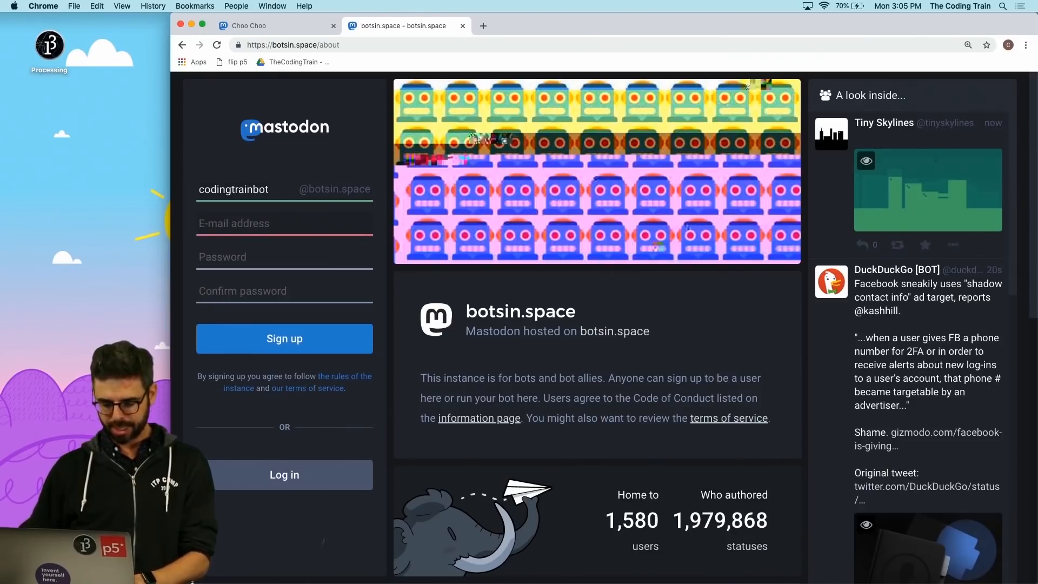
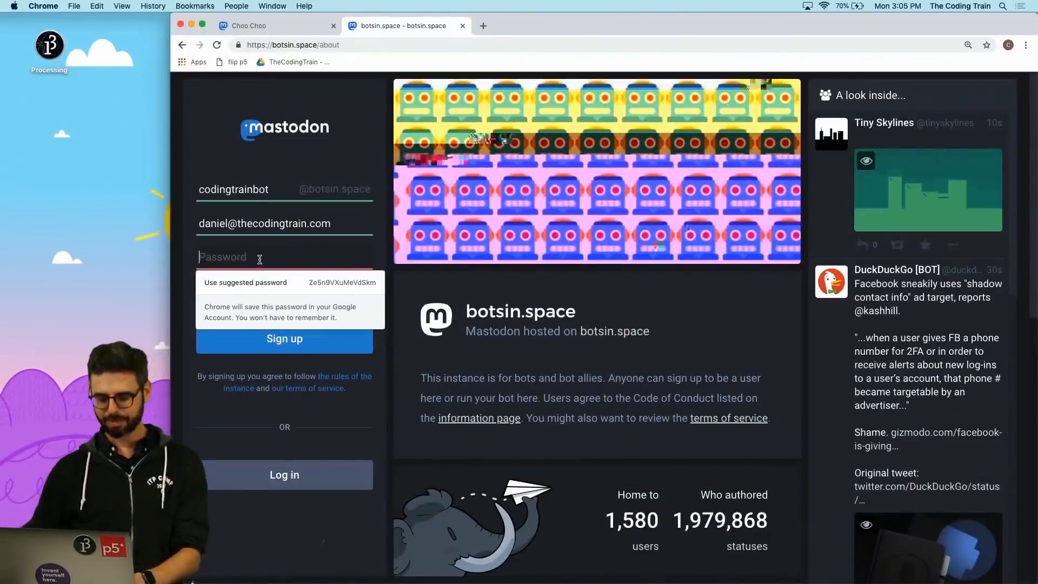
left_click(284, 257)
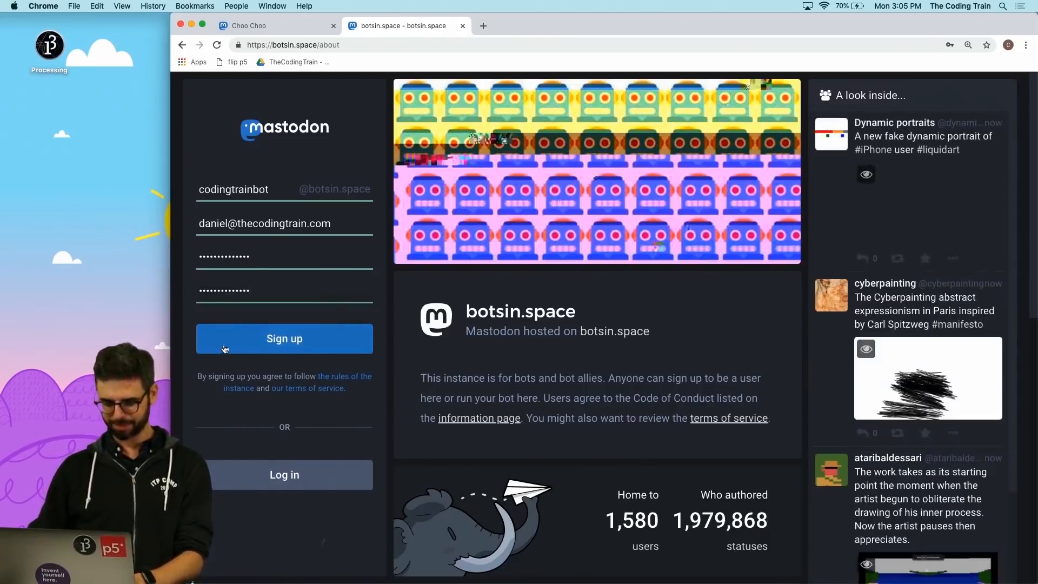
left_click(284, 338)
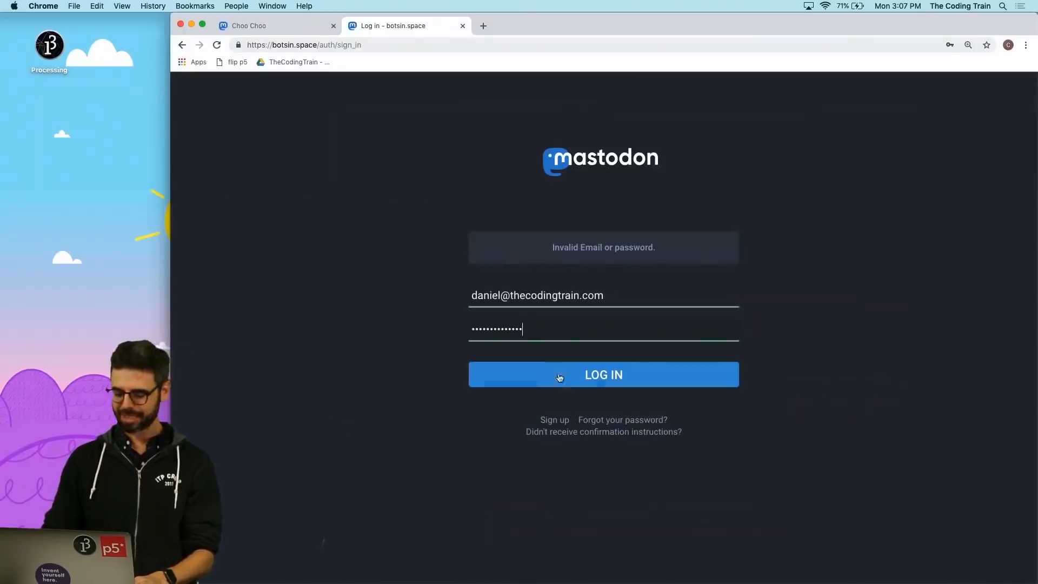
- Log in, skip the welcome tour and tick 'This is a bot account' in Edit profile
left_click(602, 375)
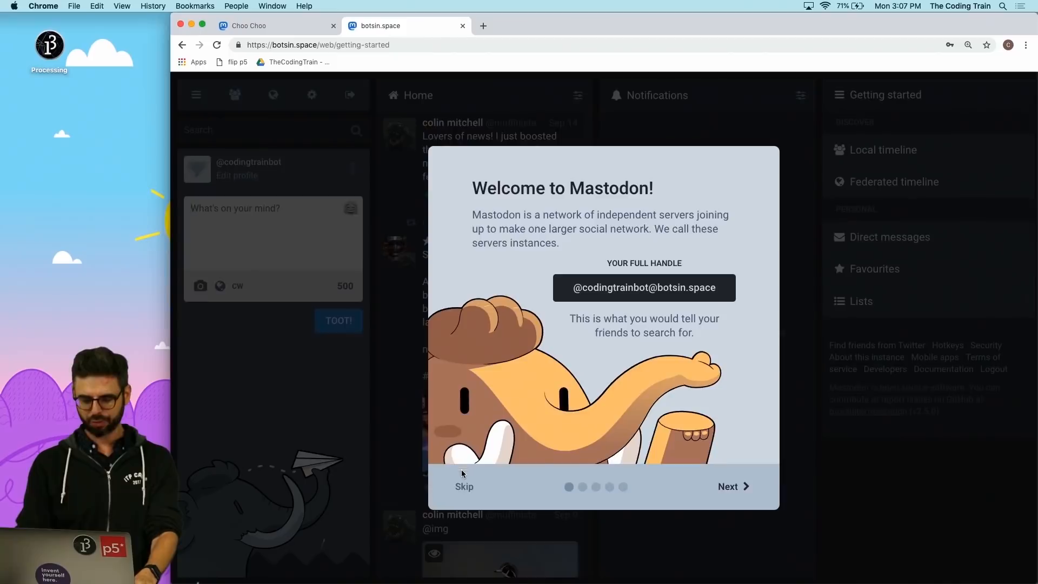
left_click(464, 486)
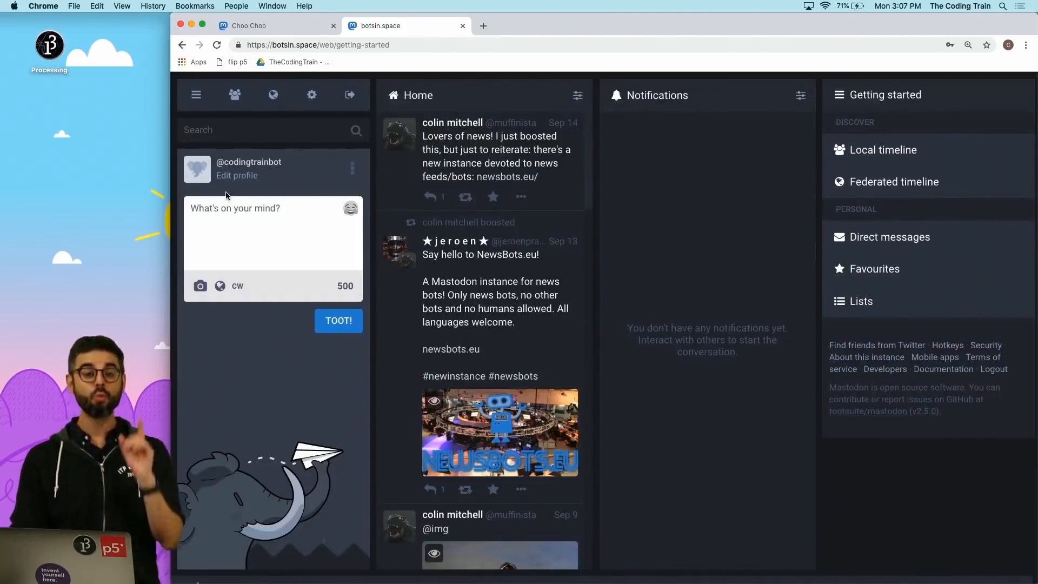
left_click(236, 175)
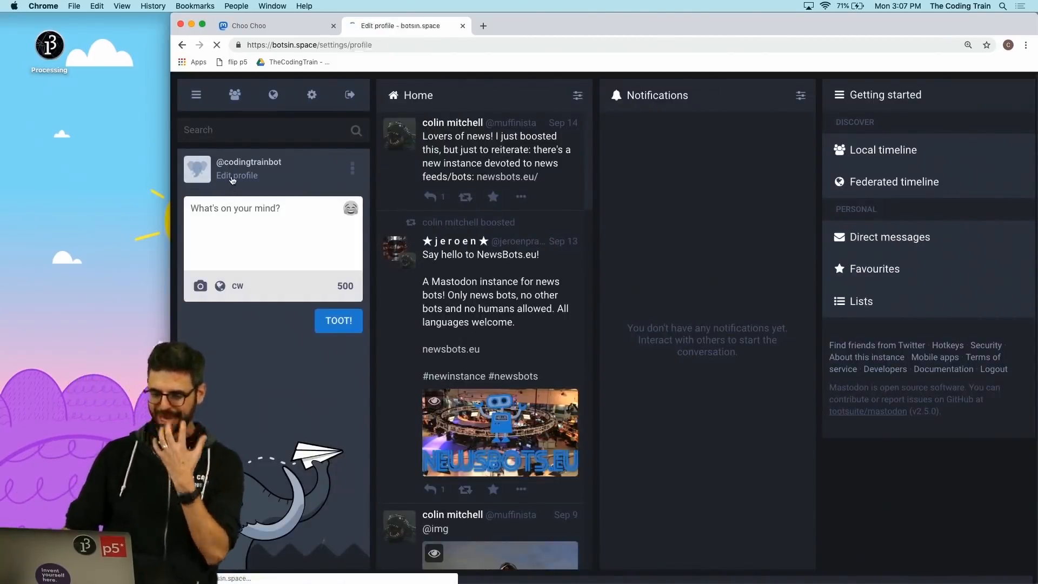
left_click(236, 176)
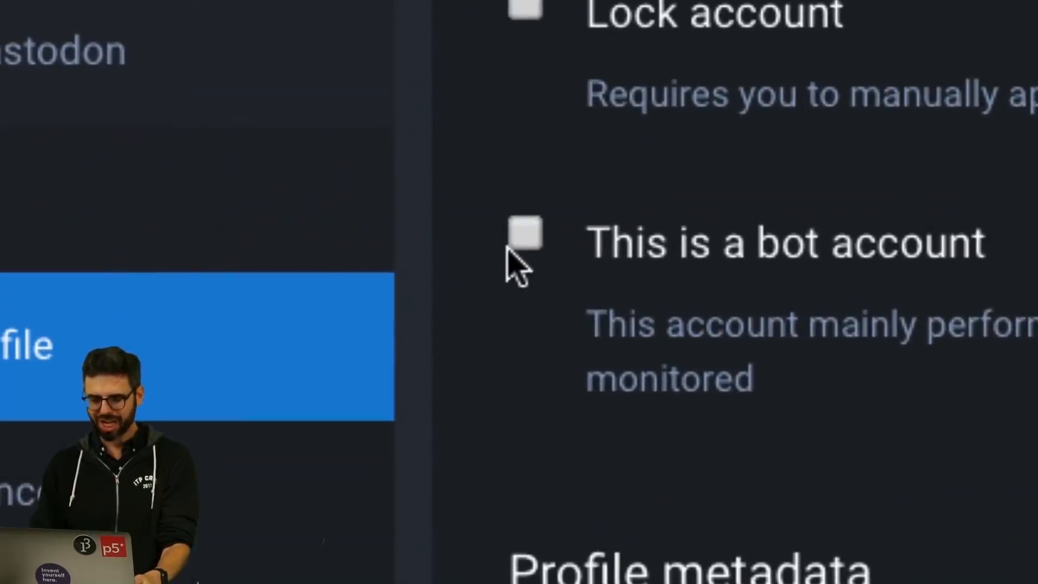
left_click(525, 235)
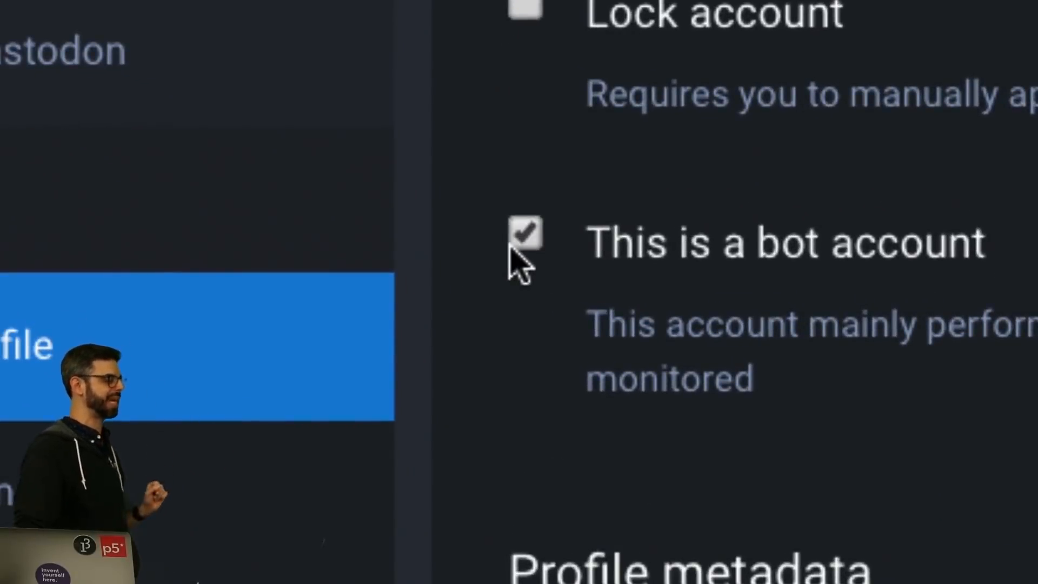
mouse_move(549, 285)
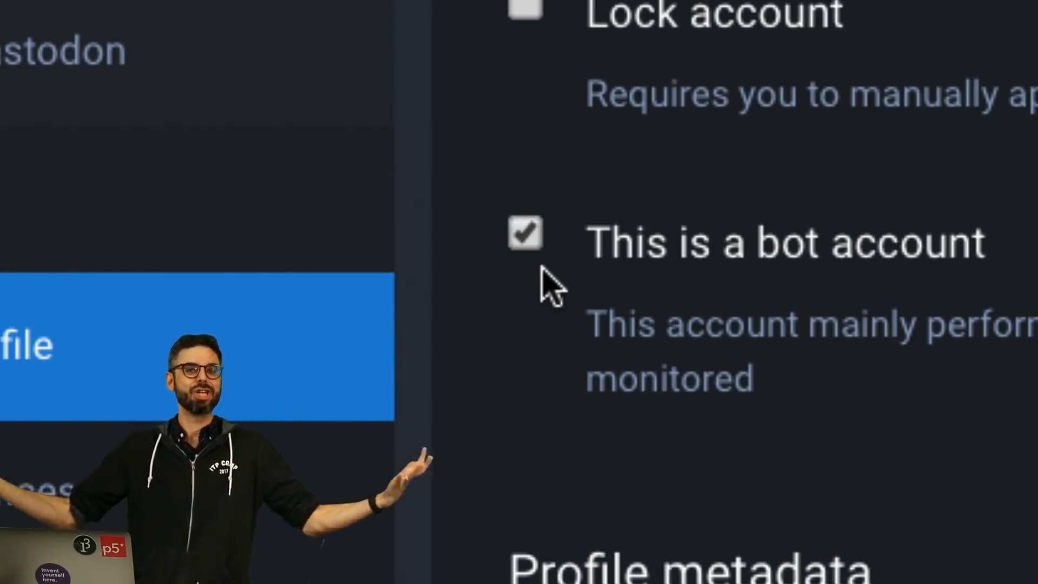
left_click(526, 233)
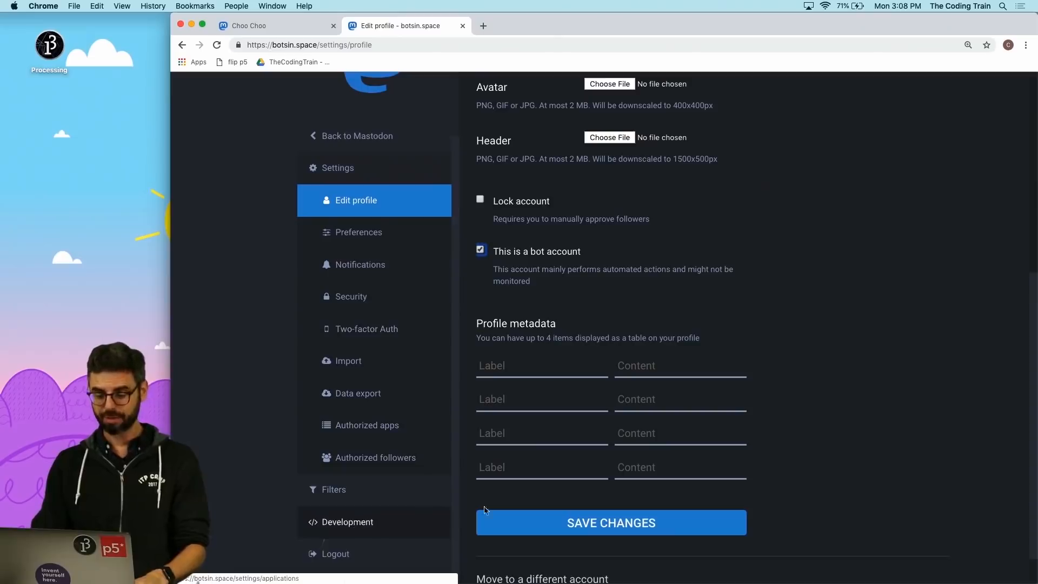
- Create a new Development application 'Coding Train Example Bot' with website and read, write, follow scopes
left_click(611, 522)
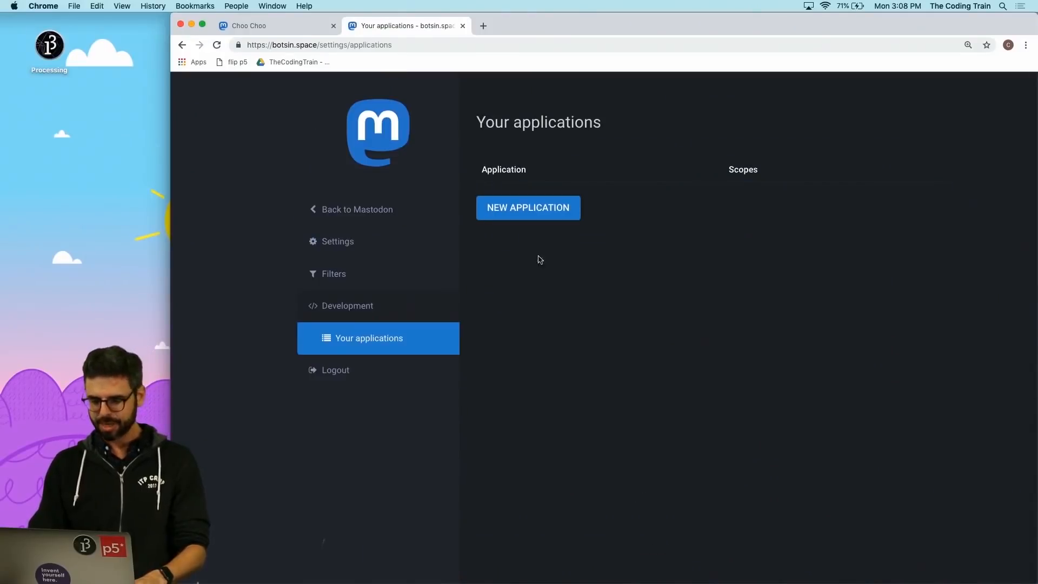
left_click(527, 207)
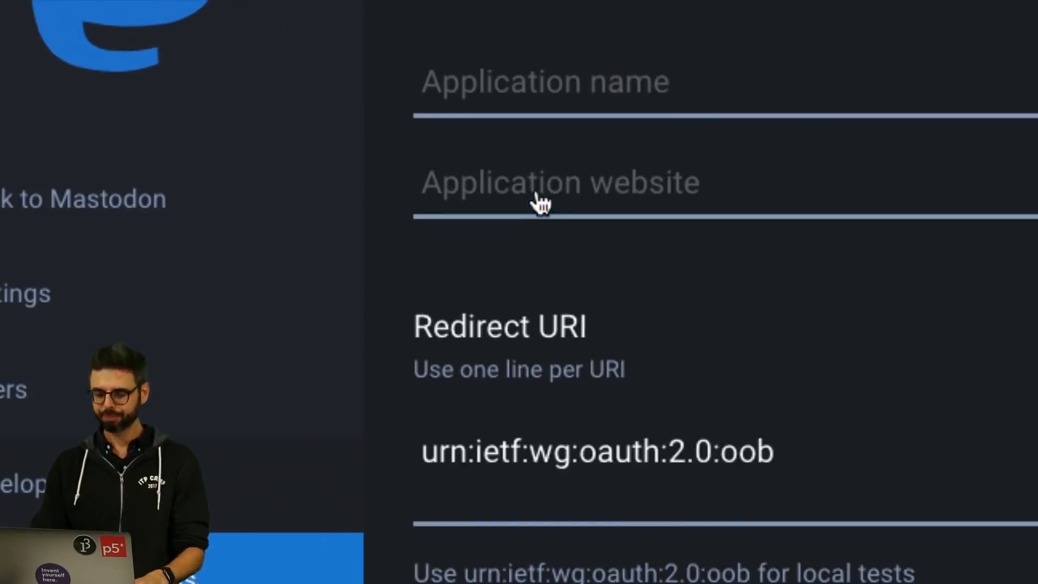
type("Coding Train Example Bot")
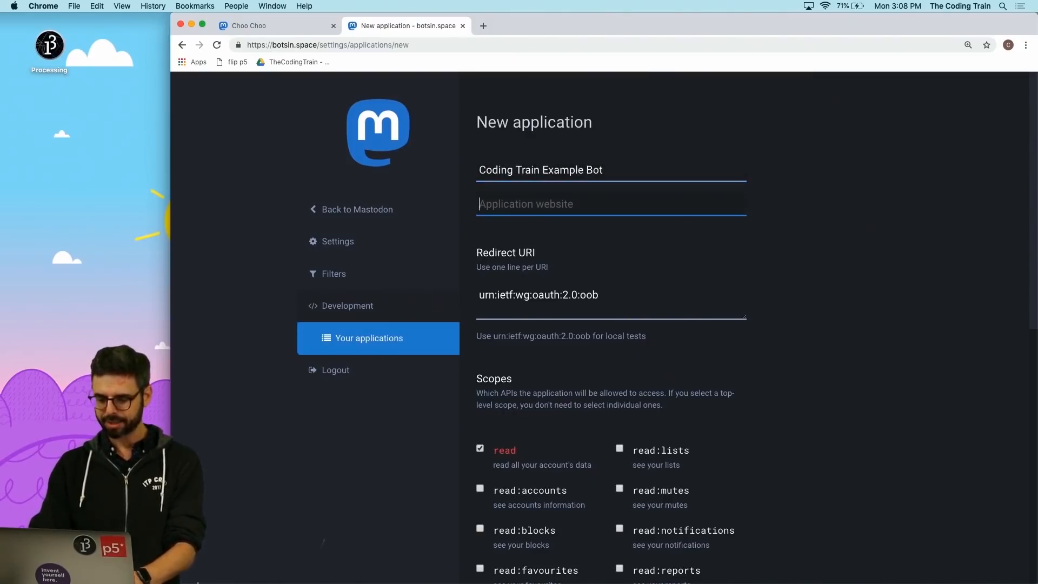
type("http://")
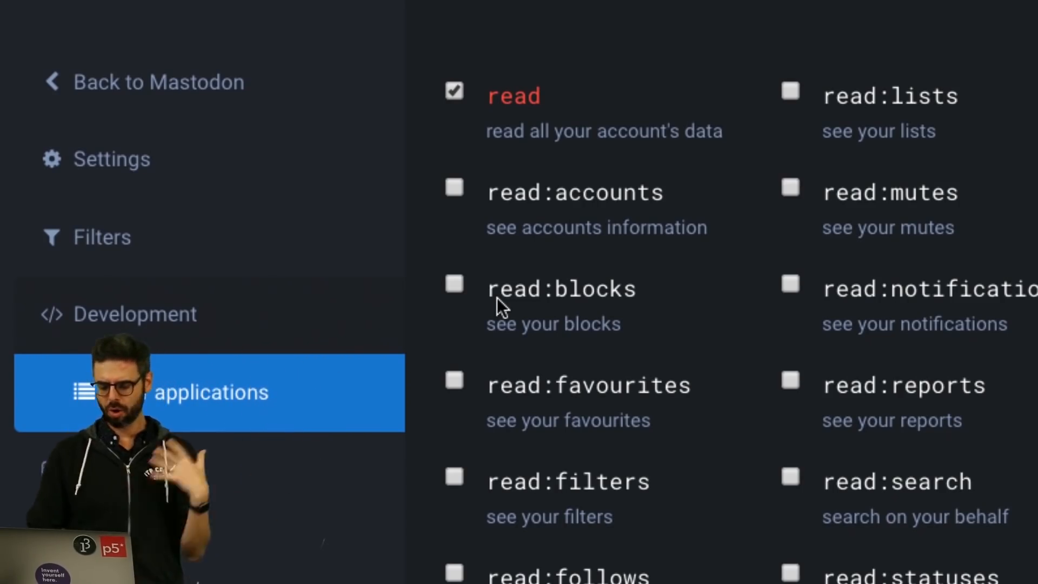
scroll("down", 3)
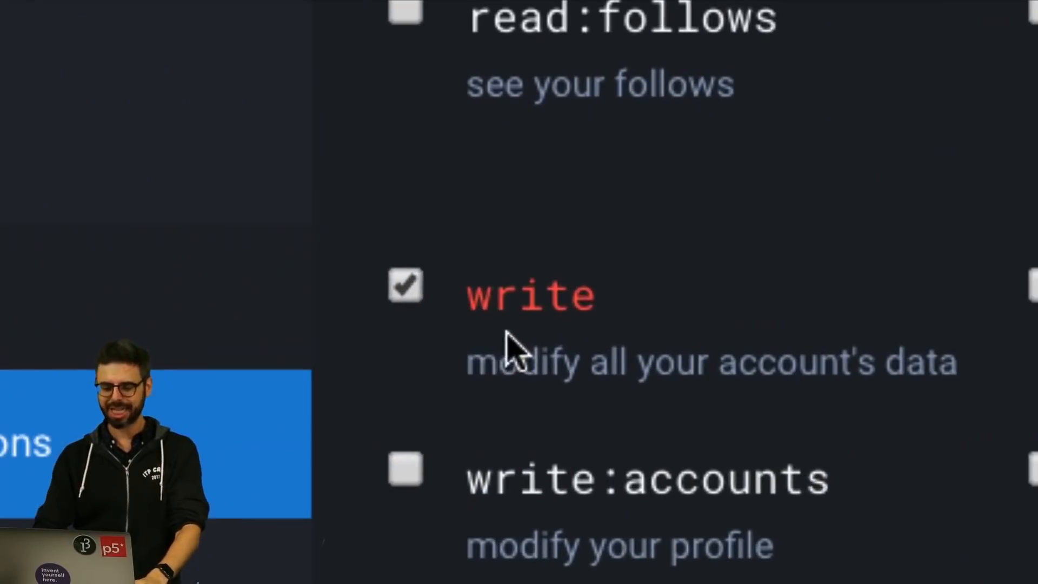
mouse_move(499, 334)
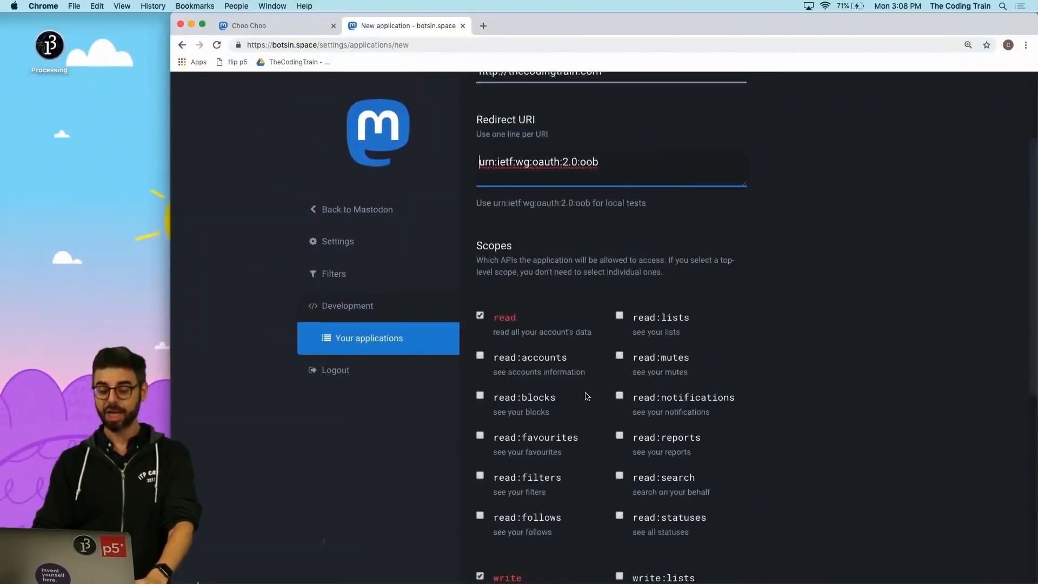
scroll("down", 3)
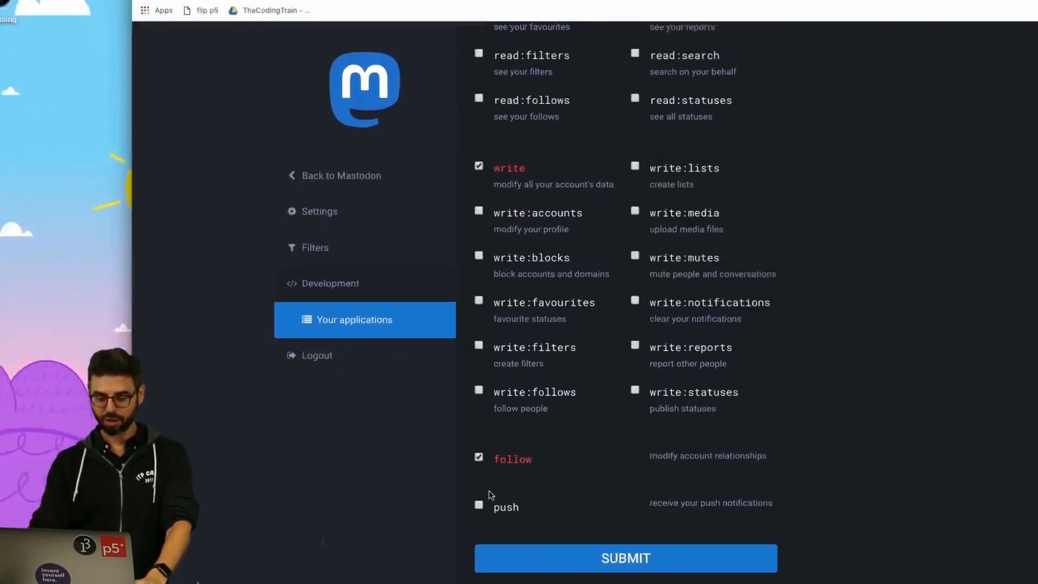
- Return to the Mastodon home timeline and switch to iTerm2 in the mastodon_bot folder
scroll("down", 3)
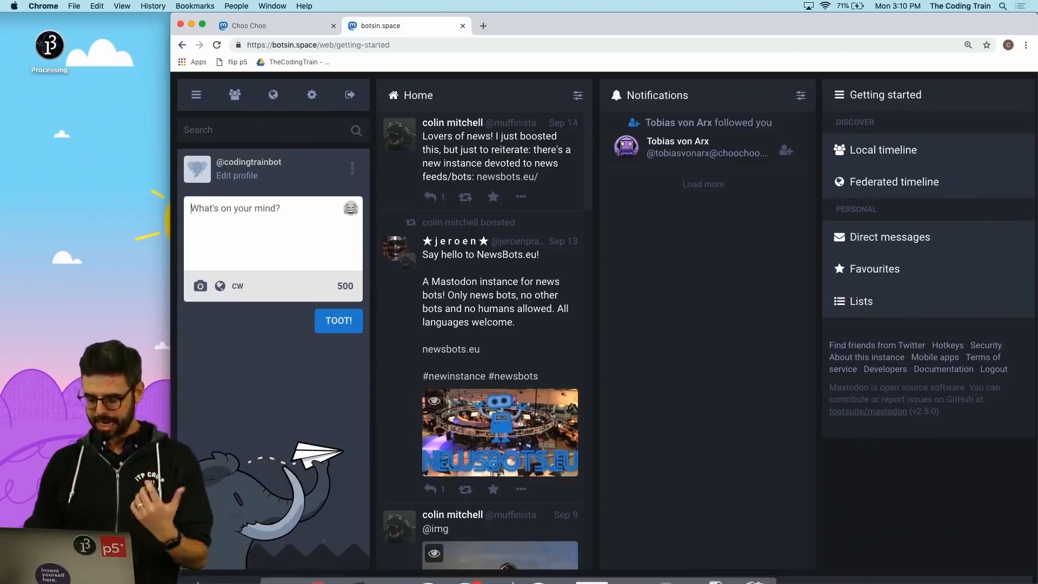
left_click(390, 561)
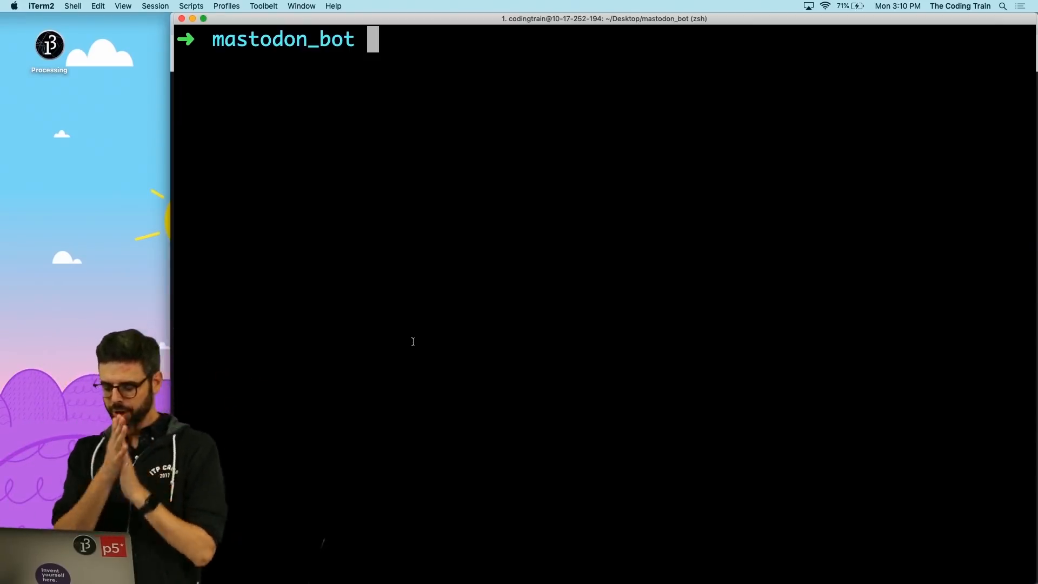
- Run npm init with version 0.0., description 'Example code Bot on Coding Train' and entry point bot.js
type("pwd")
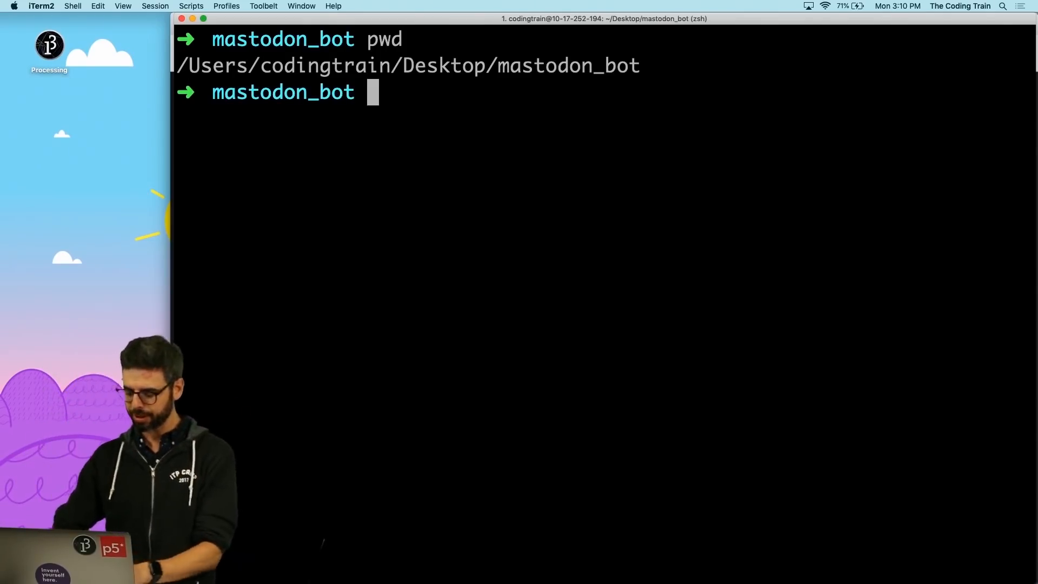
type("npm init")
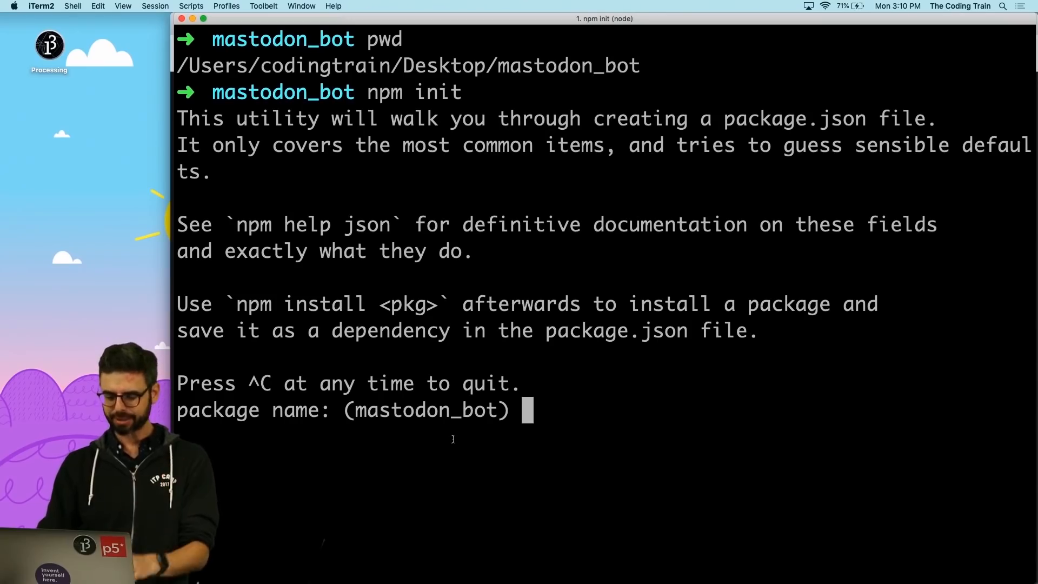
type("0.0.1")
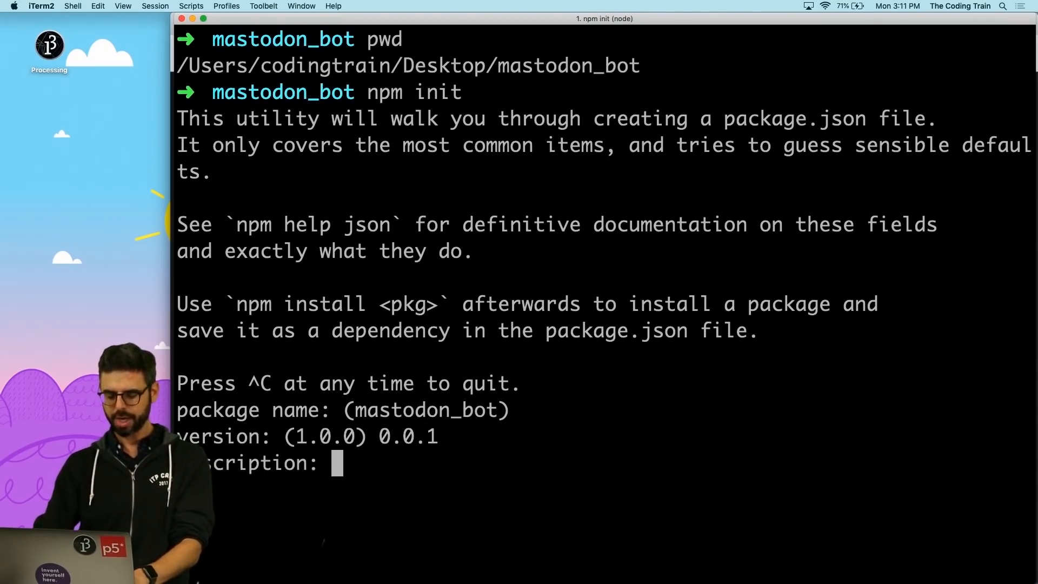
type("Example code for Mastodon")
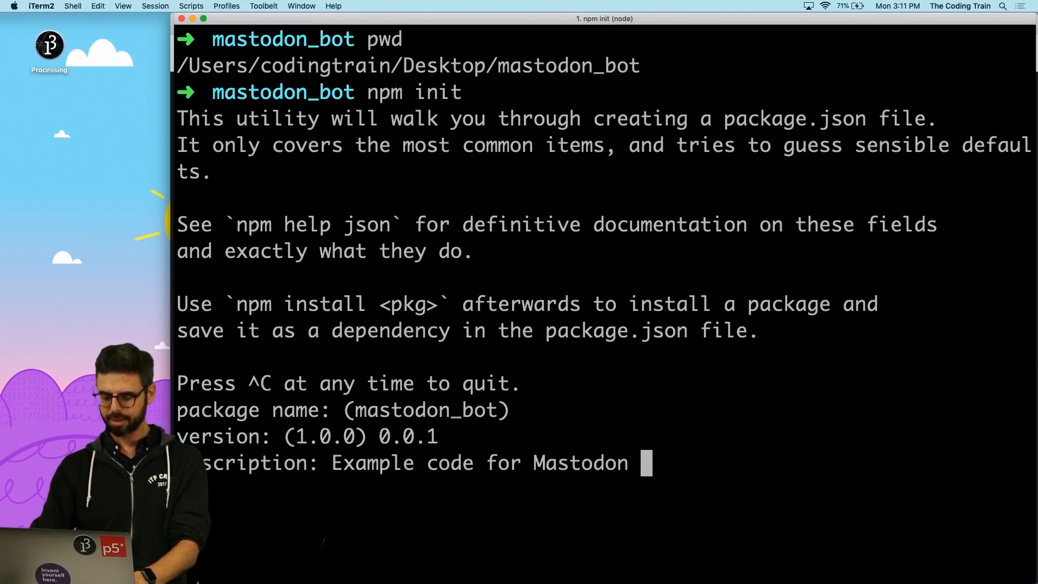
type("Bot on Coding Train")
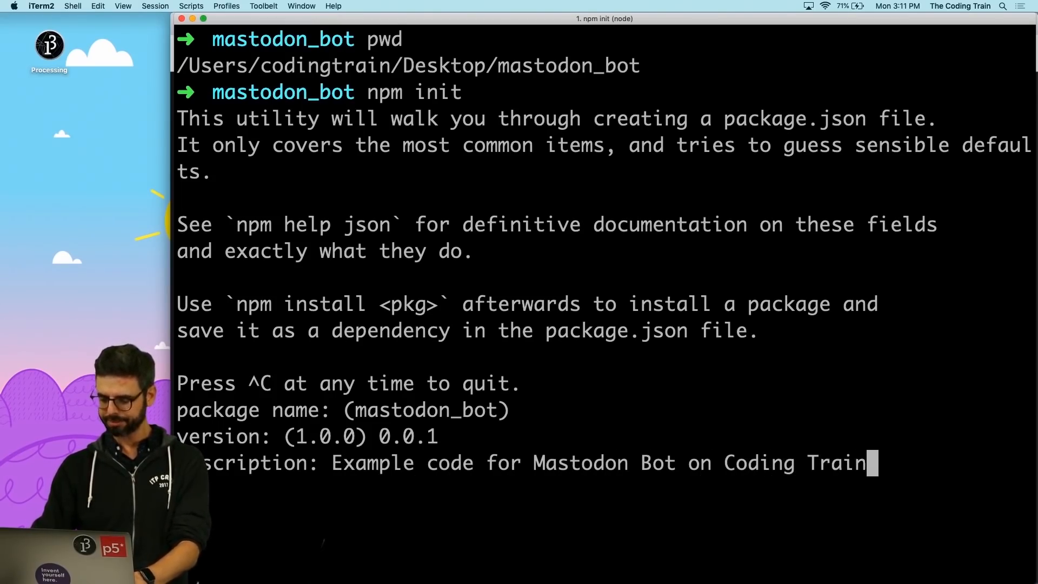
type("bot.js")
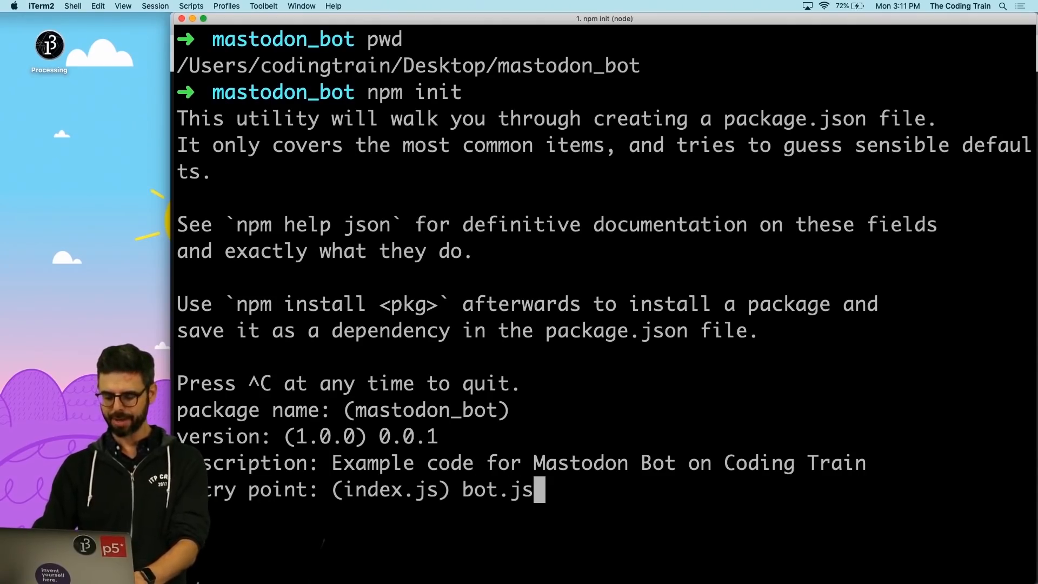
key("enter")
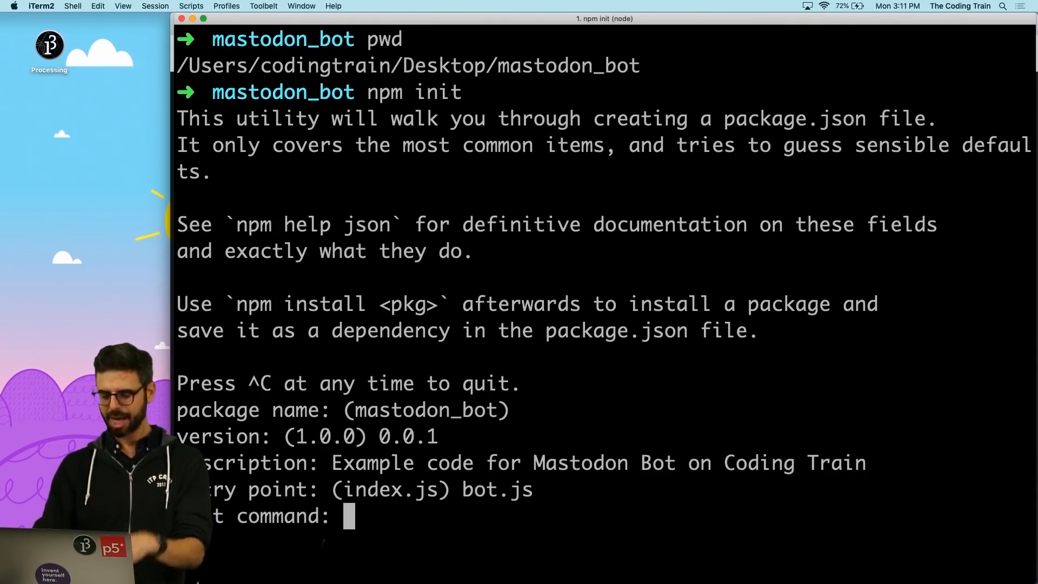
- Add keywords 'bot, mastodon', accept the license and answer yes to write package.json
key("enter")
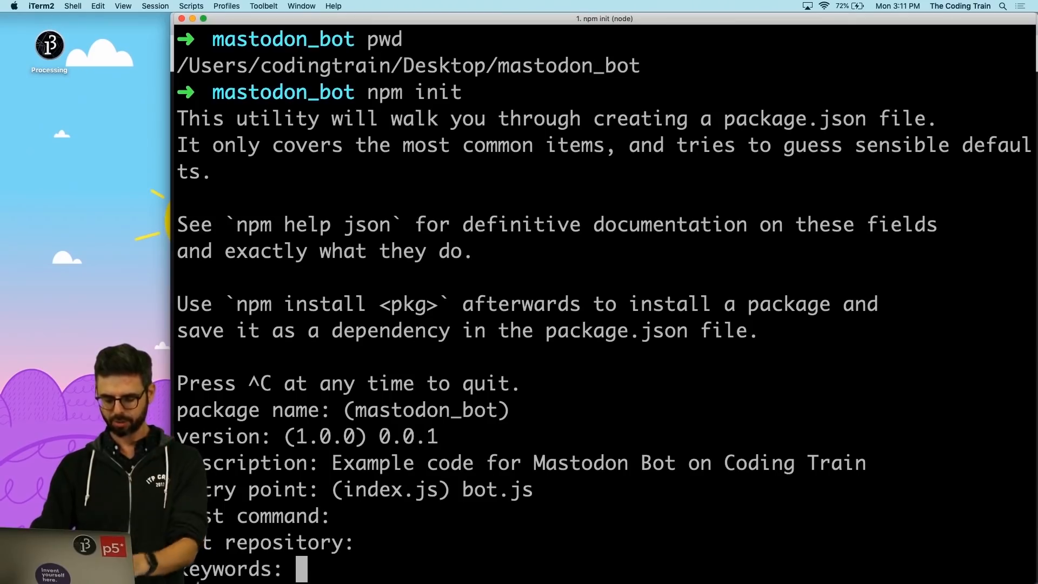
type("bot, ma")
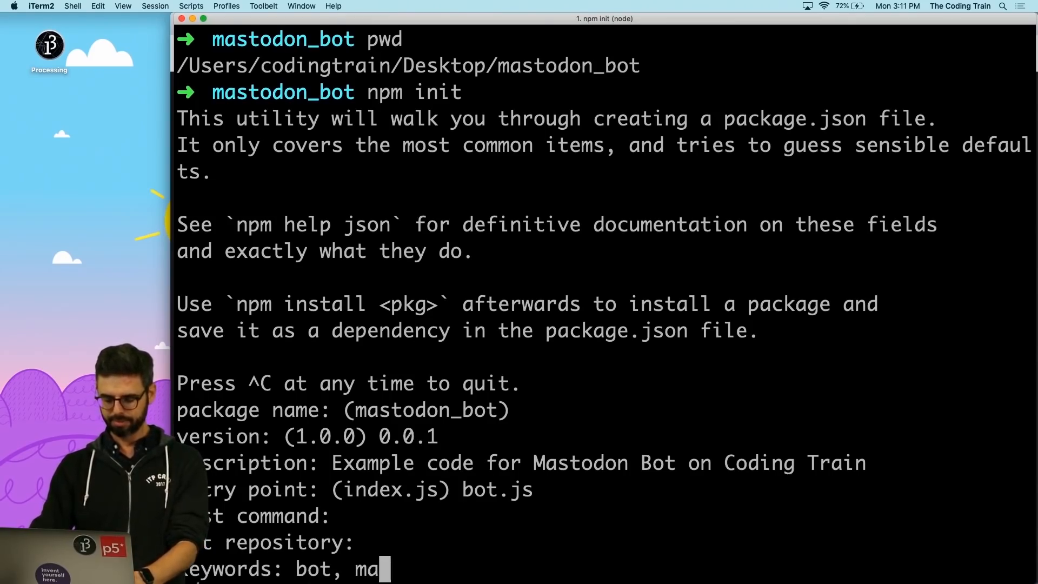
type("stodon, education")
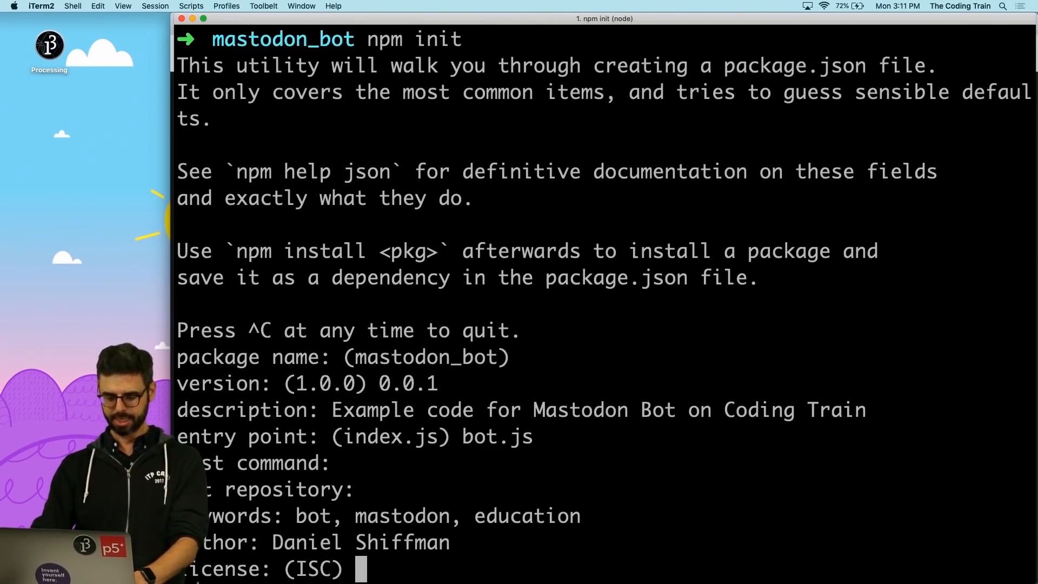
key("enter")
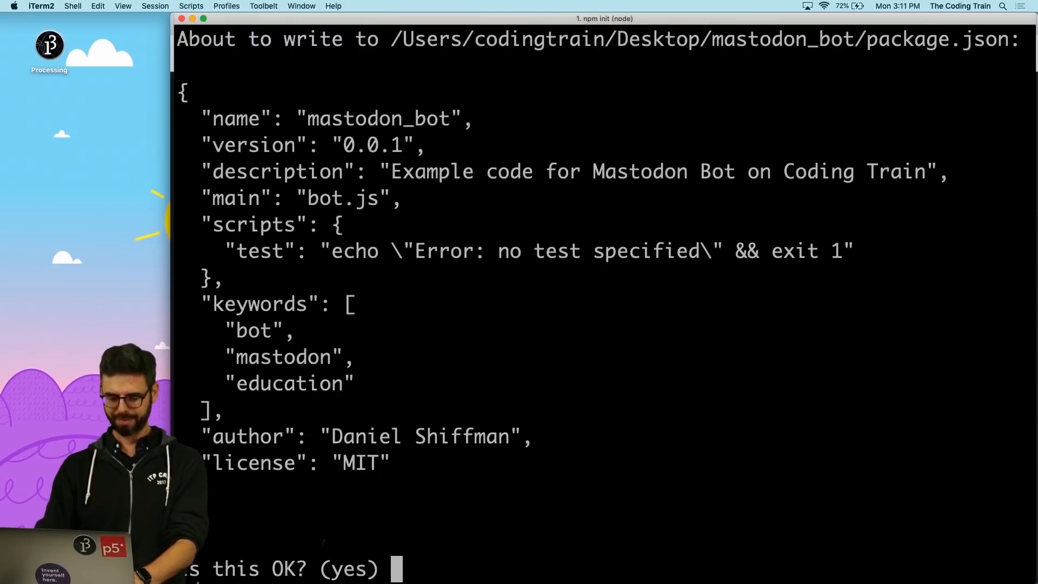
type("yes")
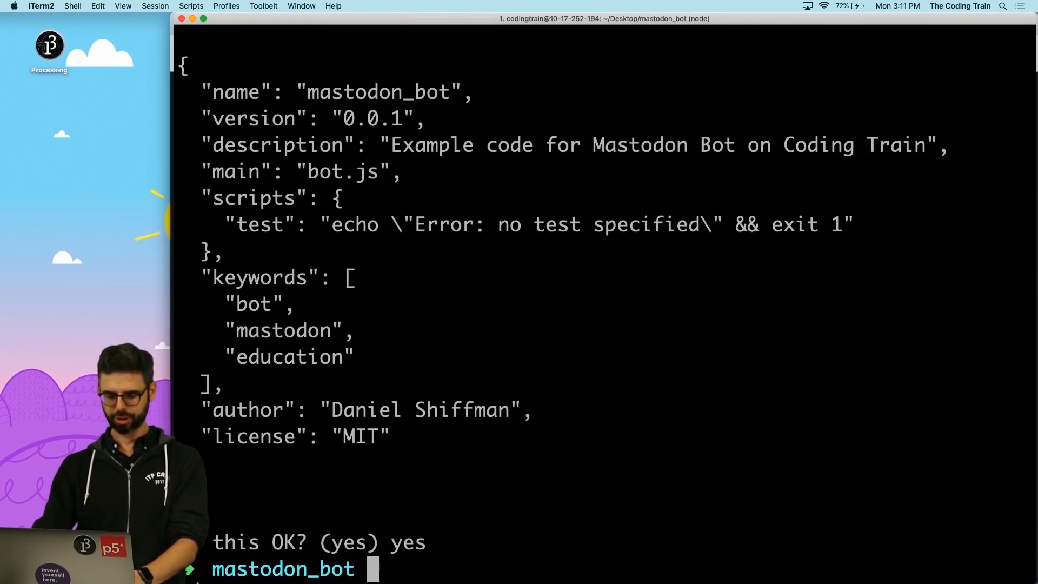
- Open the project with 'code .' and create bot.js containing console.log("Mastodon Bot")
type("co")
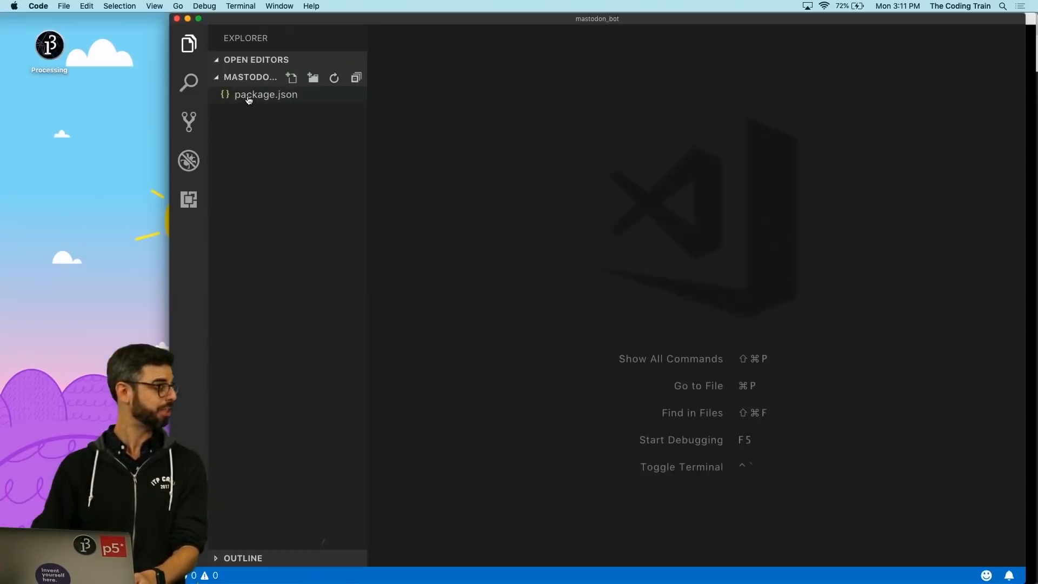
left_click(266, 94)
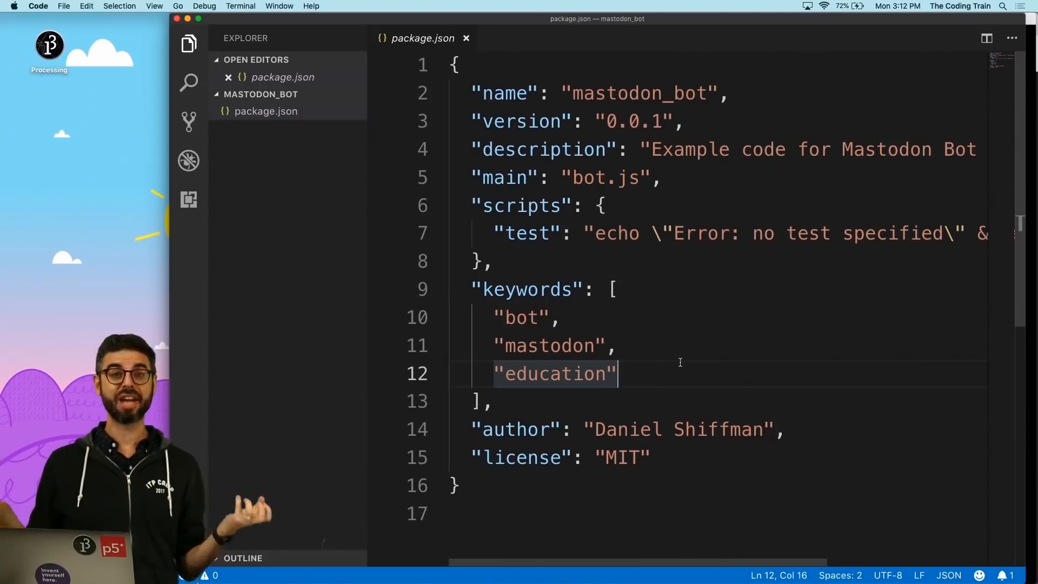
mouse_move(298, 110)
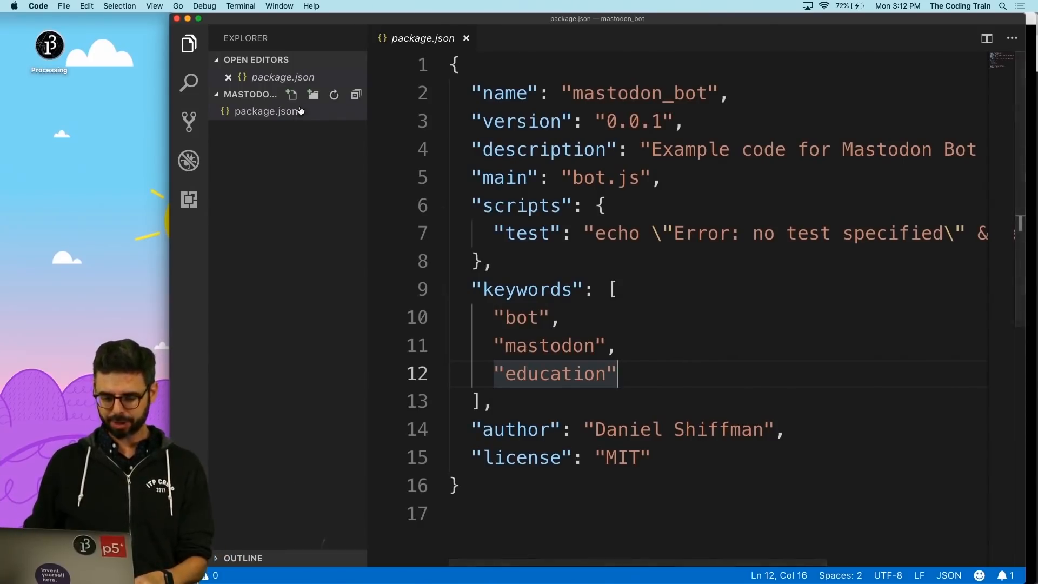
type("bo")
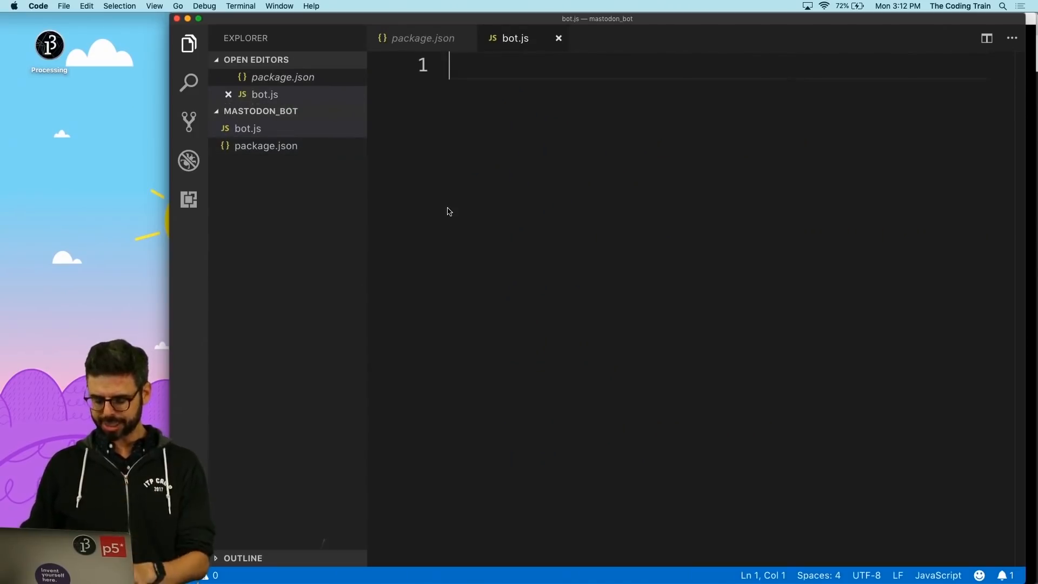
type("console.log(\"\")")
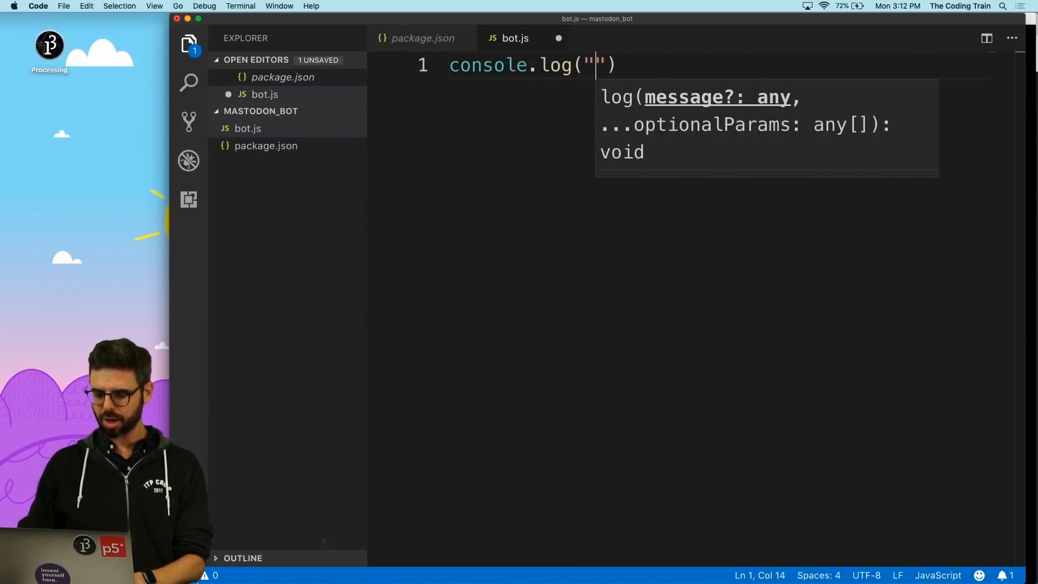
type("Mastodon Bot")
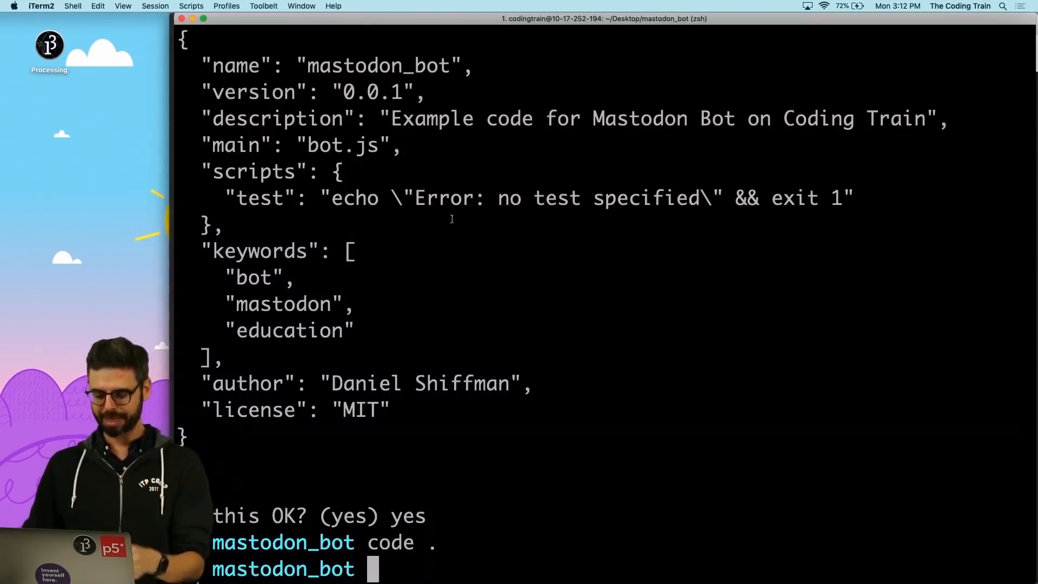
- Run node bot.js in the integrated terminal, then move to the botsin.space tab in Chrome
key("Return")
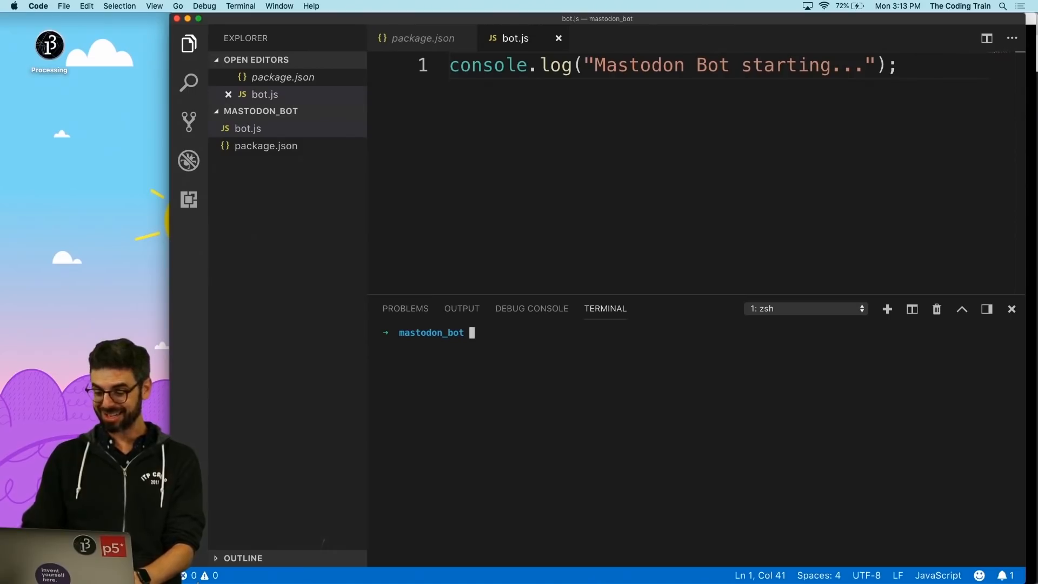
type("node bot.js")
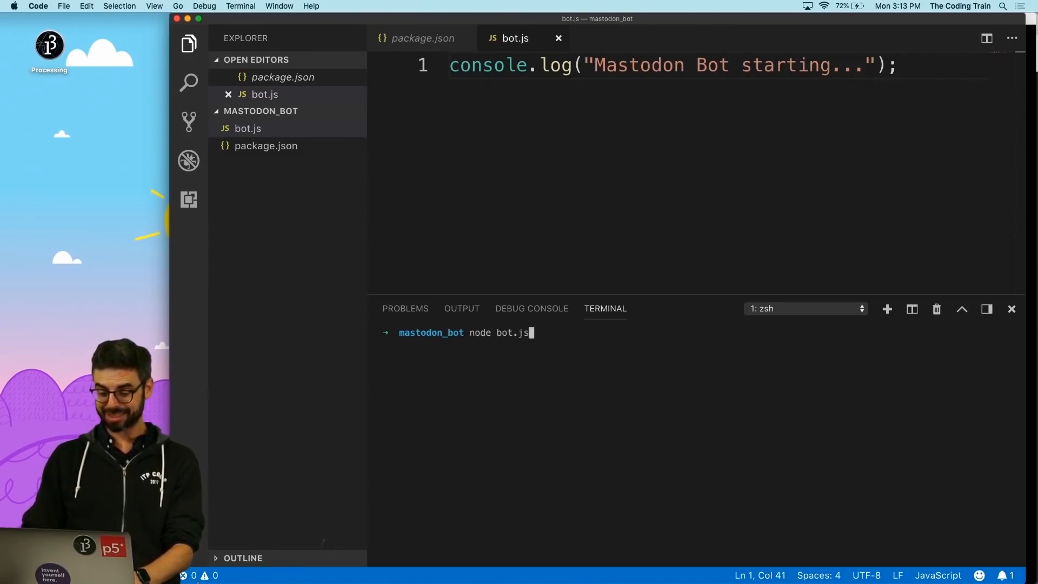
key("Return")
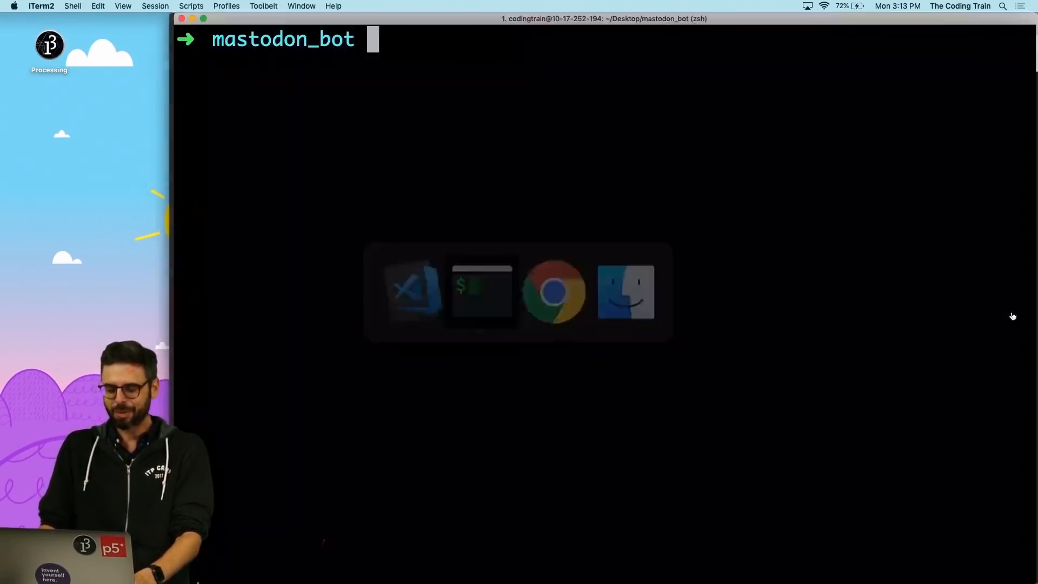
type("nod")
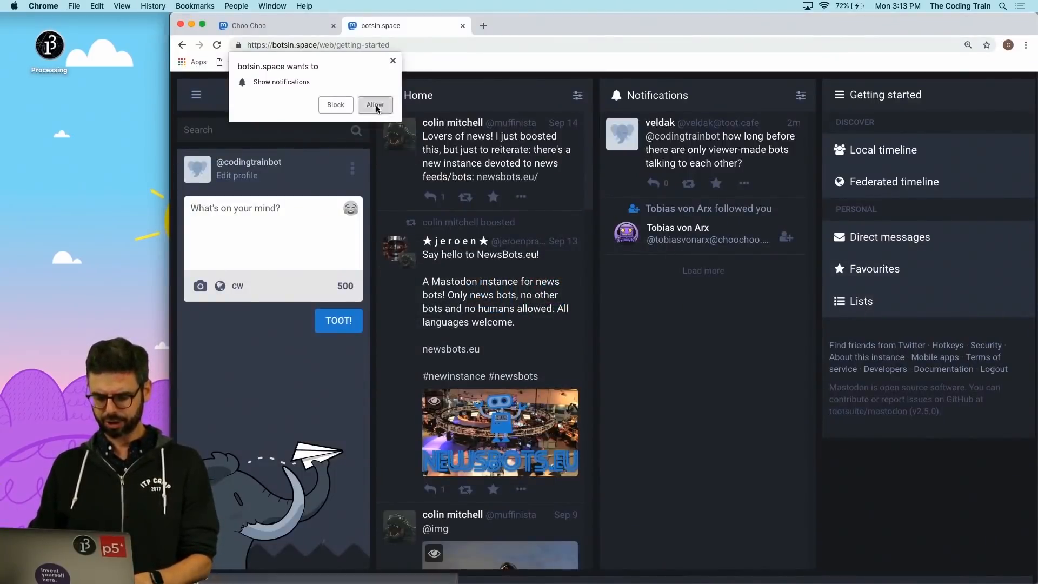
- Google 'node mastodon api', open the npm page, follow to GitHub and copy the npm install line
left_click(483, 26)
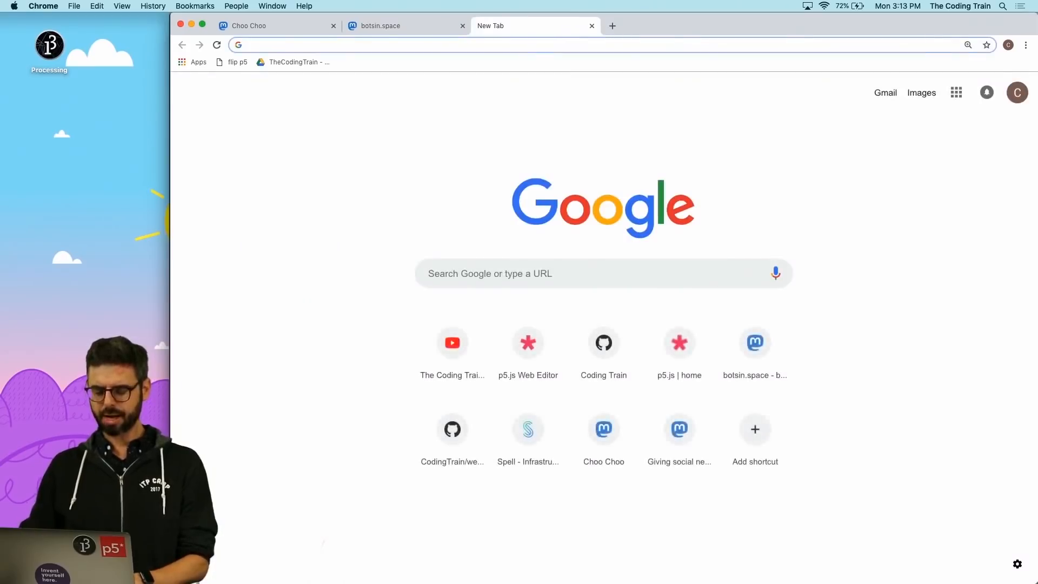
type("node mad")
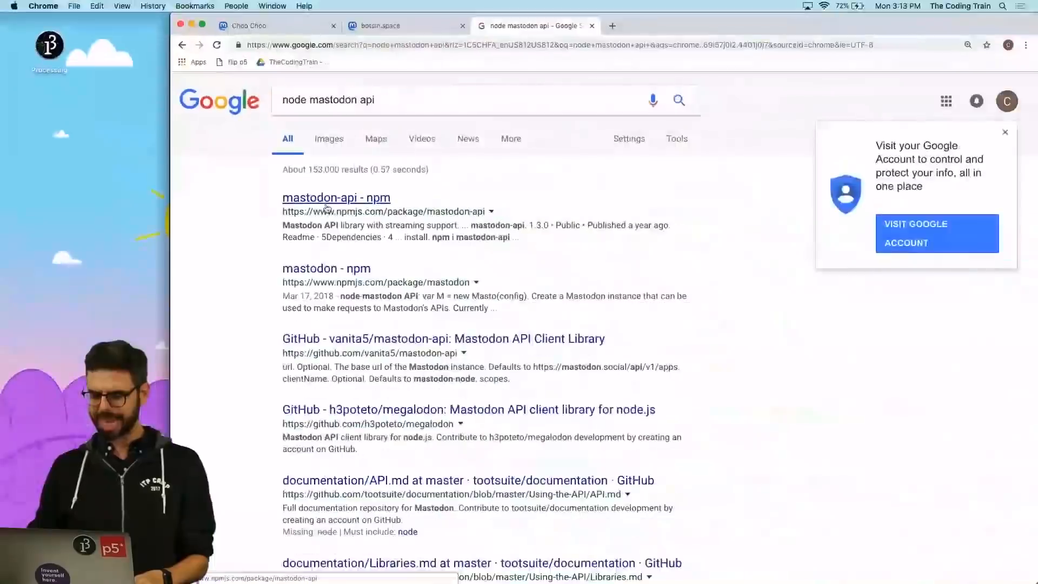
left_click(337, 197)
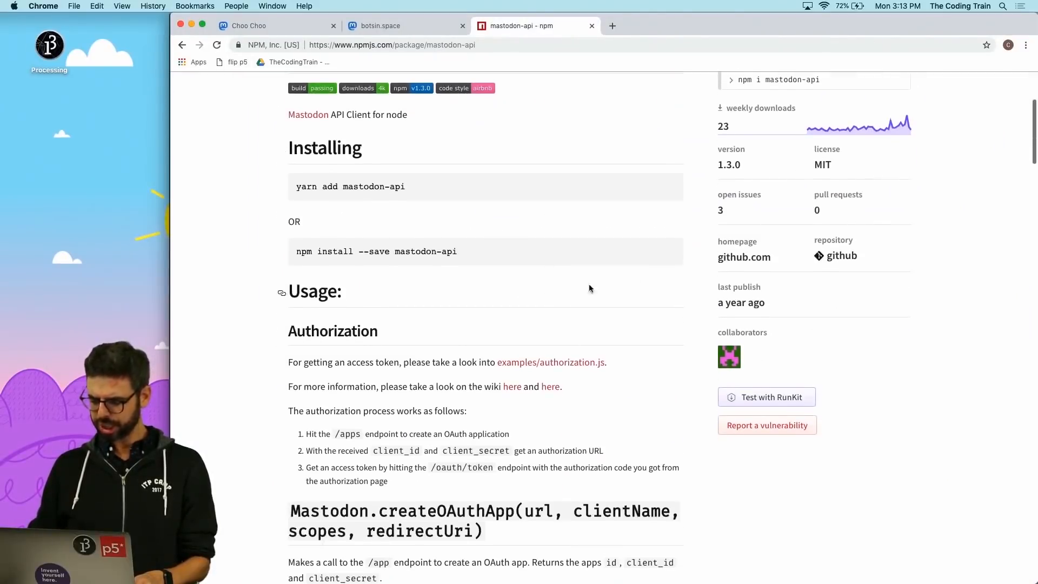
left_click(840, 255)
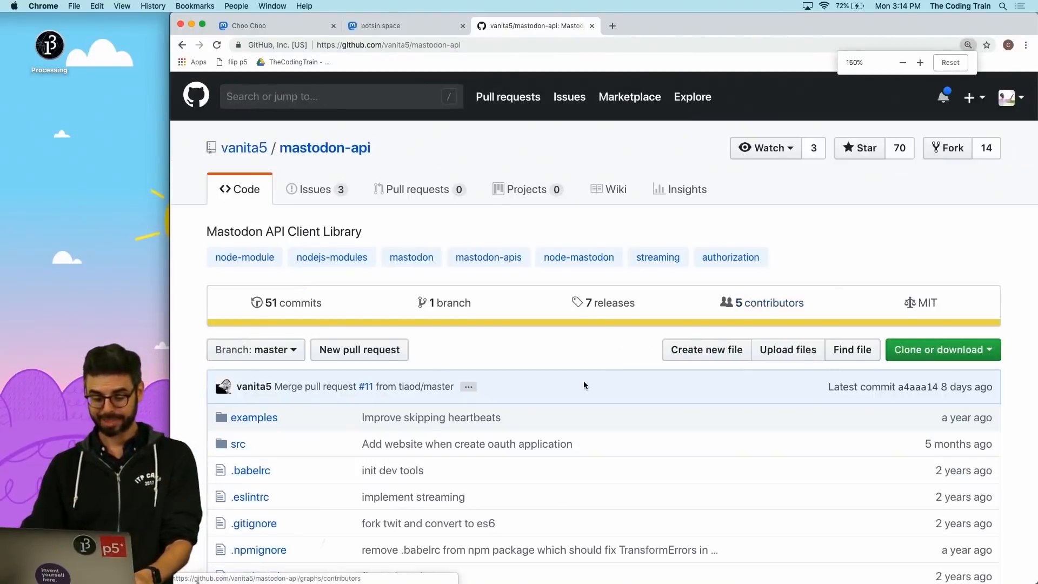
scroll("down", 3)
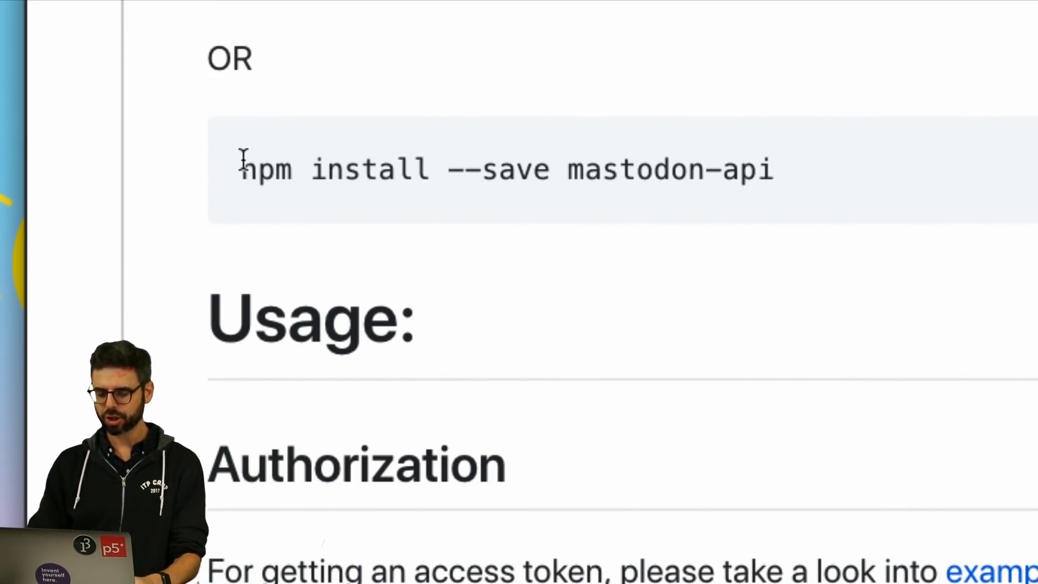
left_click_drag(241, 169, 778, 170)
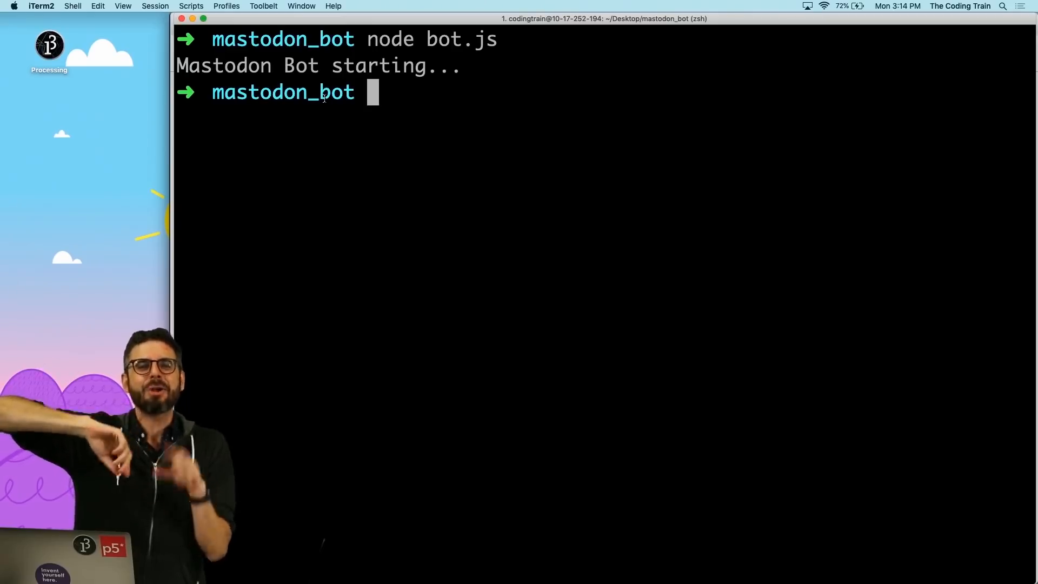
- Run npm install --save mastodon-api in iTerm2
type("npm install --save mastodon-api")
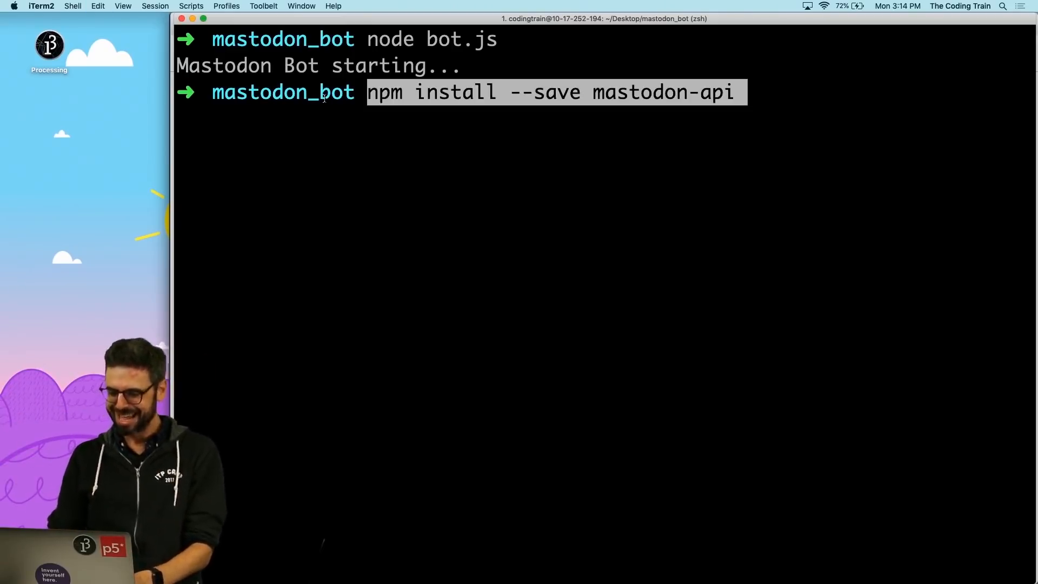
key("enter")
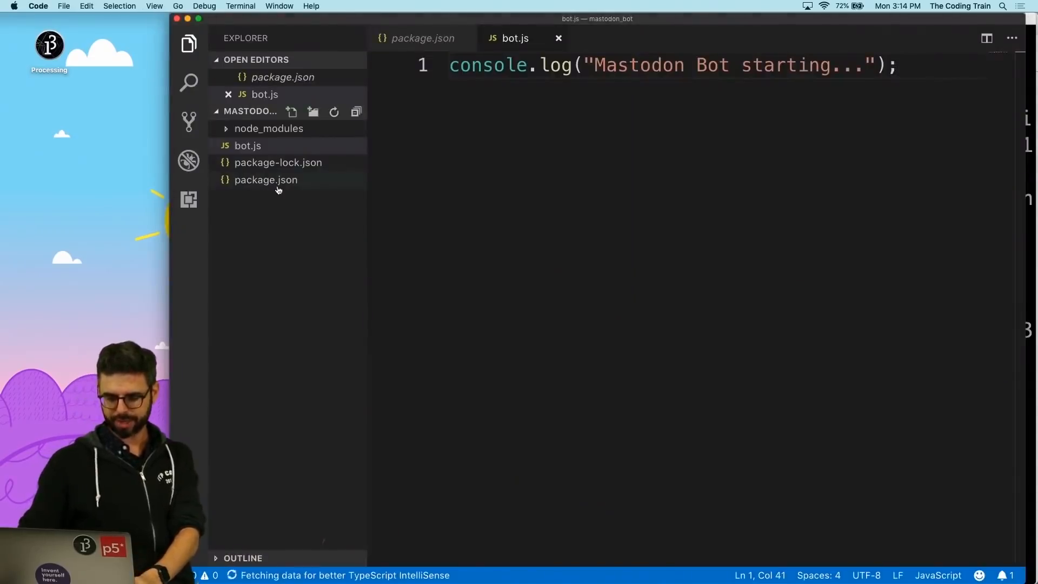
- Review package.json showing mastodon-api ^1.3.0 under dependencies, then switch to the browser
left_click(265, 180)
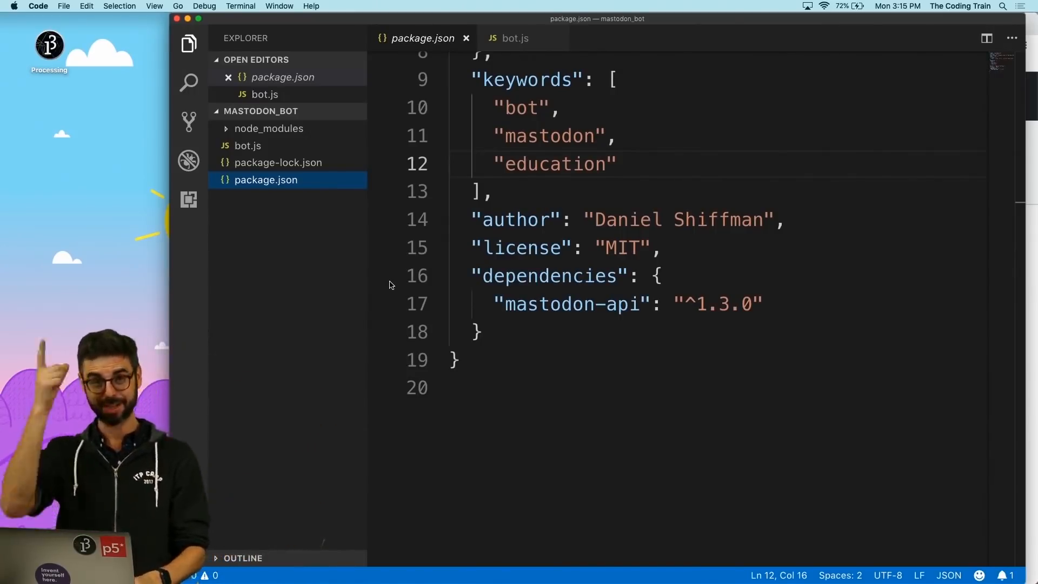
key("cmd+tab")
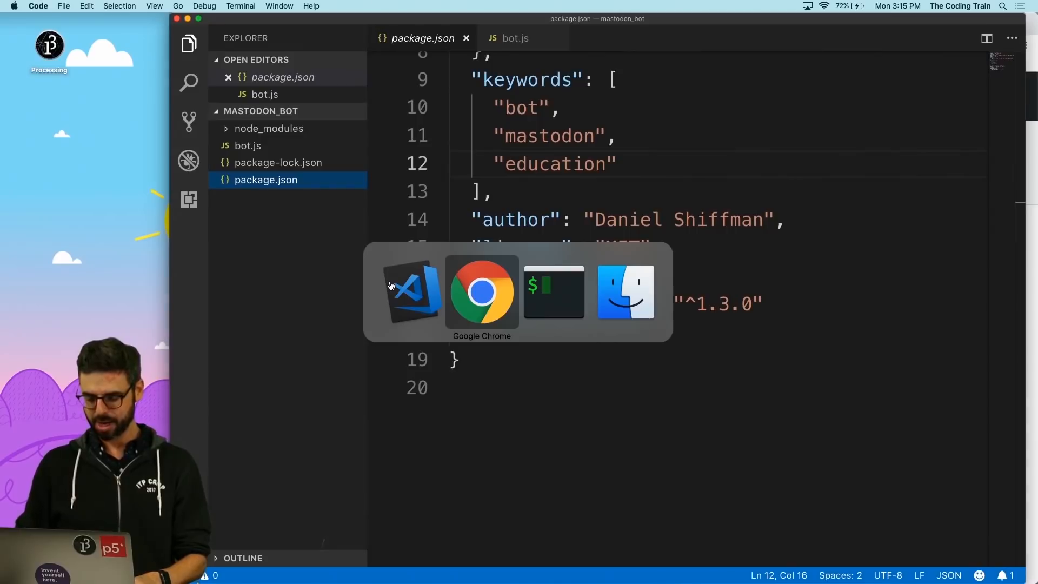
- Begin line 1 of bot.js with const mastodon = require('mastodo... after checking the README
left_click(482, 291)
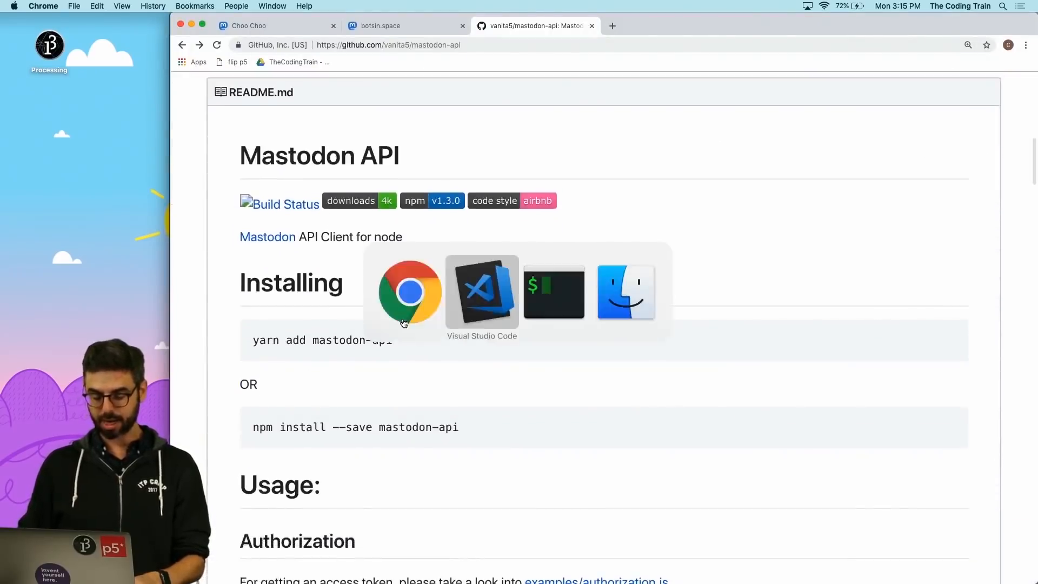
left_click(482, 292)
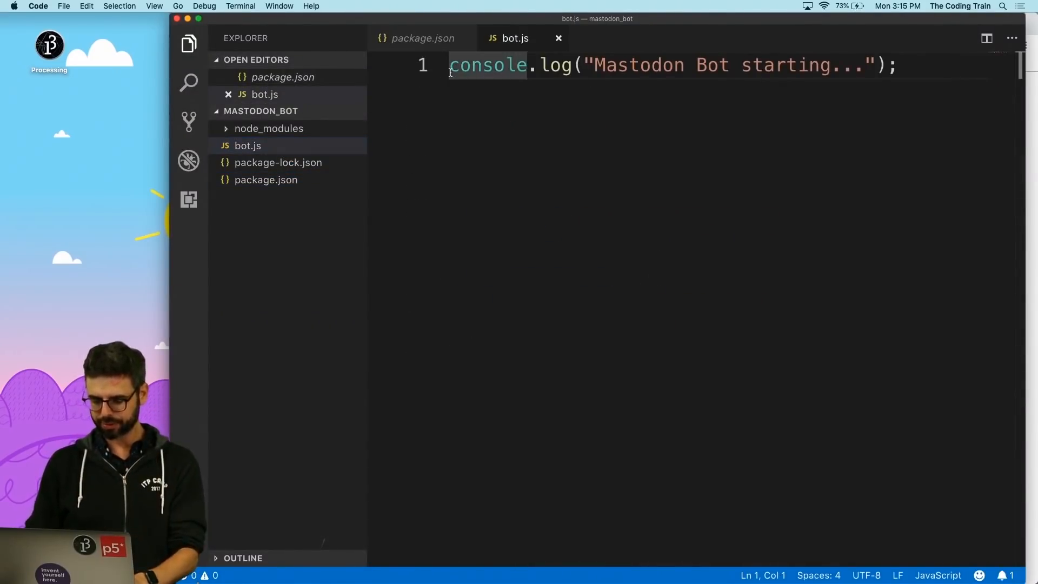
type("const")
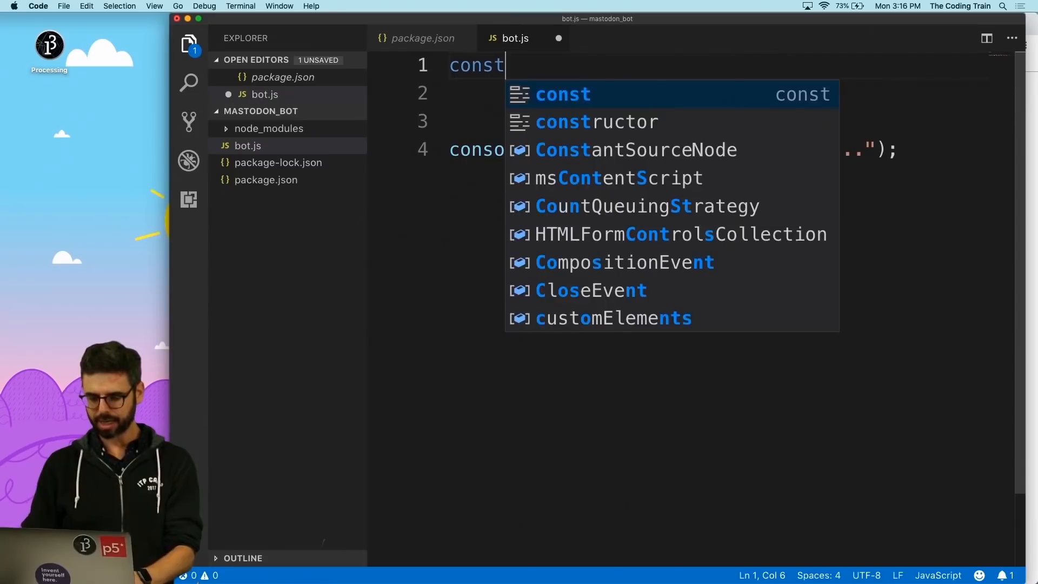
type("mast")
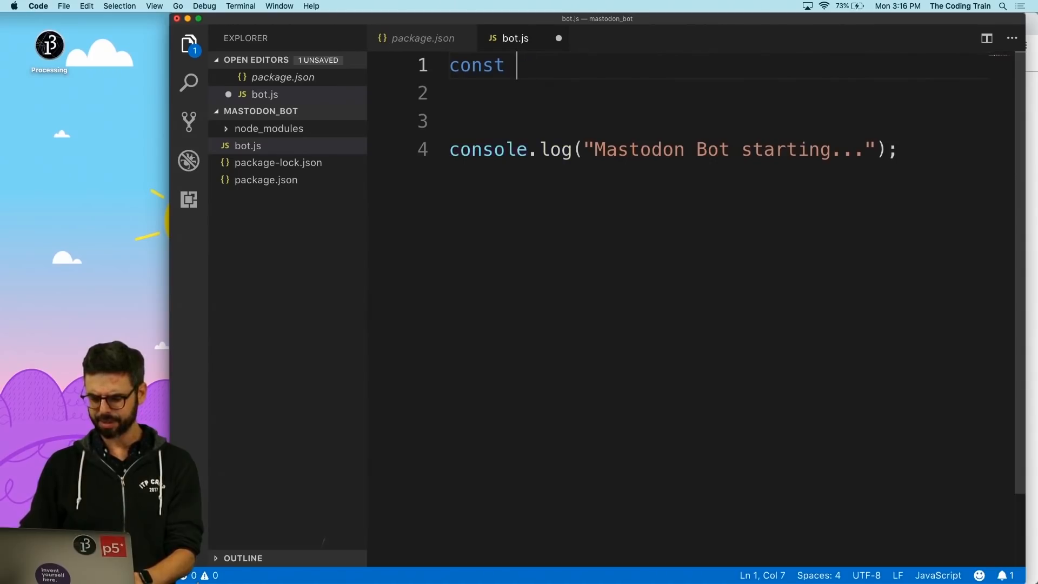
type("mastodon = r")
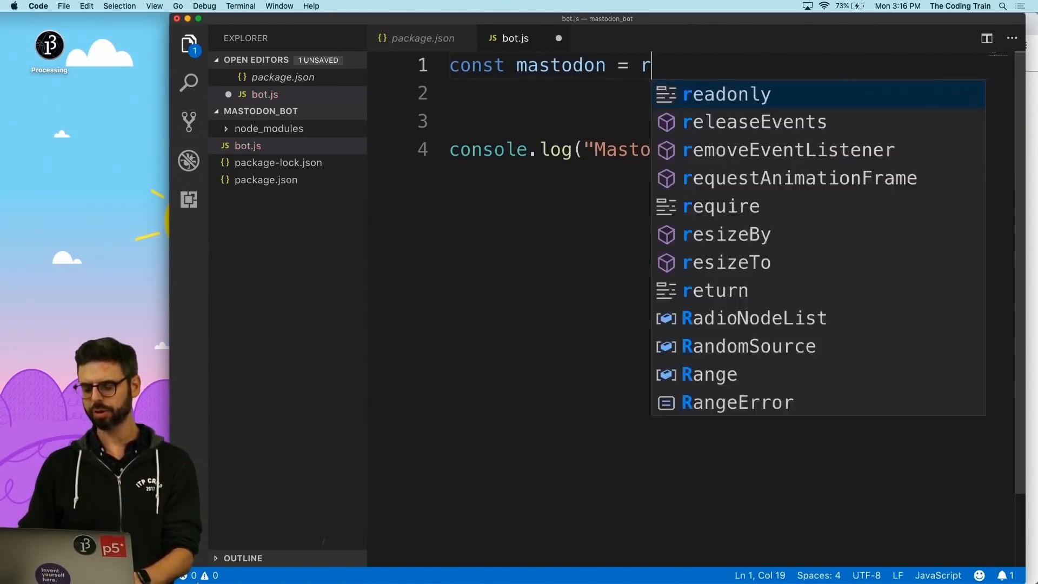
type("equire('mastodo")
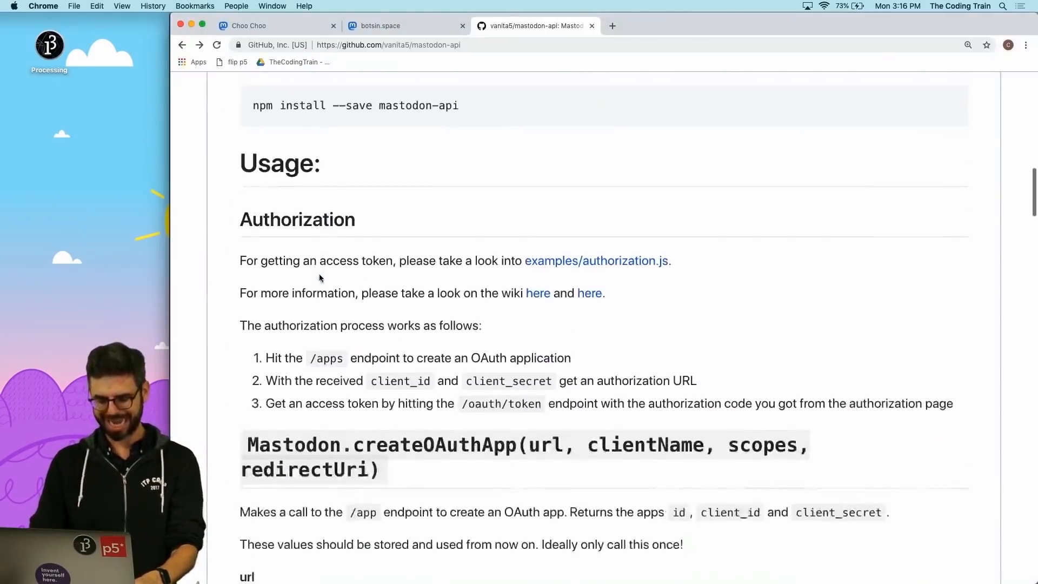
- Select the README's const M = new Mastodon({...}) example and head back to the editor
scroll("down", 3)
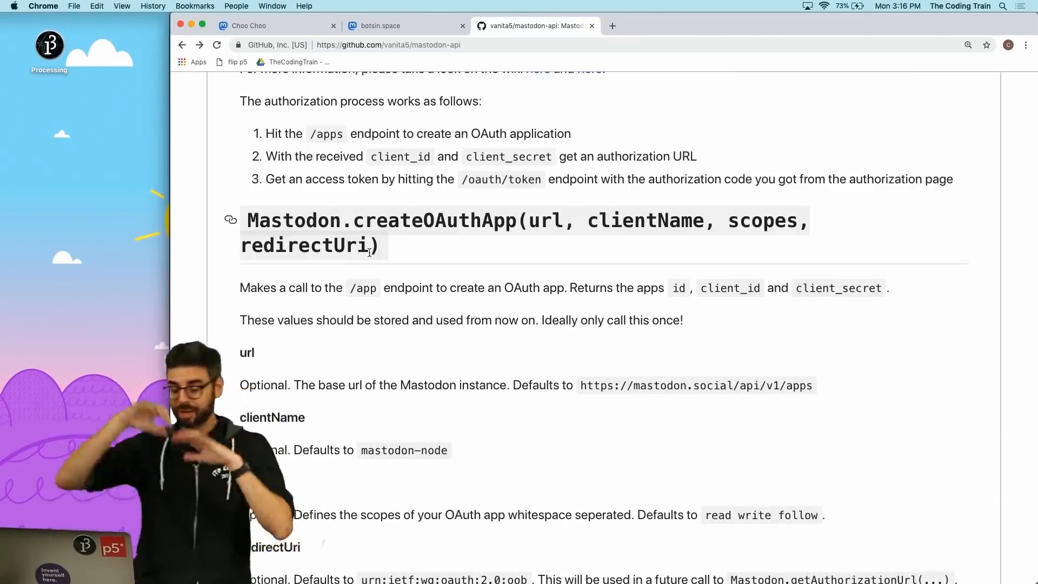
scroll("down", 3)
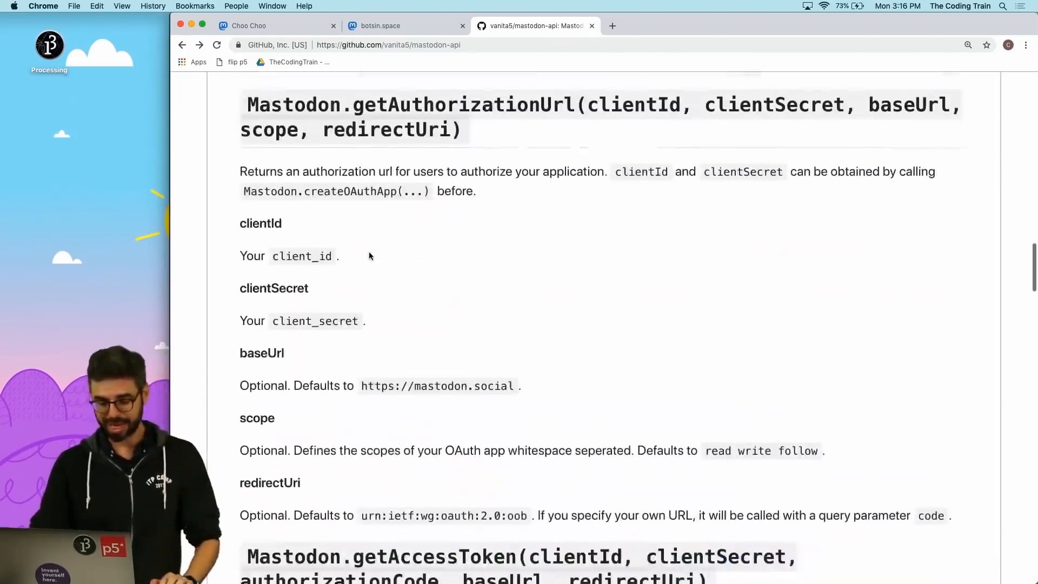
scroll("down", 3)
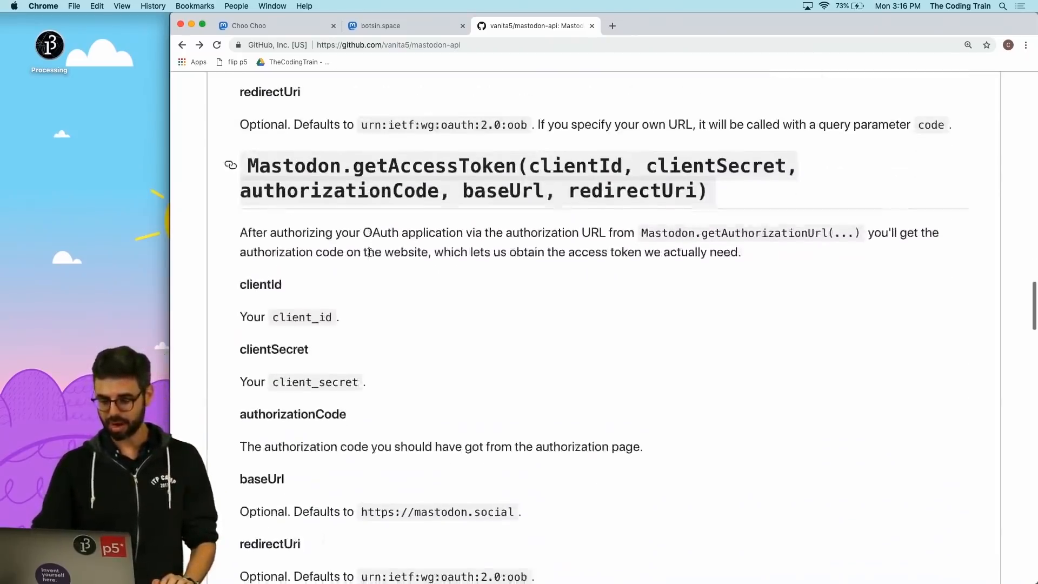
scroll("down", 3)
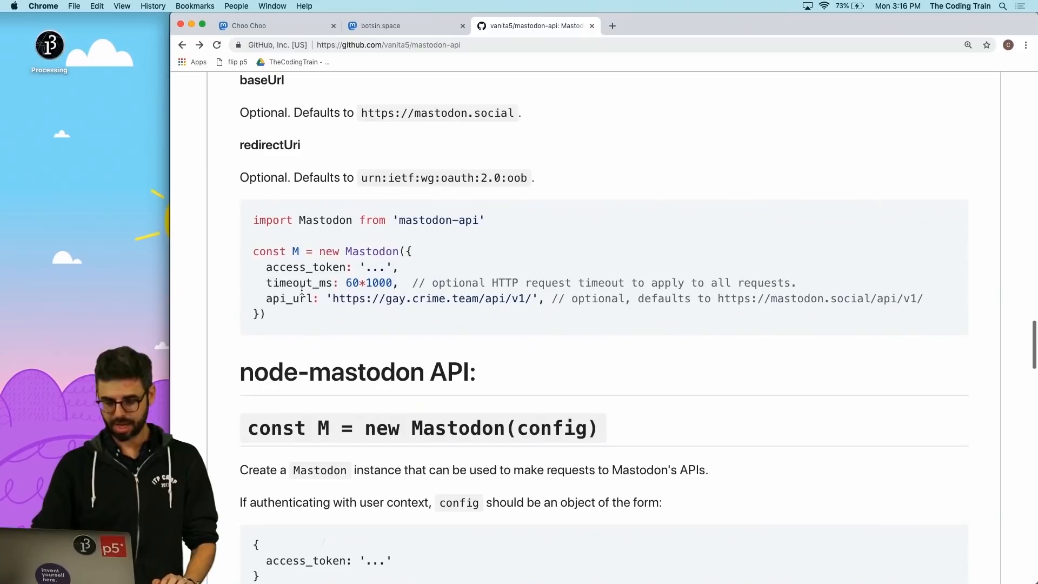
left_click_drag(253, 251, 265, 313)
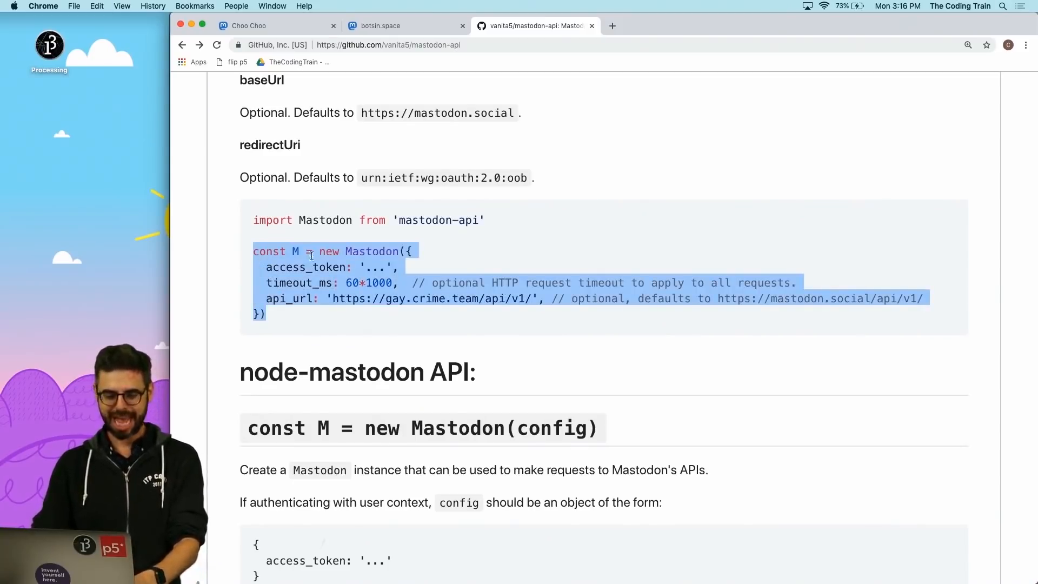
key("cmd+tab")
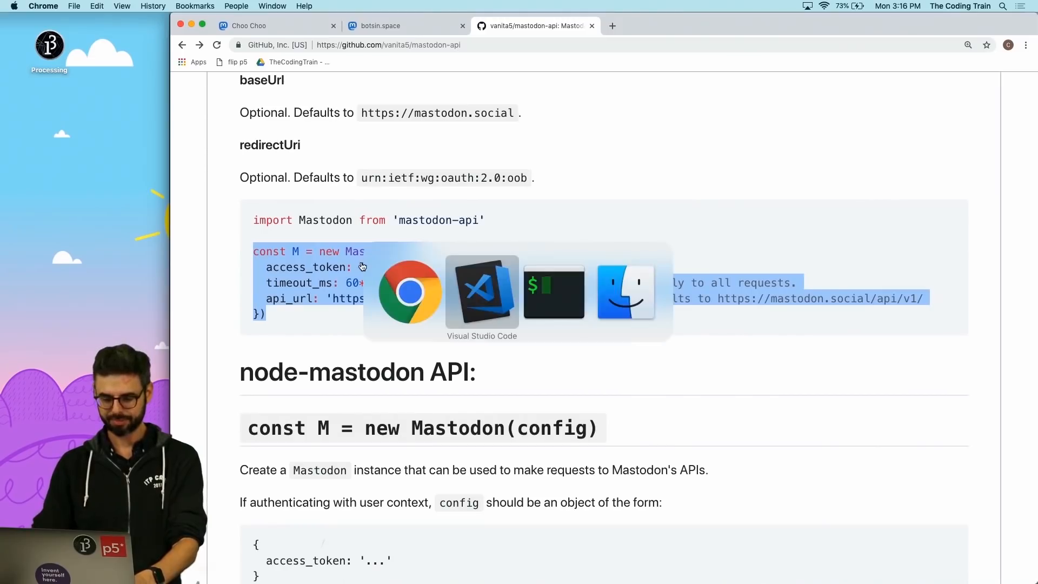
left_click(481, 291)
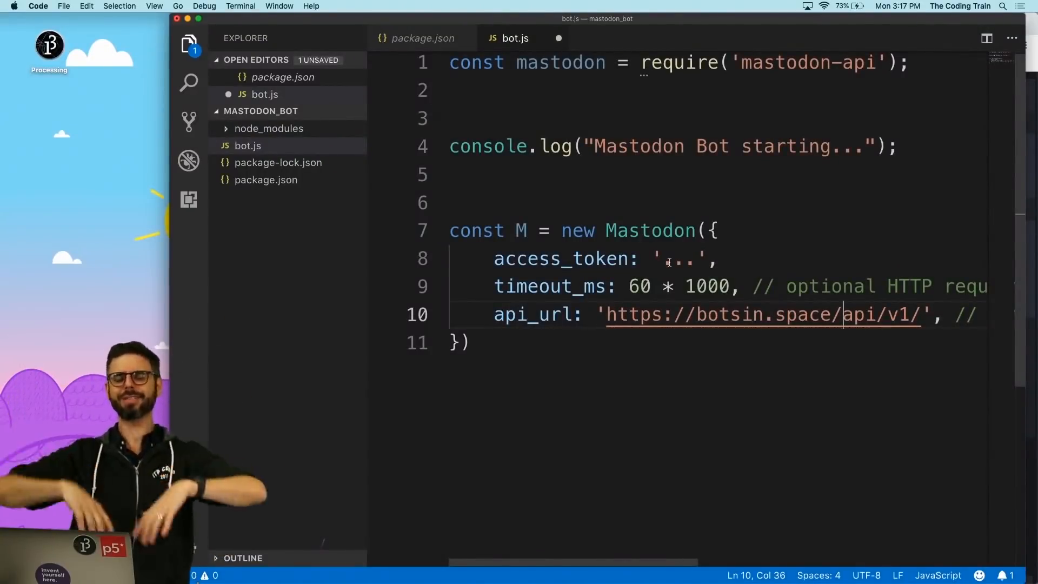
key("cmd+tab")
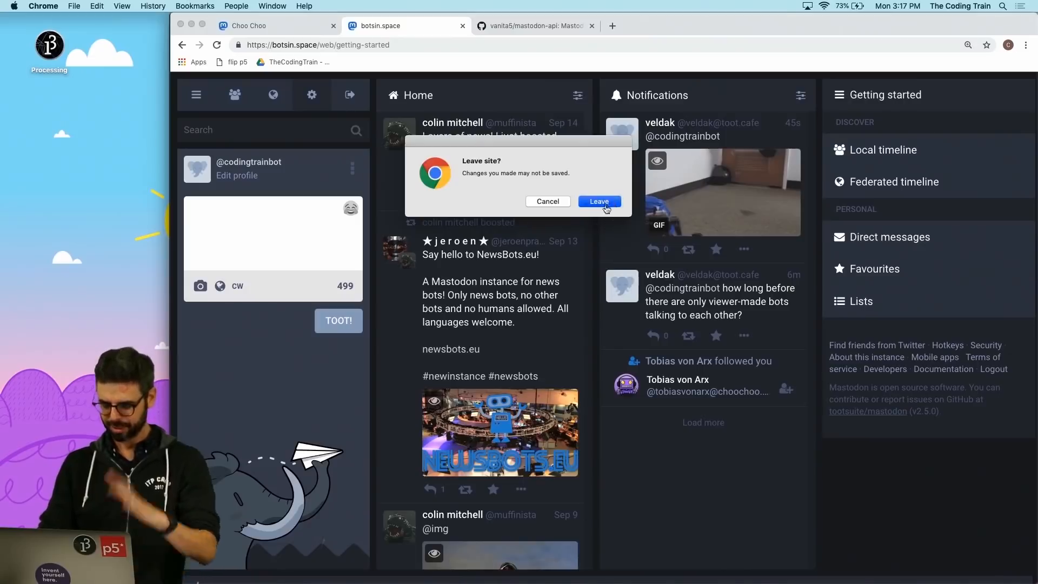
- Leave the page and view the Coding Train Example Bot application's credentials
left_click(598, 202)
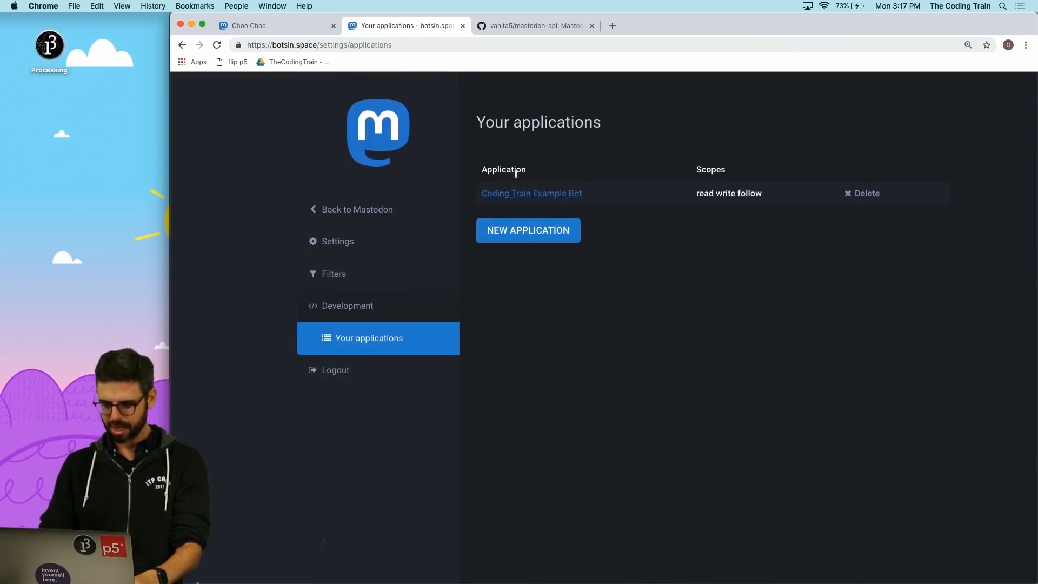
left_click(531, 192)
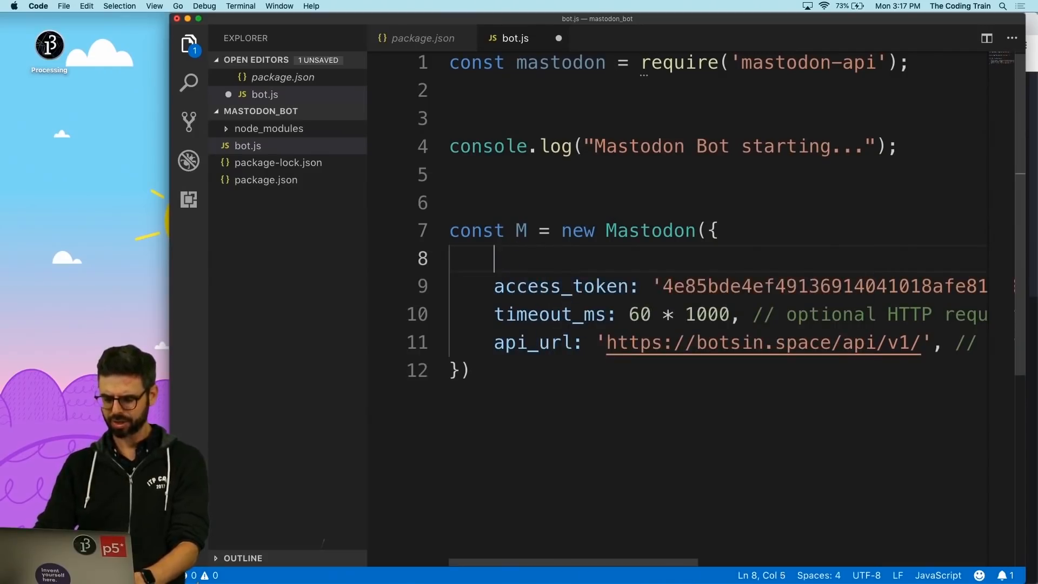
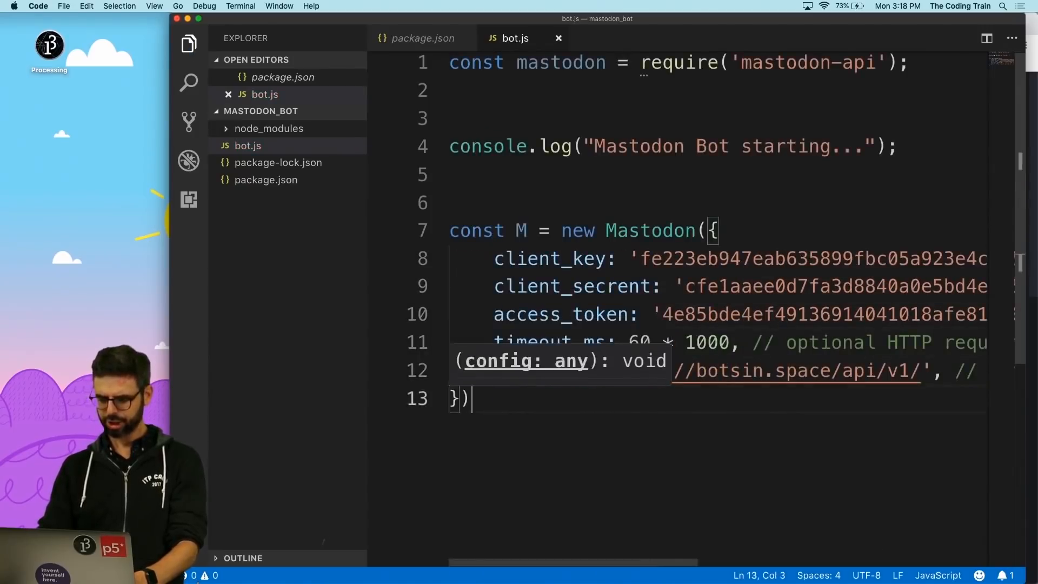
- Add client_key and client_secret lines with the app's values to the config and save bot.js
key("cmd+tab")
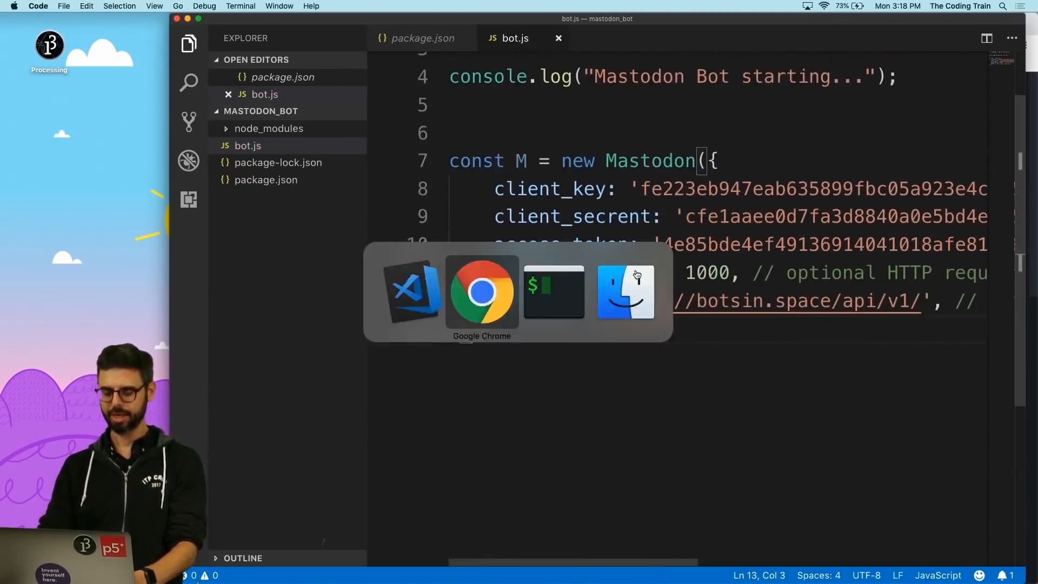
- Scroll the mastodon-api README down to the M.get, M.post and M.stream method docs
left_click(482, 289)
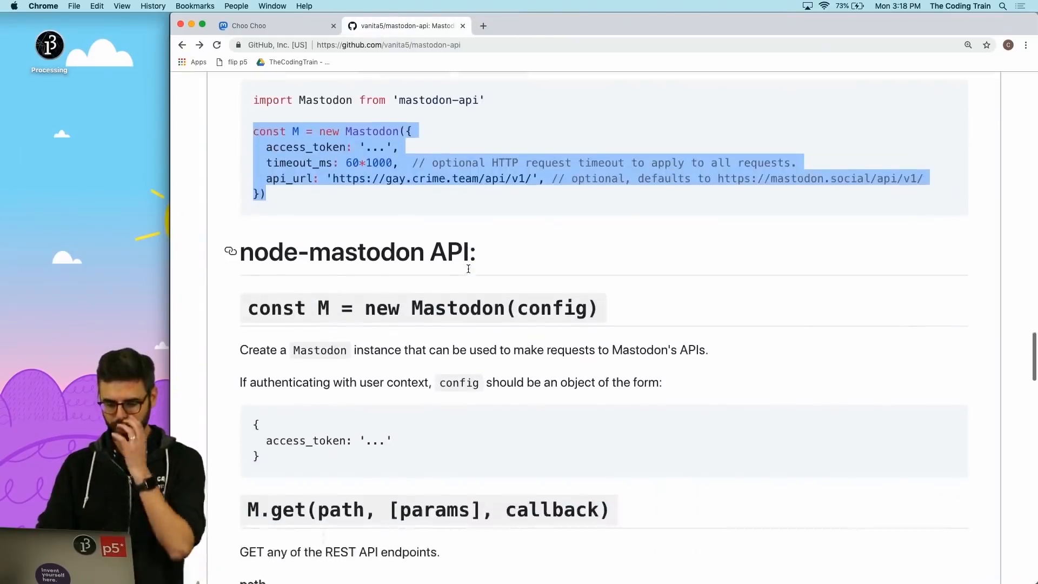
scroll("down", 3)
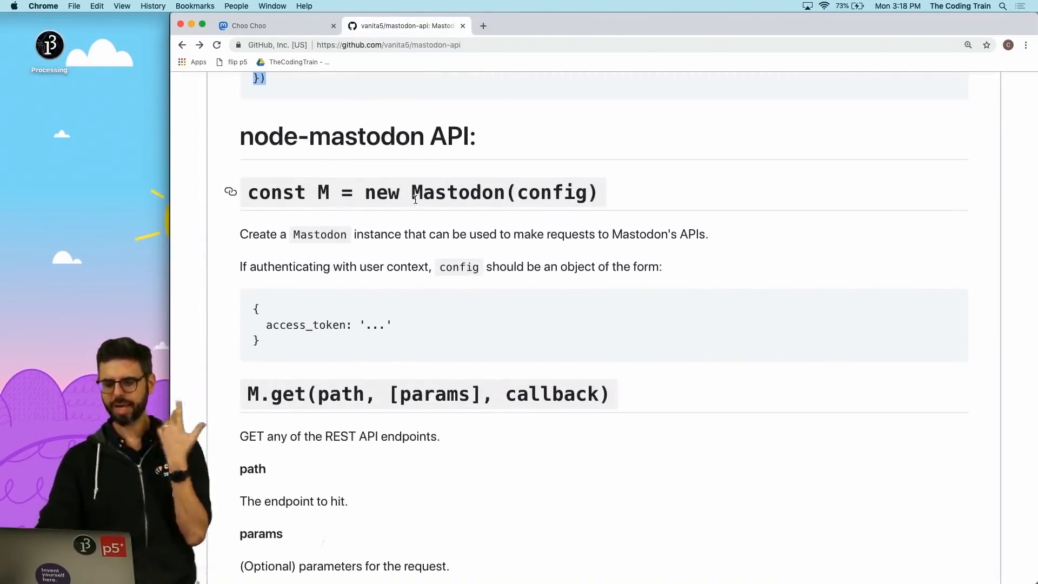
scroll("down", 3)
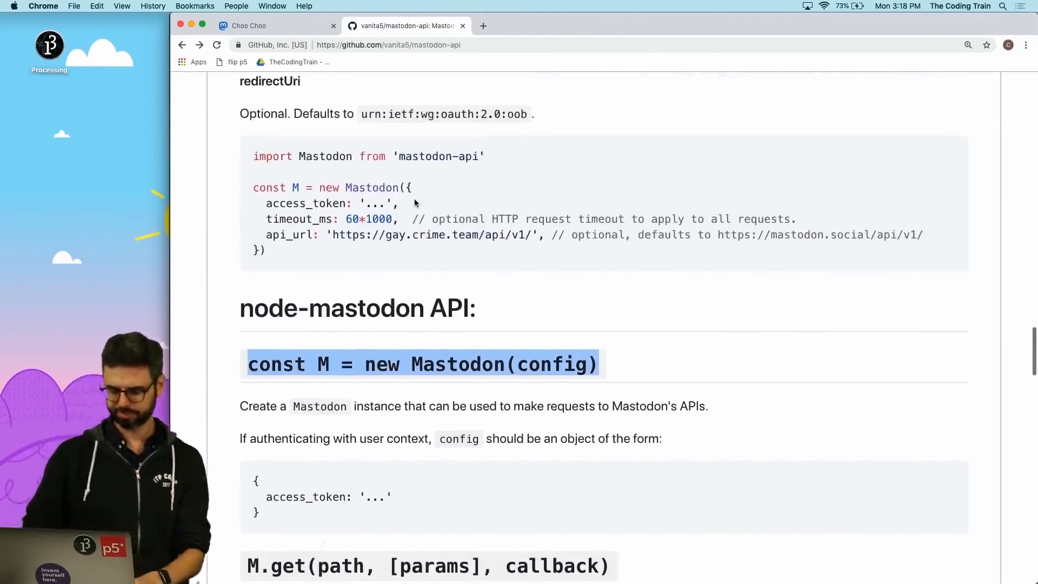
scroll("down", 3)
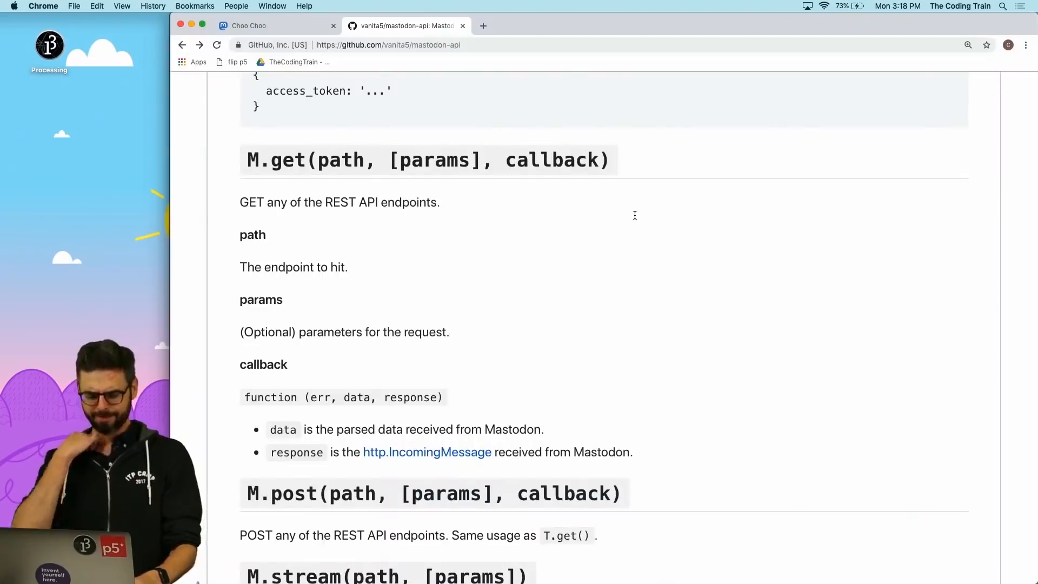
scroll("down", 3)
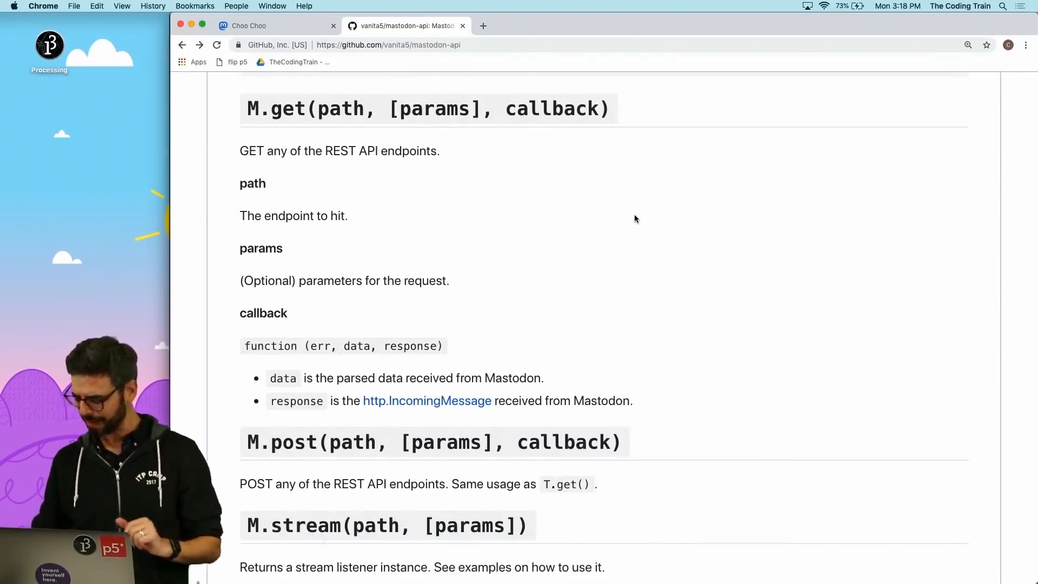
scroll("down", 3)
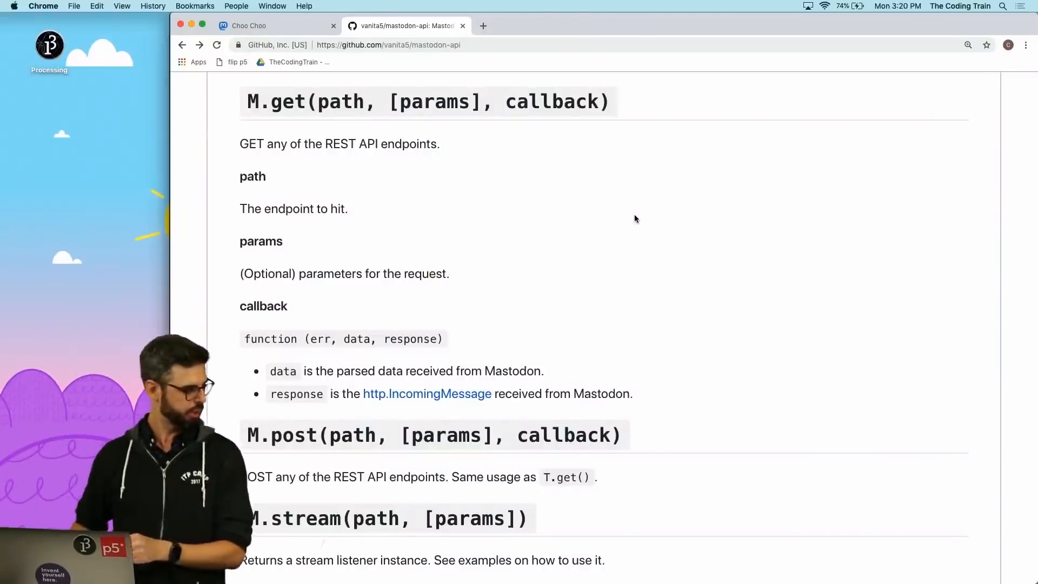
- Copy the M.post(path, [params], callback) signature into bot.js line 15
scroll("down", 3)
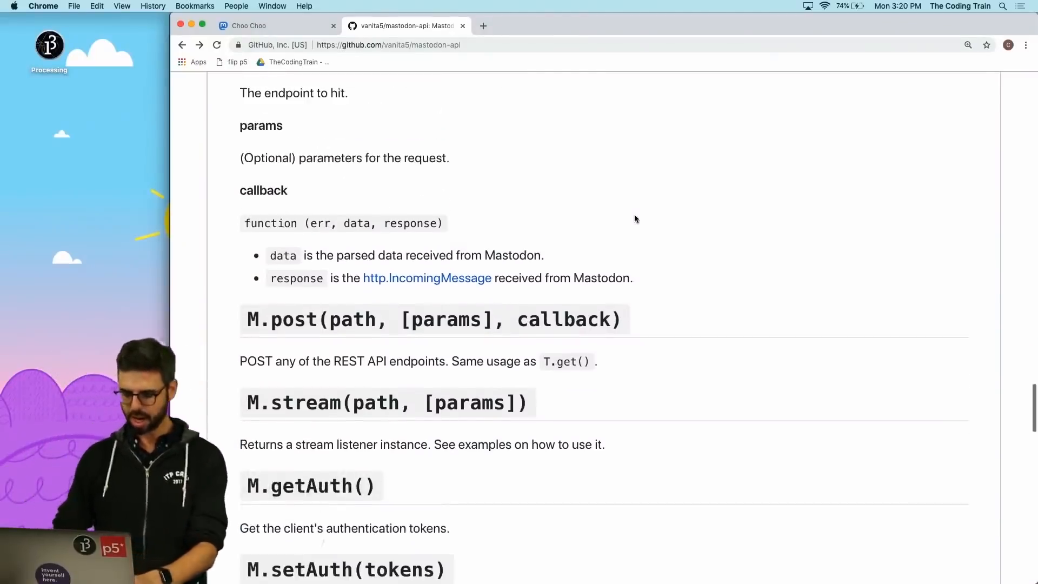
left_click_drag(247, 319, 510, 319)
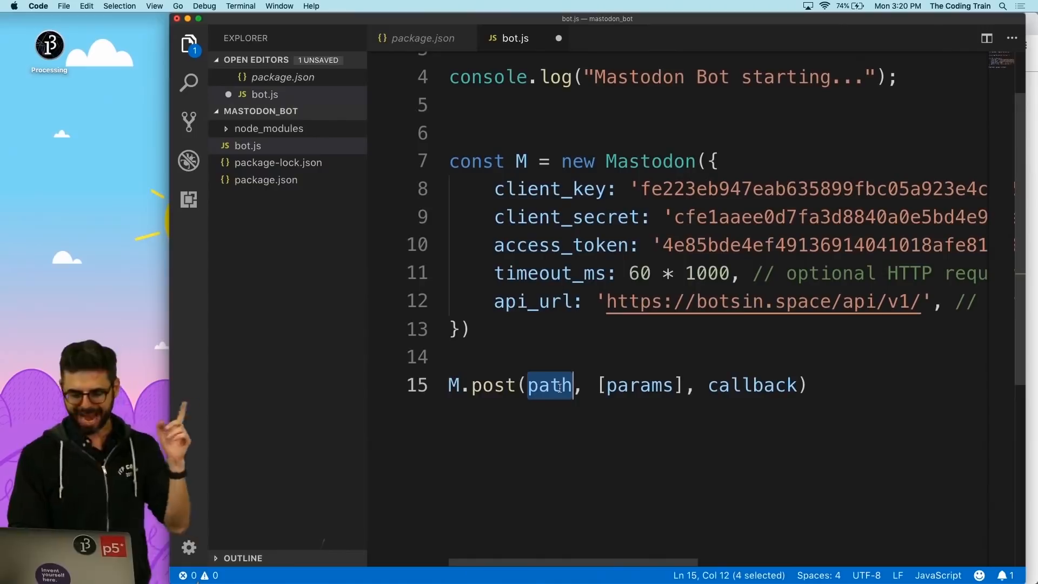
key("cmd+tab")
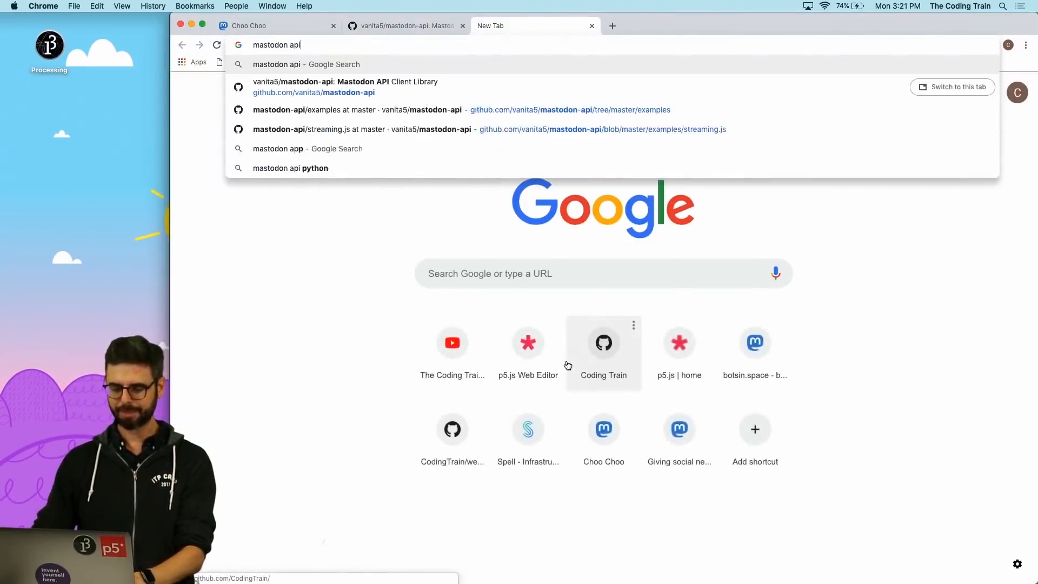
- Search 'mastodon api documentation', load tootsuite's API.md and find 'post' on the page
key("Enter")
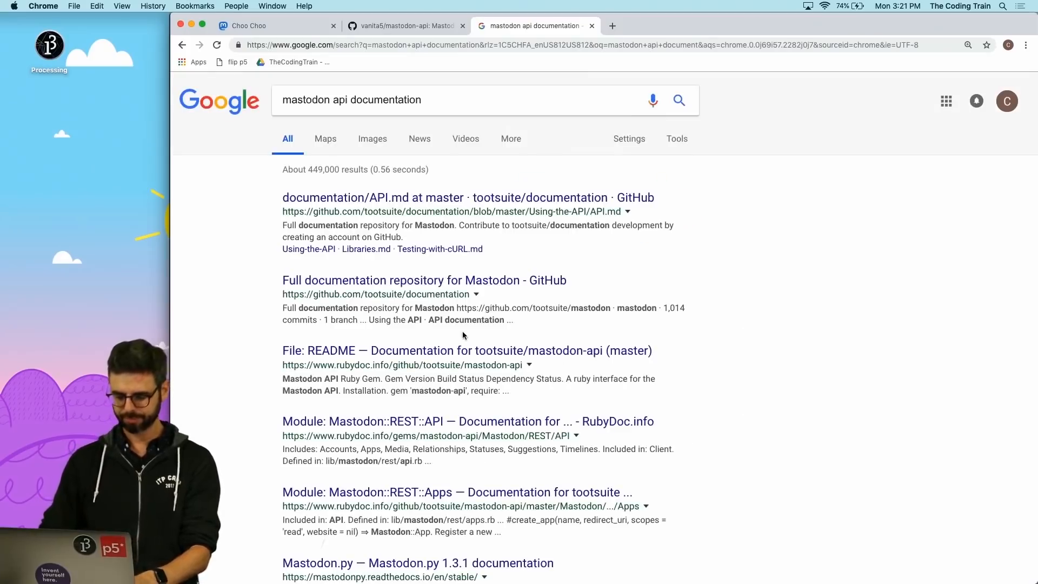
left_click(468, 197)
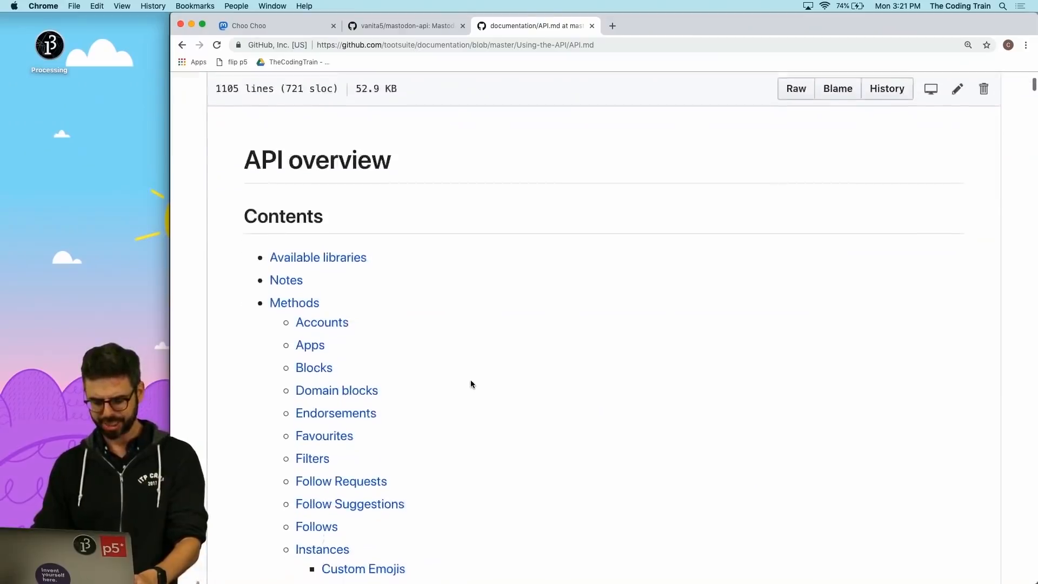
scroll("down", 3)
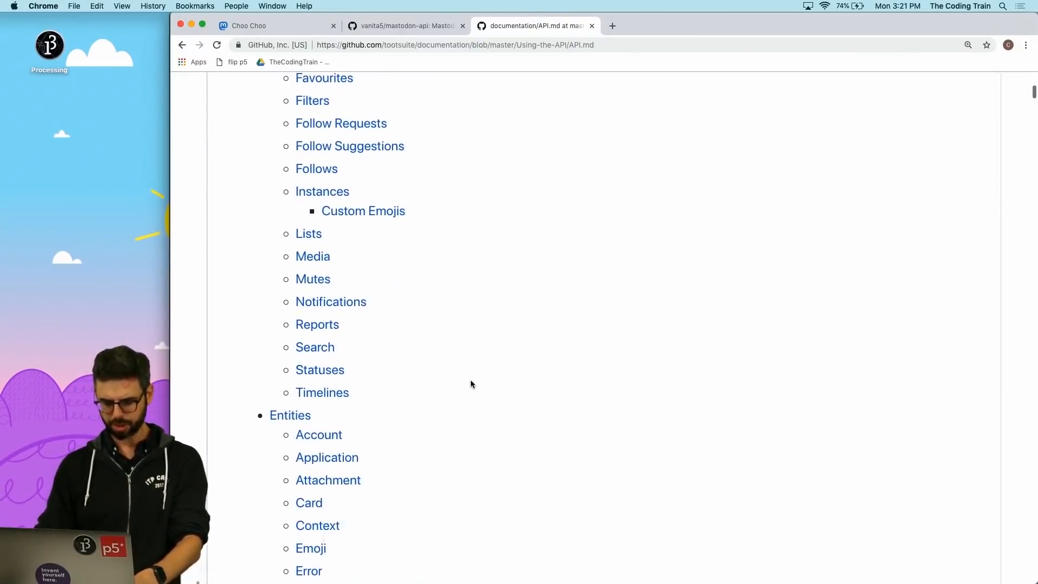
type("post")
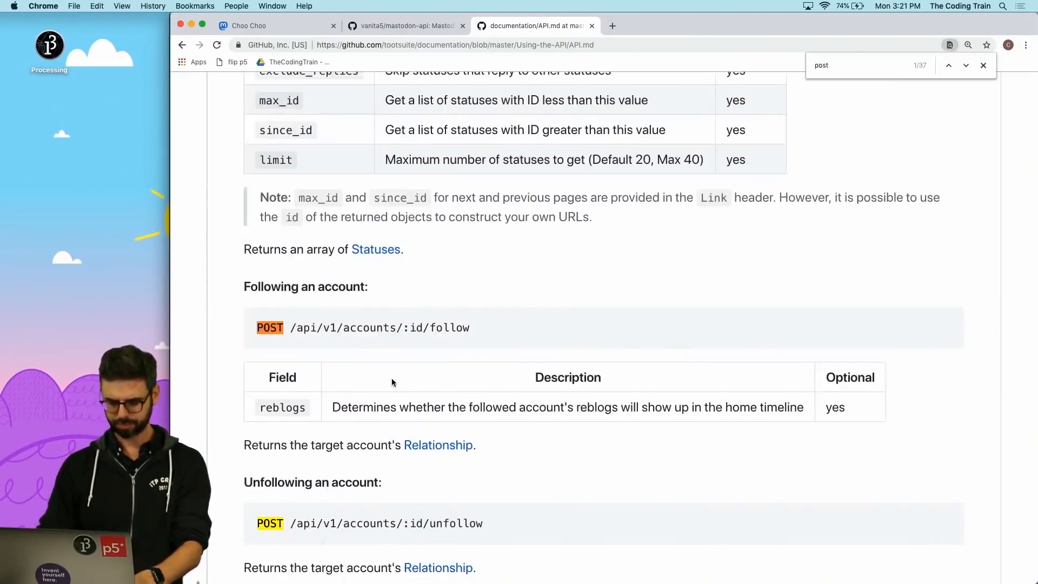
- Scroll through the POST endpoints and search the docs for 'status'
scroll("down", 3)
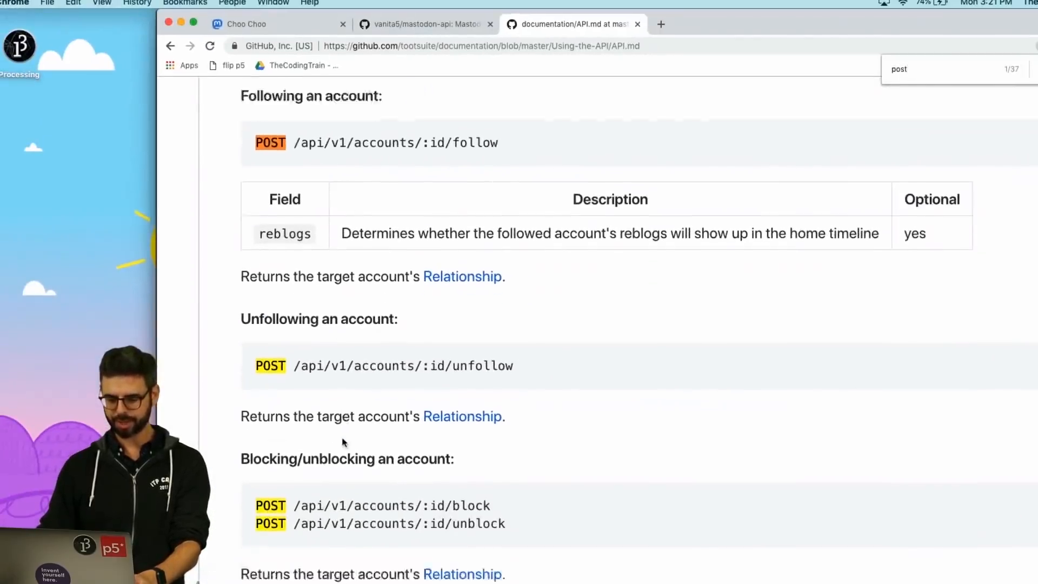
scroll("down", 3)
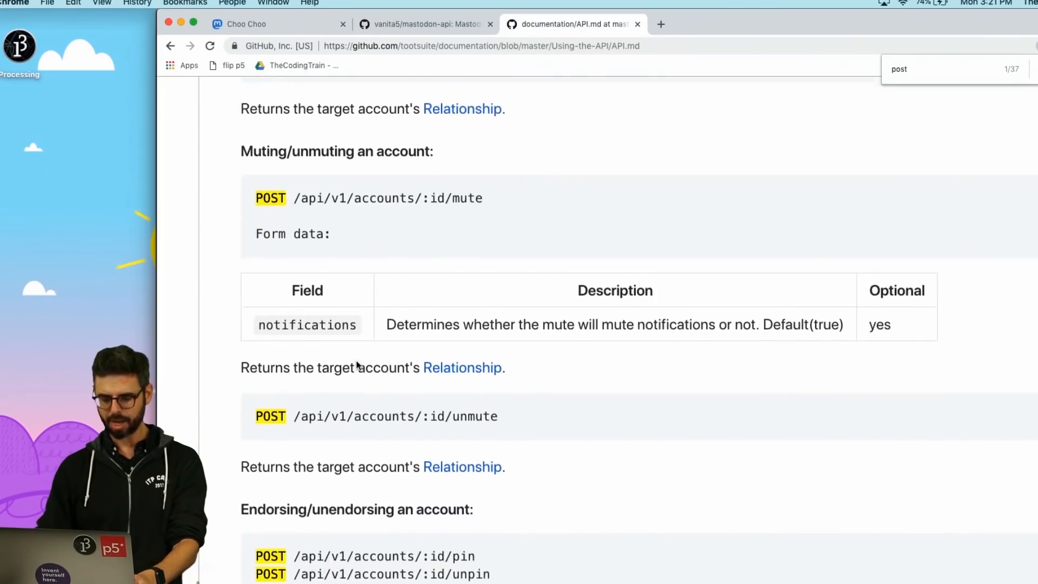
scroll("down", 3)
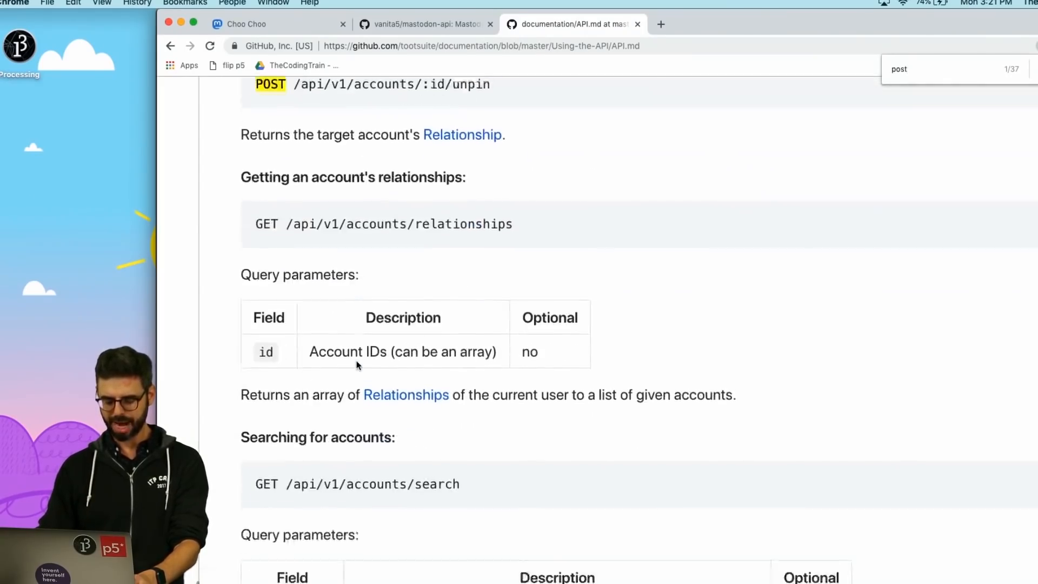
scroll("down", 3)
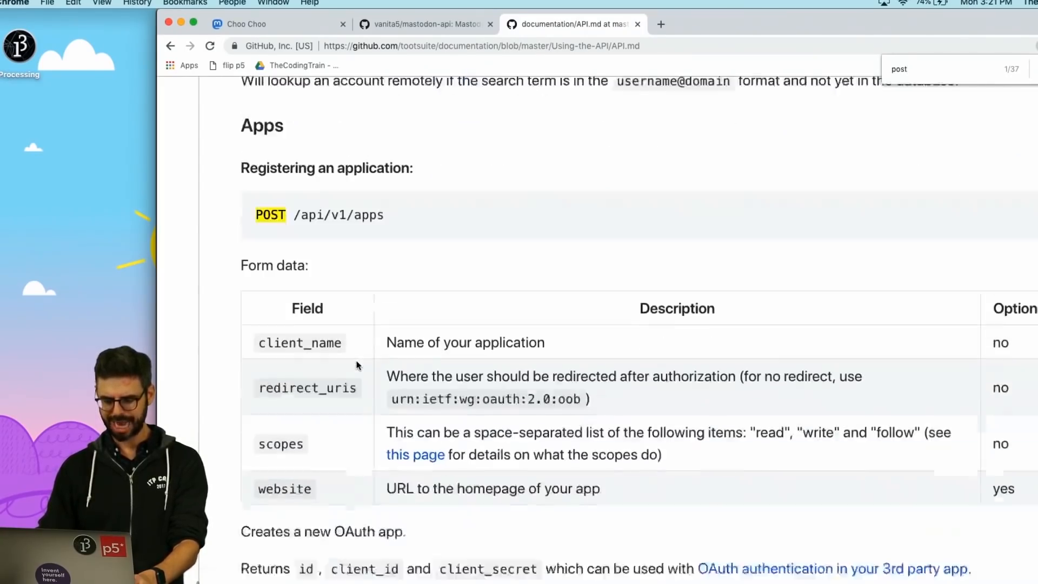
scroll("down", 3)
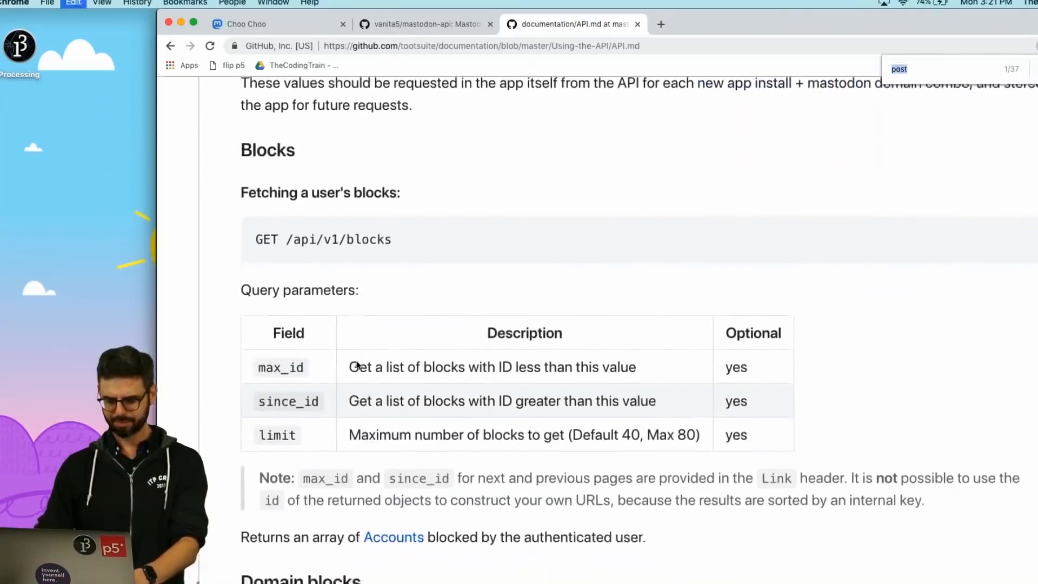
type("status")
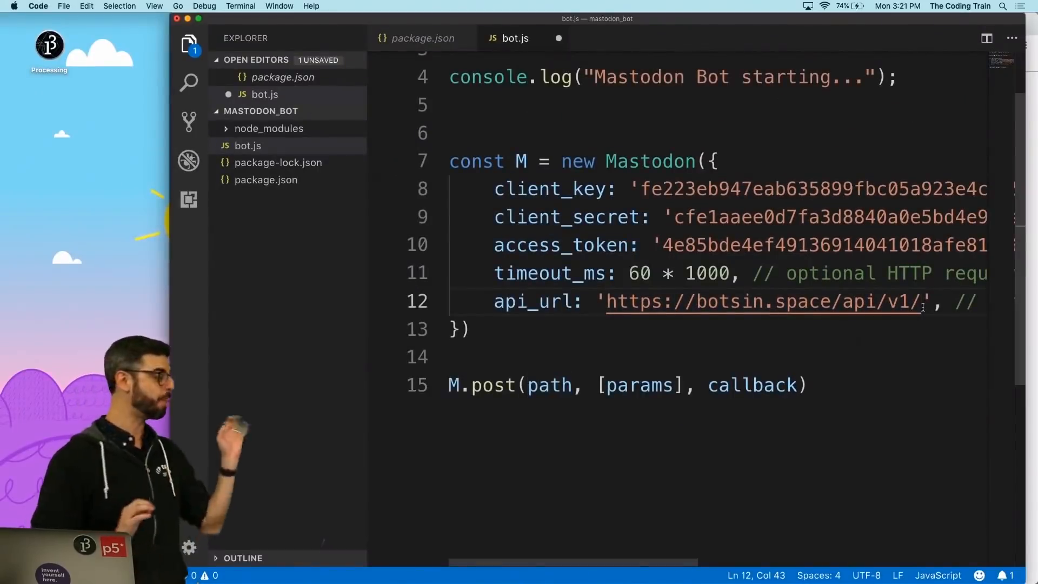
- Make the call M.post('statuses', ...) with an arrow-function callback
type("stattues")
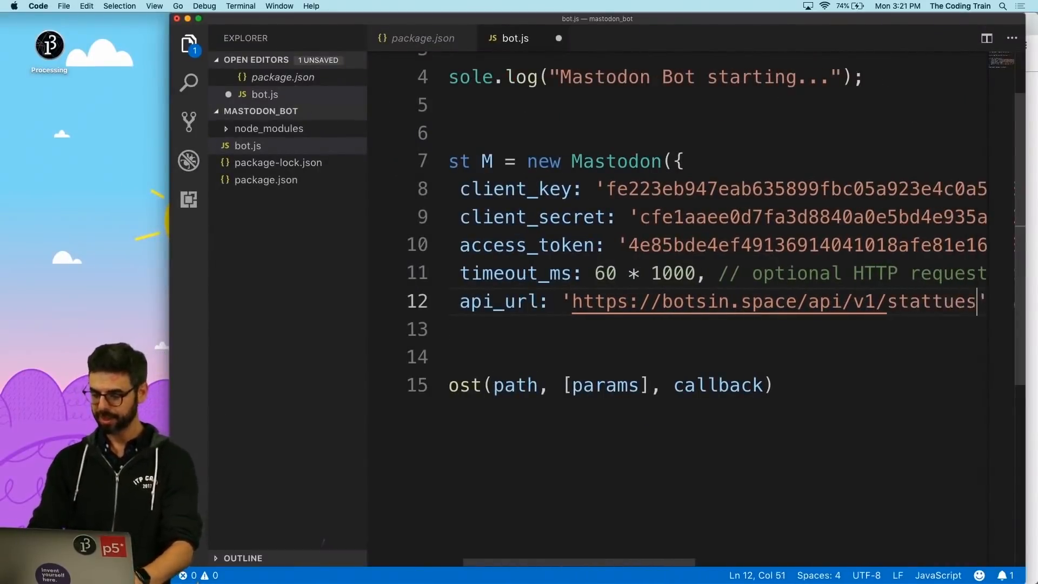
type("statuses")
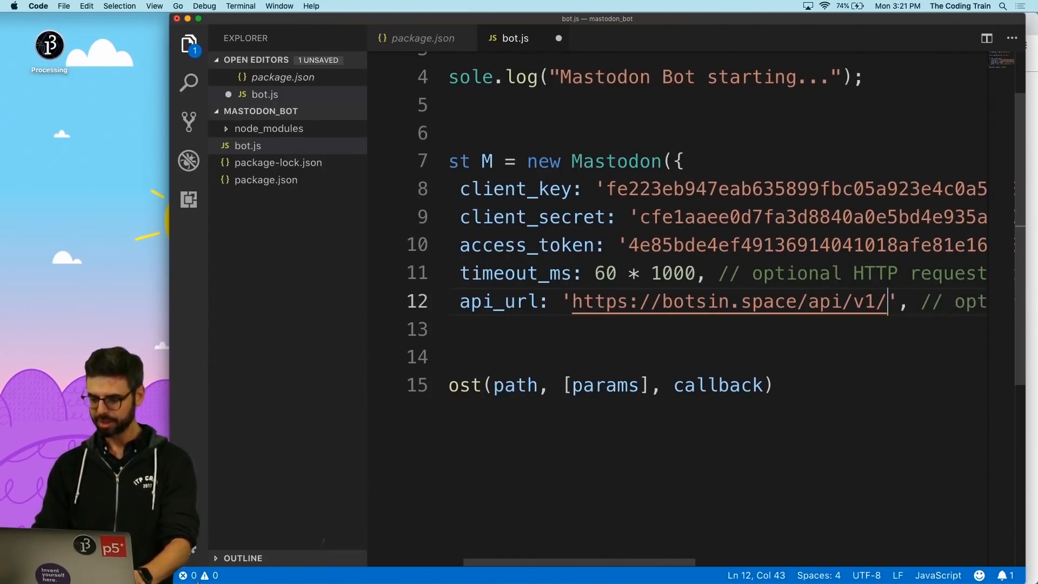
scroll("down", 3)
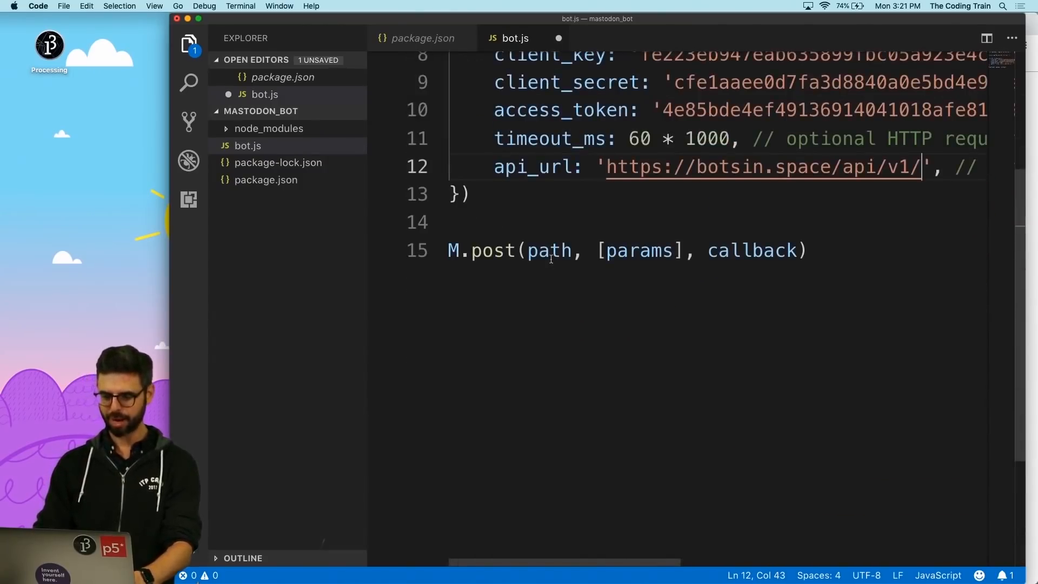
type("'s'")
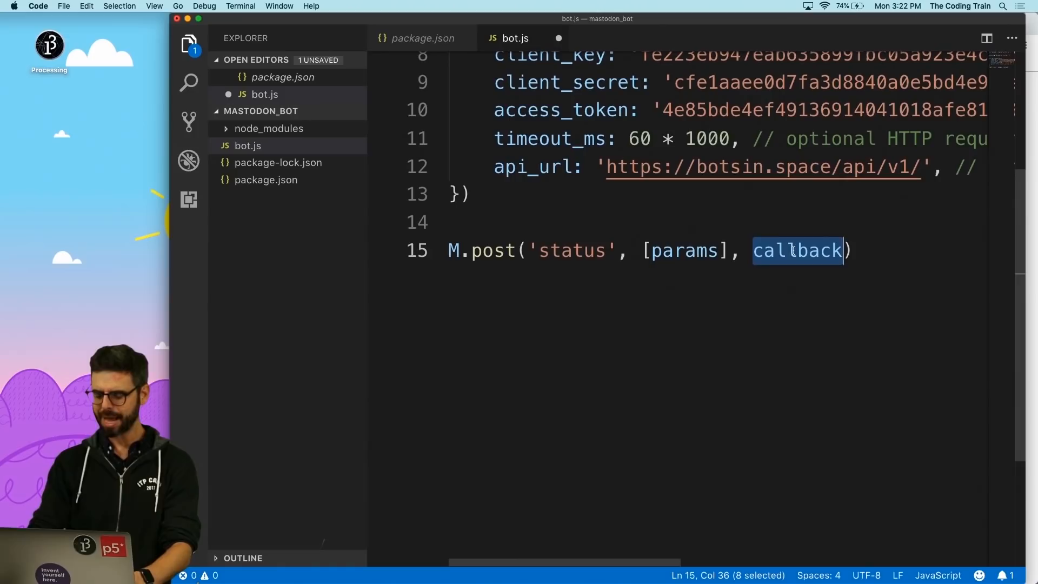
type("() => {")
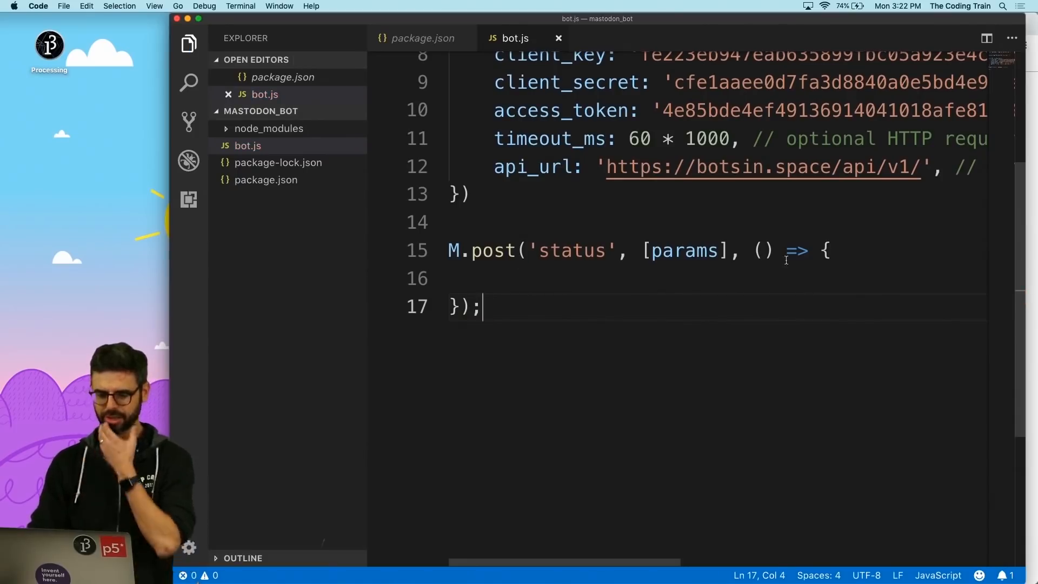
- Add const params = {} above the post call and start passing params to it
key("enter")
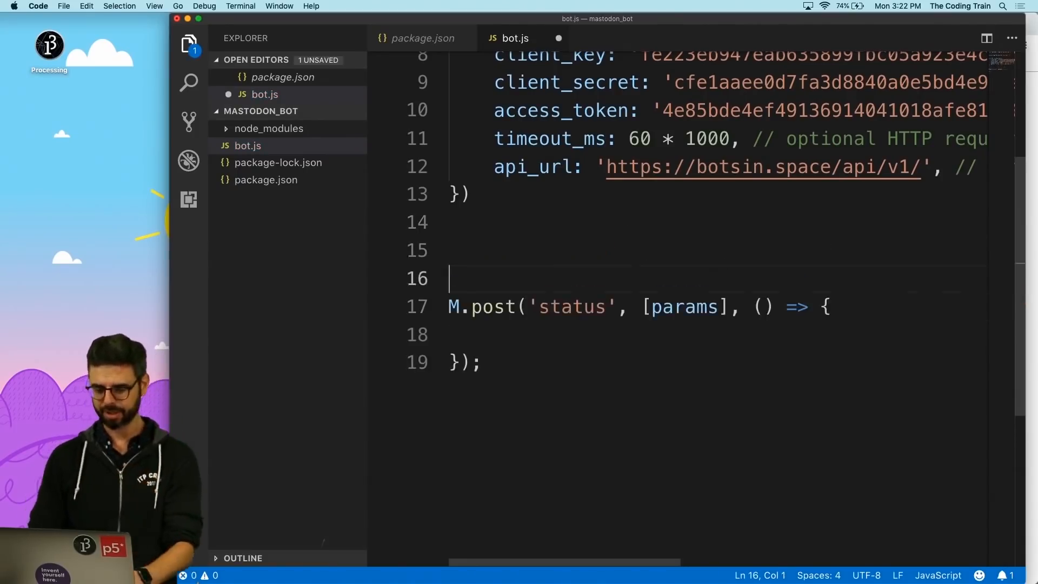
type("const params = {}")
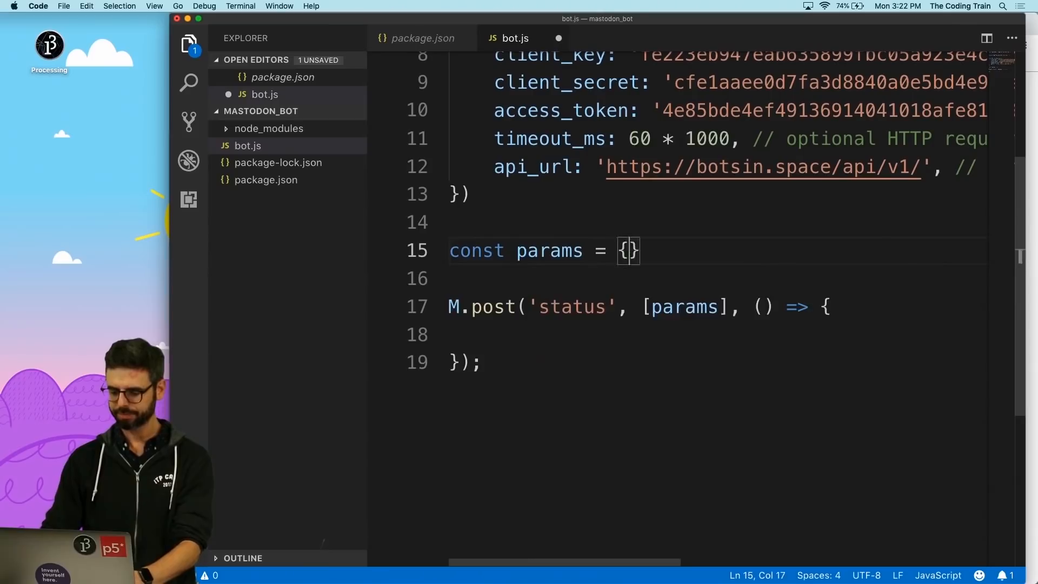
type("pa")
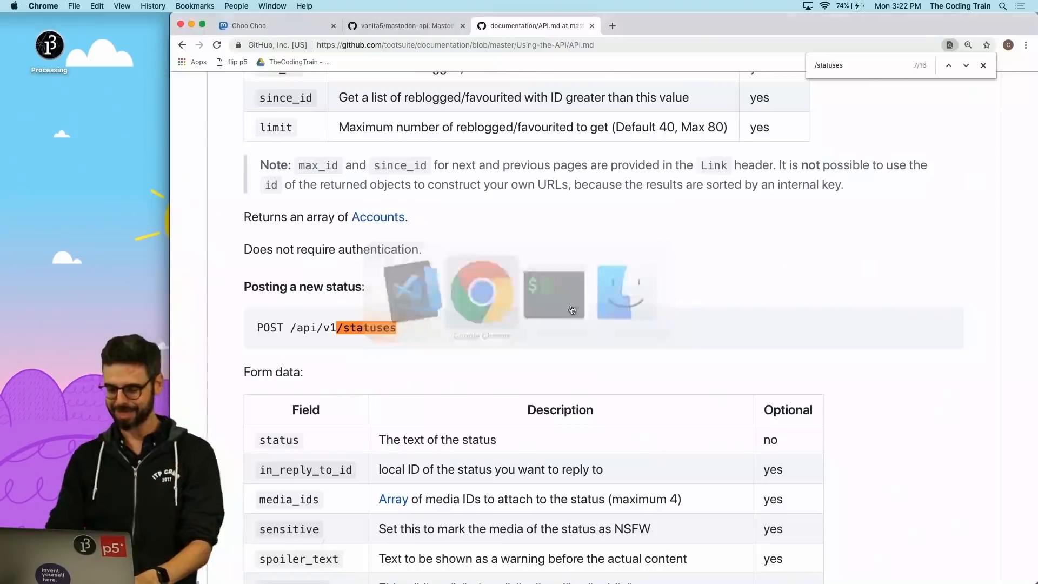
- Scroll API.md to the 'Posting a new status' form data table
scroll("down", 3)
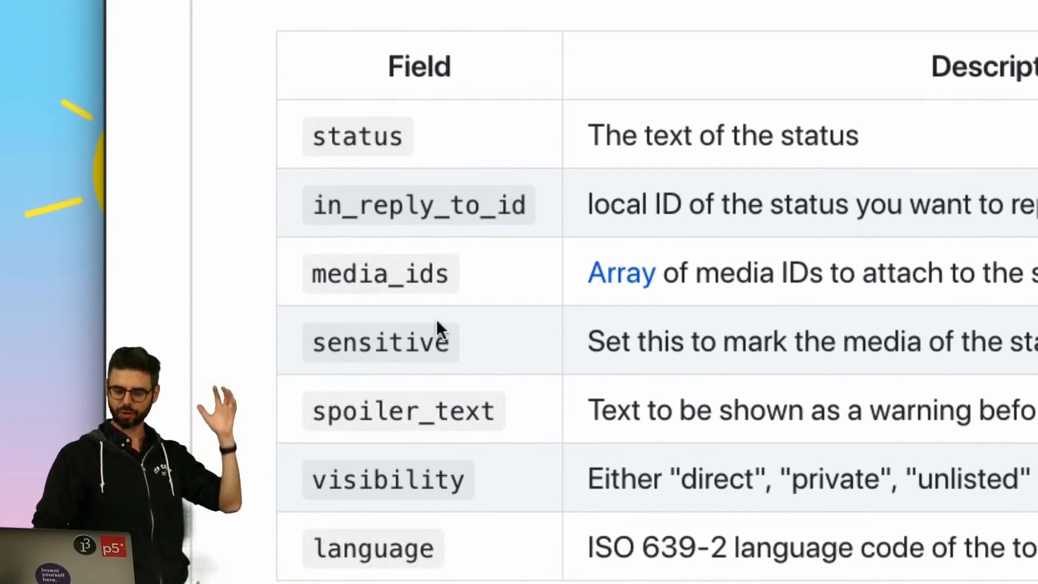
scroll("down", 3)
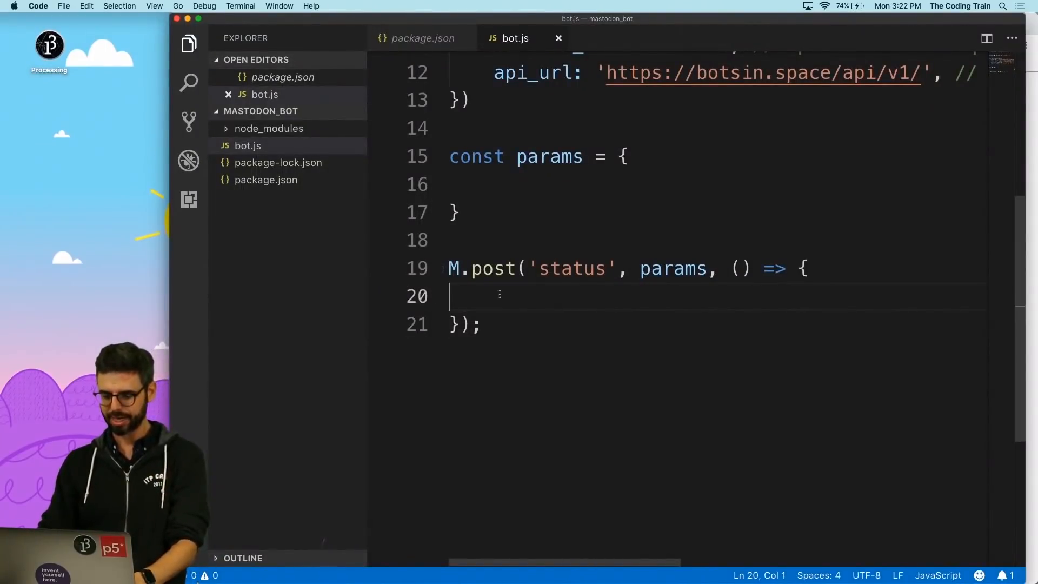
- Set the post params status to "Choo choo!"
type("status")
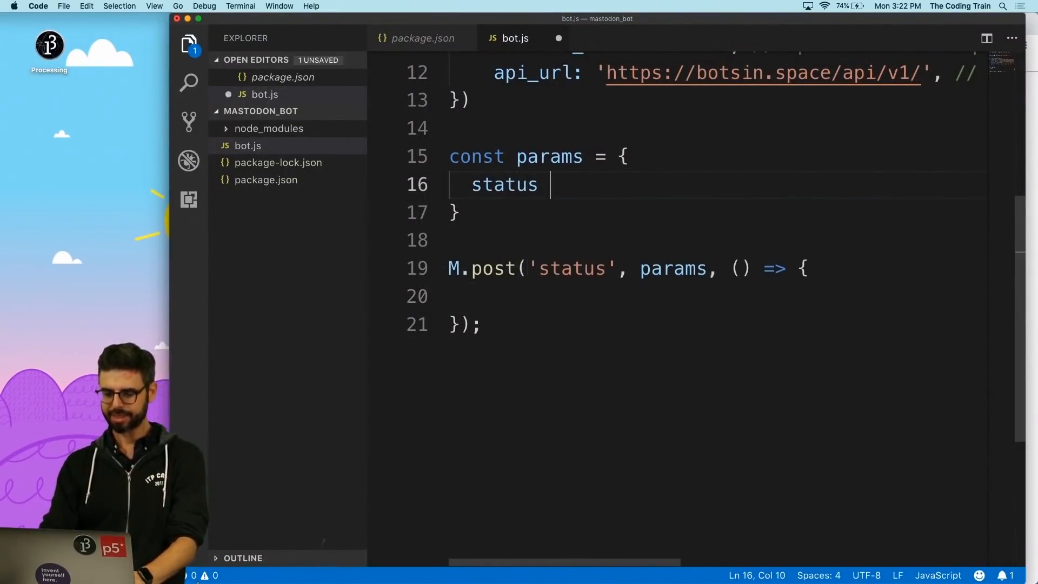
type(": \"Choo choo\"")
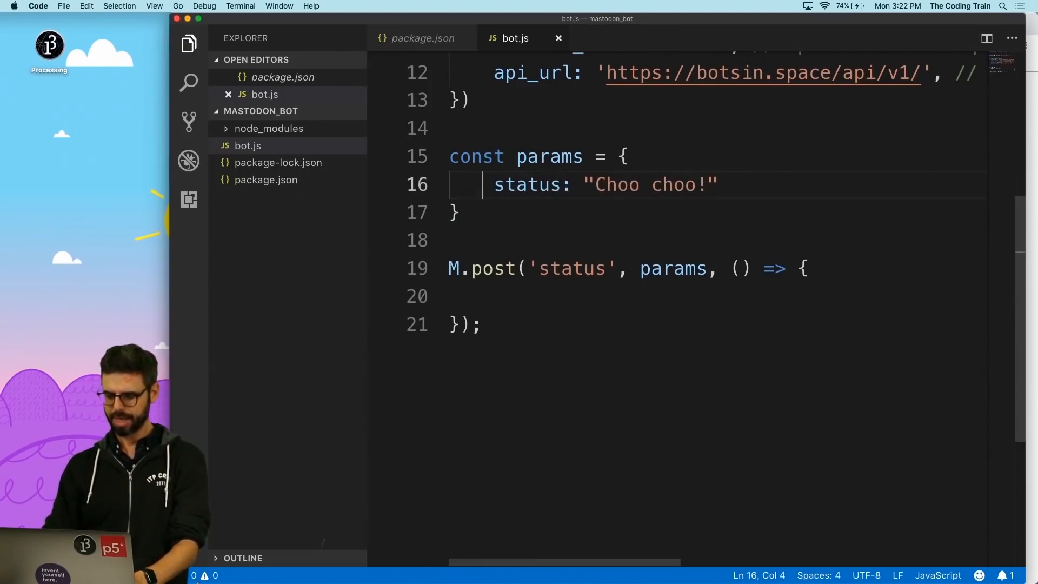
double_click(528, 184)
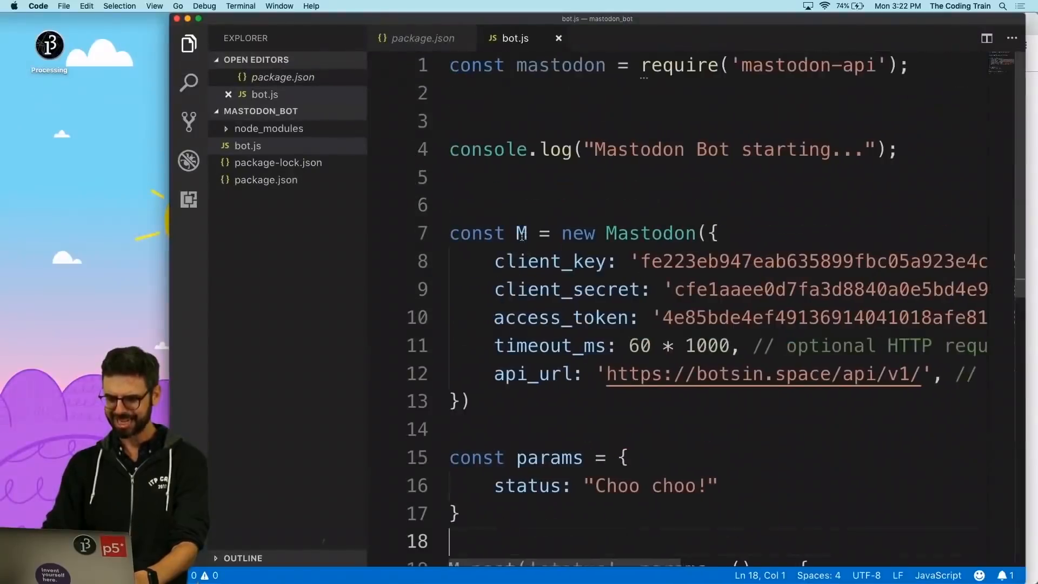
scroll("down", 3)
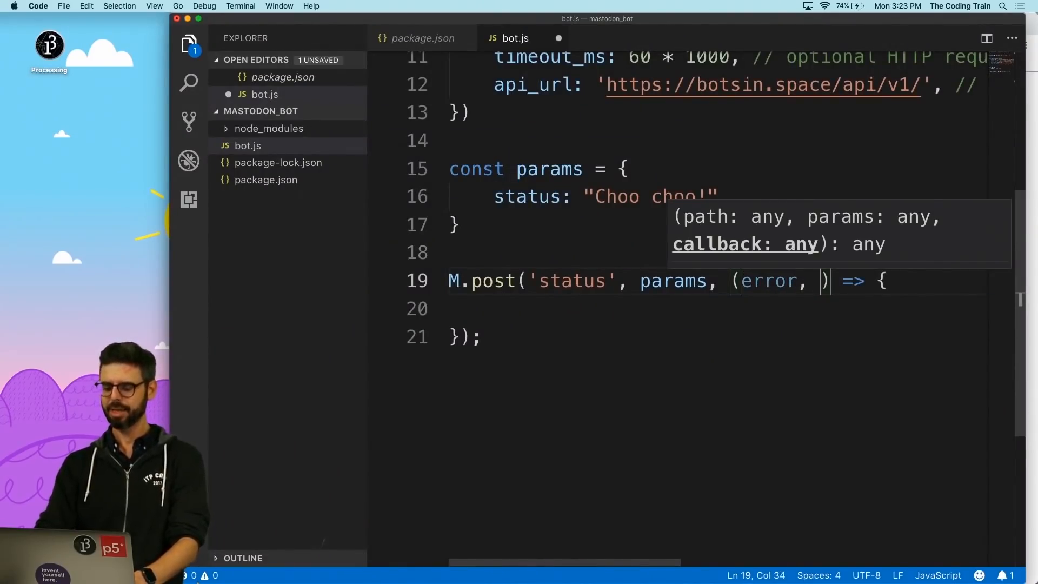
- Make the post callback (error, data) log the error or else the returned data
type("data")
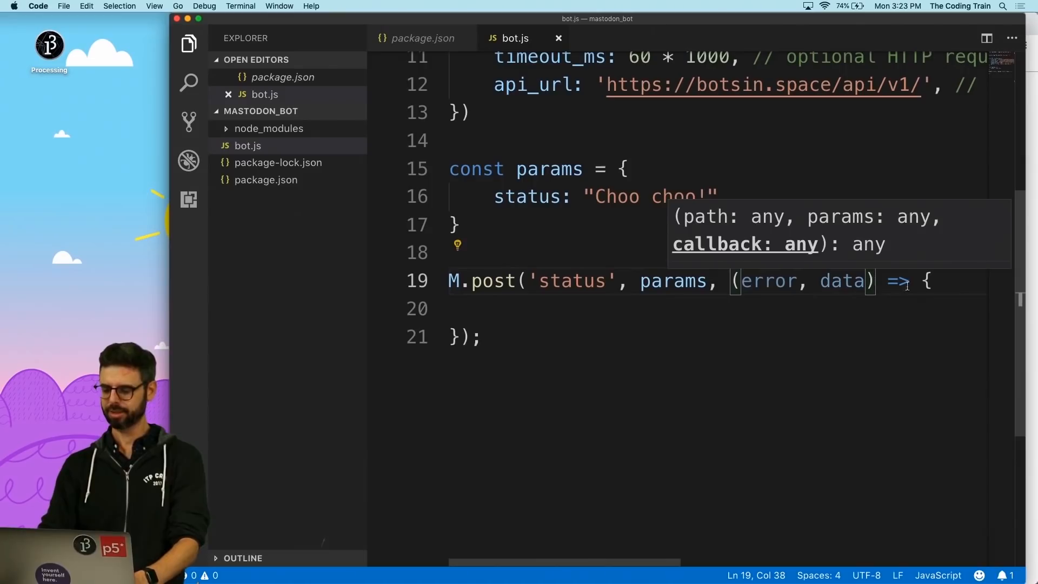
type("if (err) {")
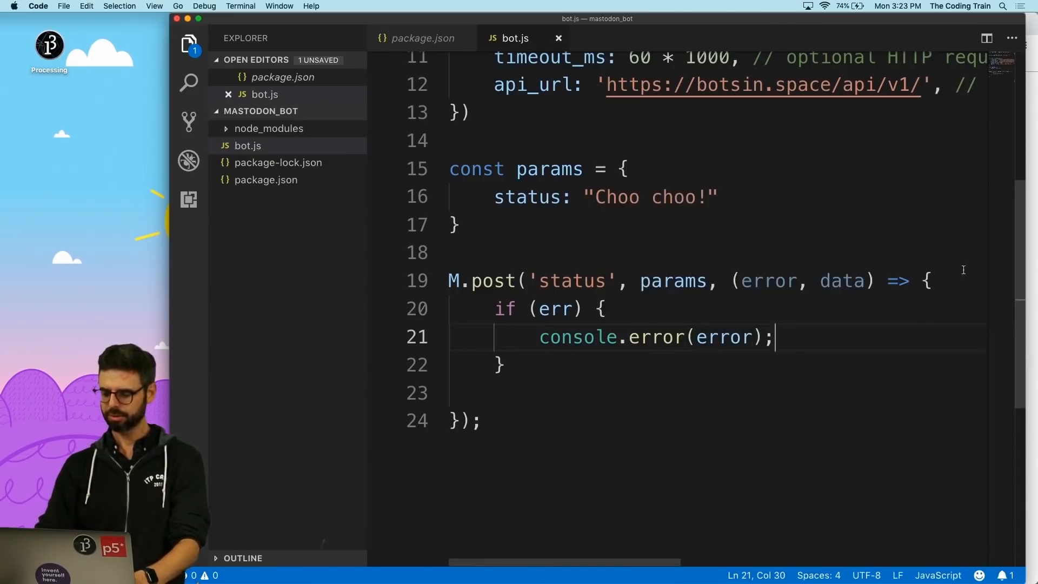
double_click(557, 309)
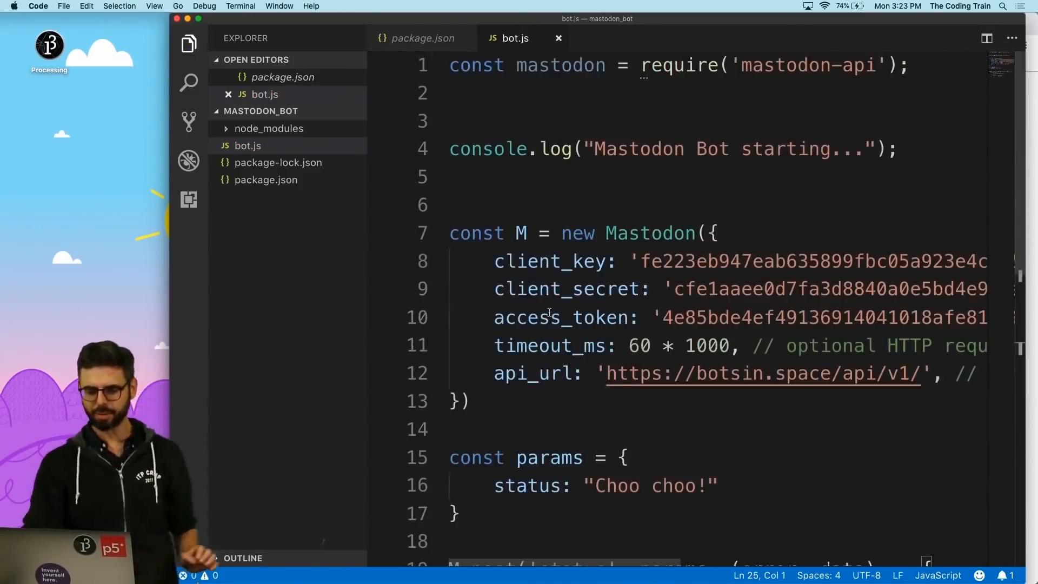
scroll("down", 3)
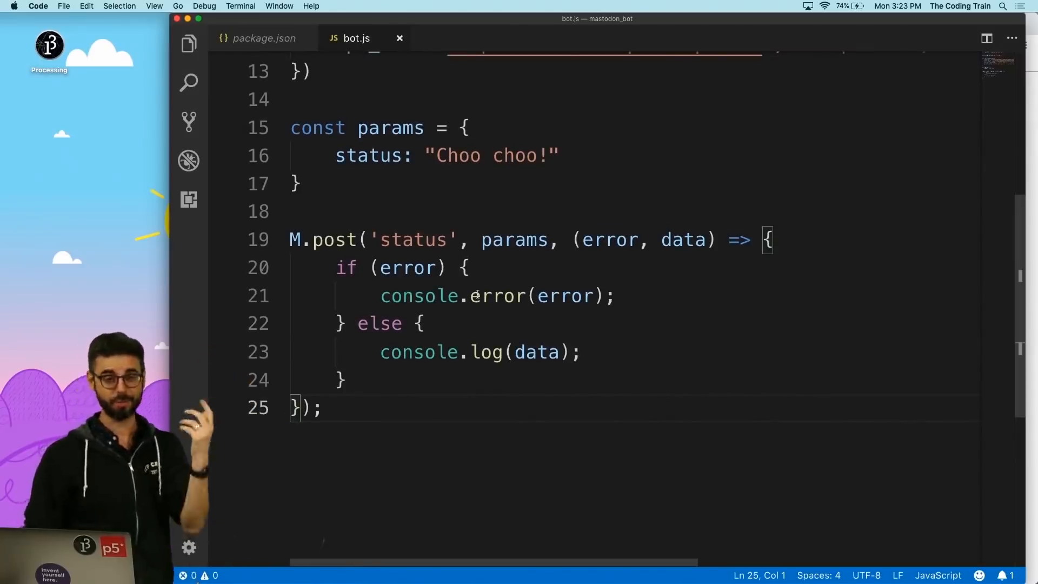
key("cmd+tab")
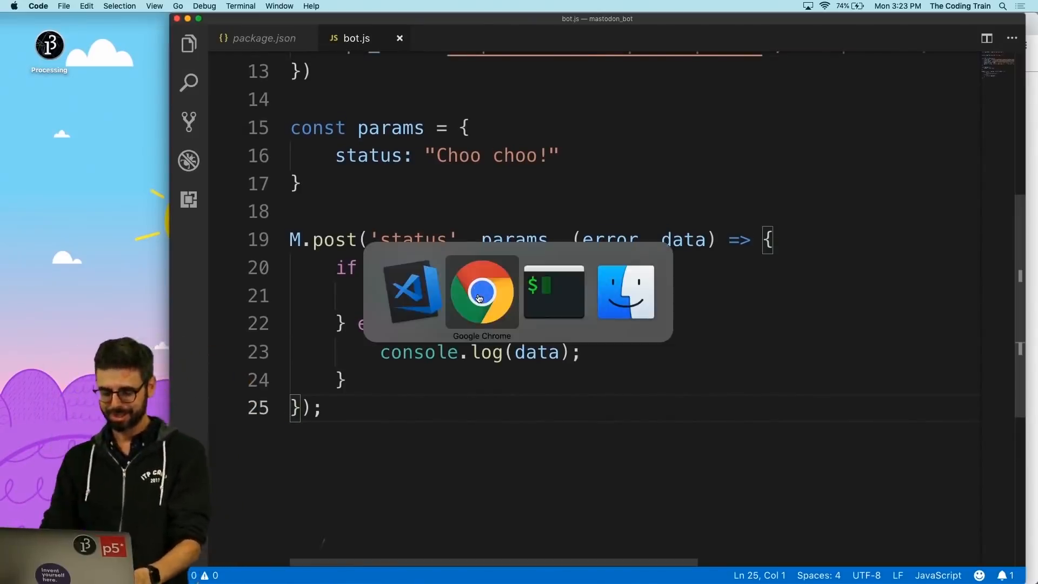
left_click(481, 291)
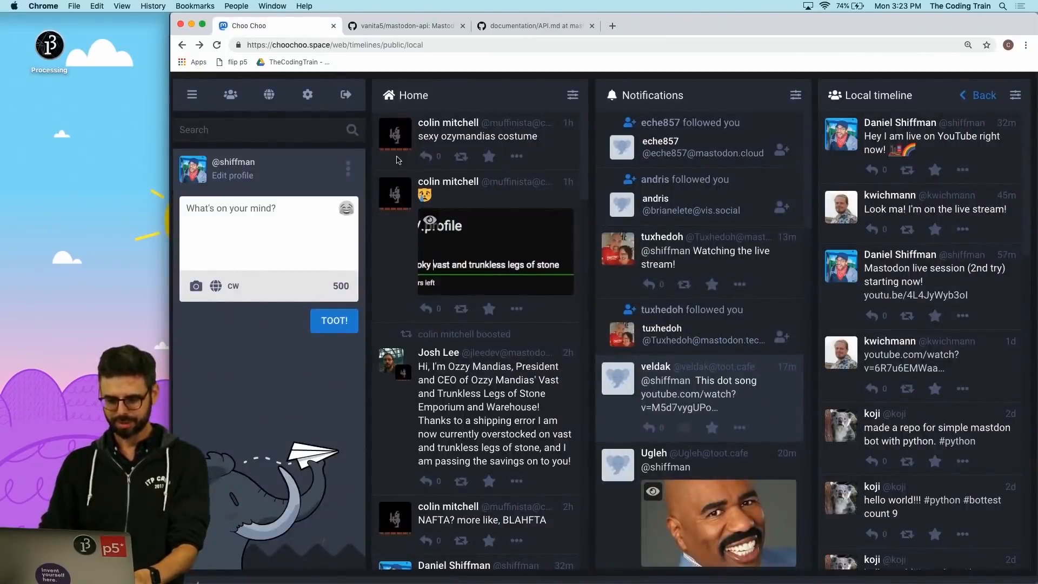
left_click(534, 25)
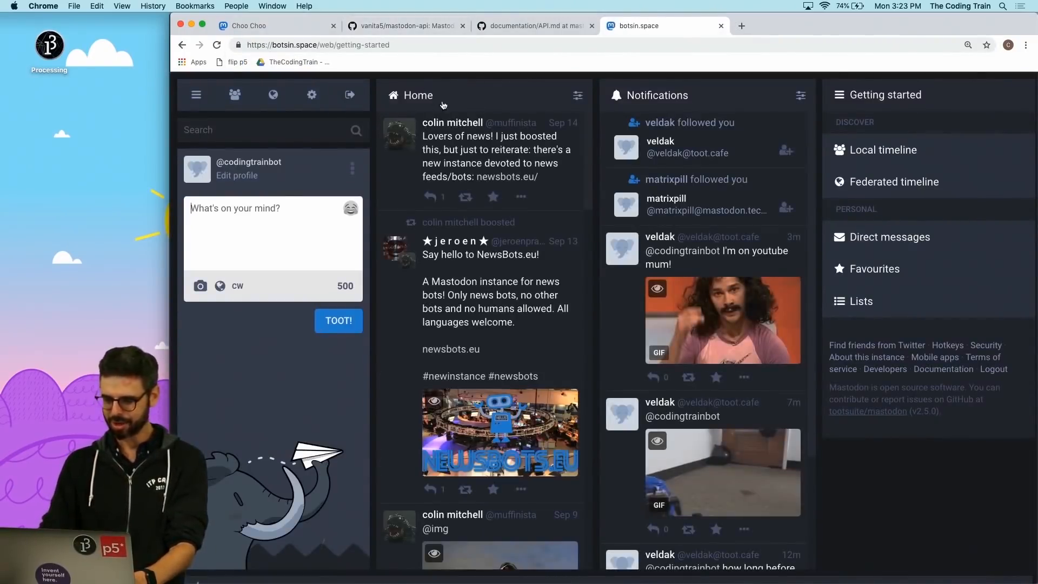
mouse_move(452, 122)
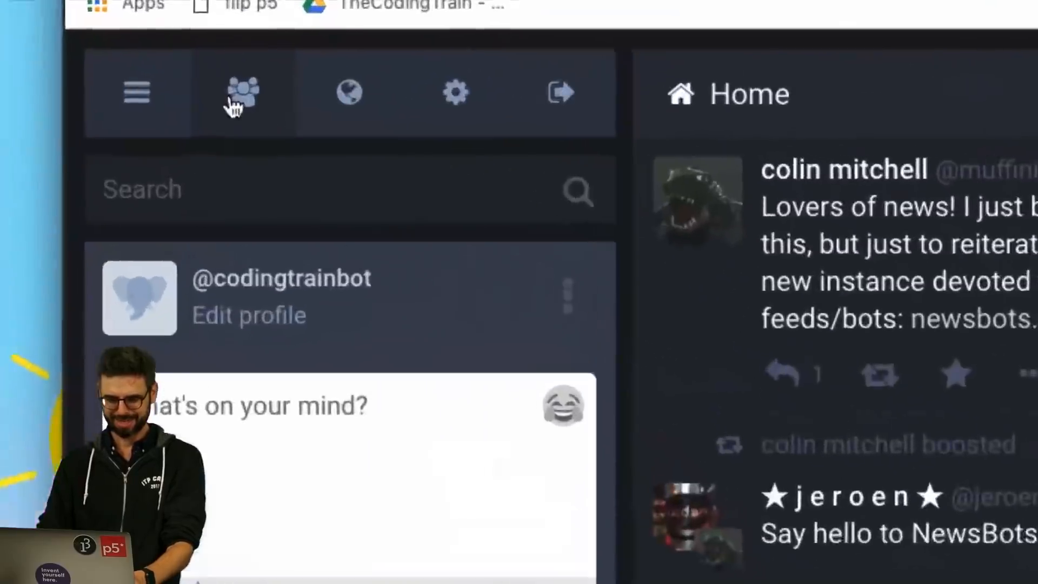
key("cmd+tab")
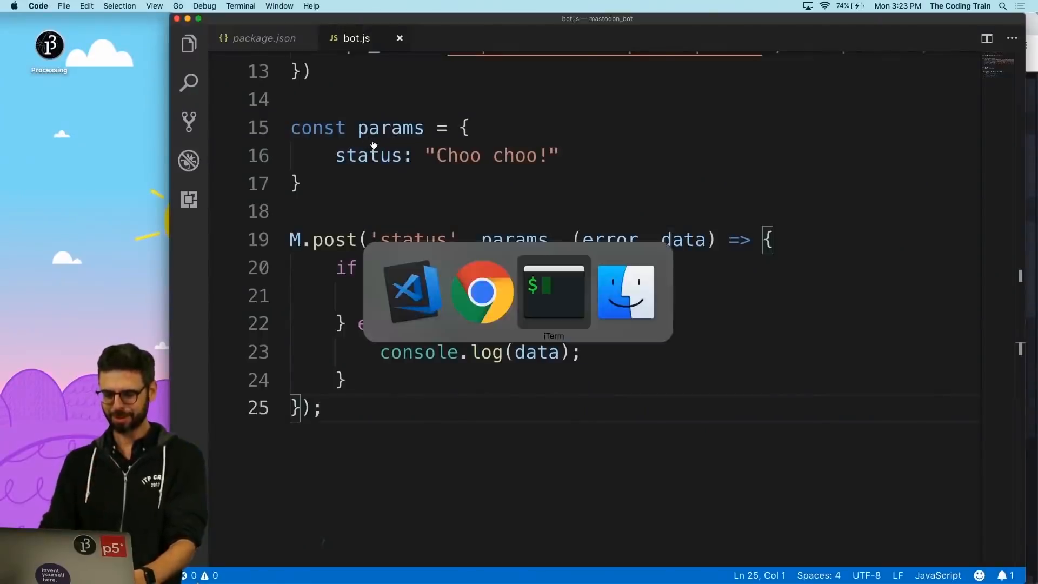
- Run node bot.js in iTerm2 and hit the "Mastodon is not defined" ReferenceError
left_click(554, 292)
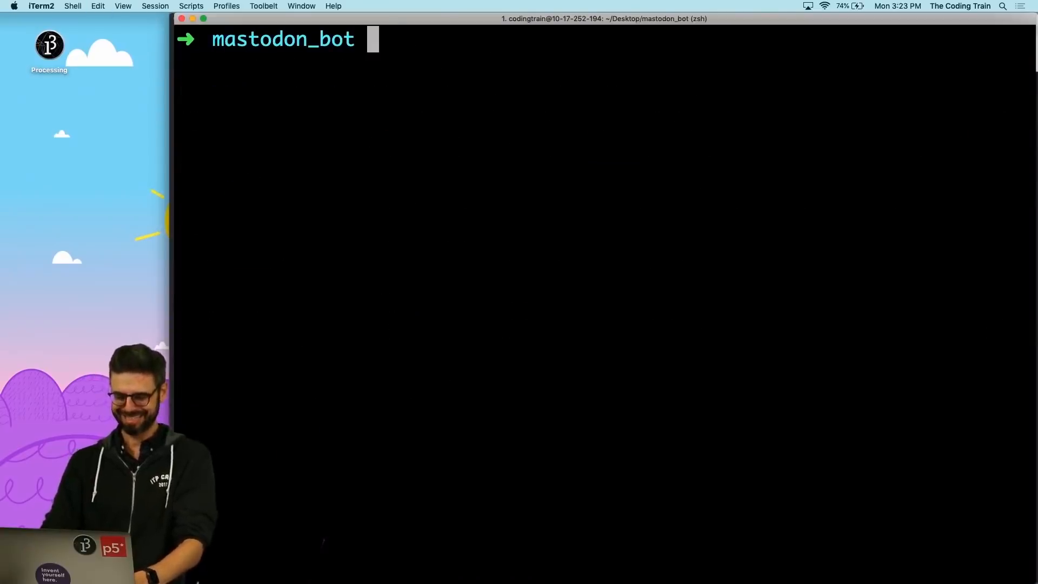
type("node bot.js")
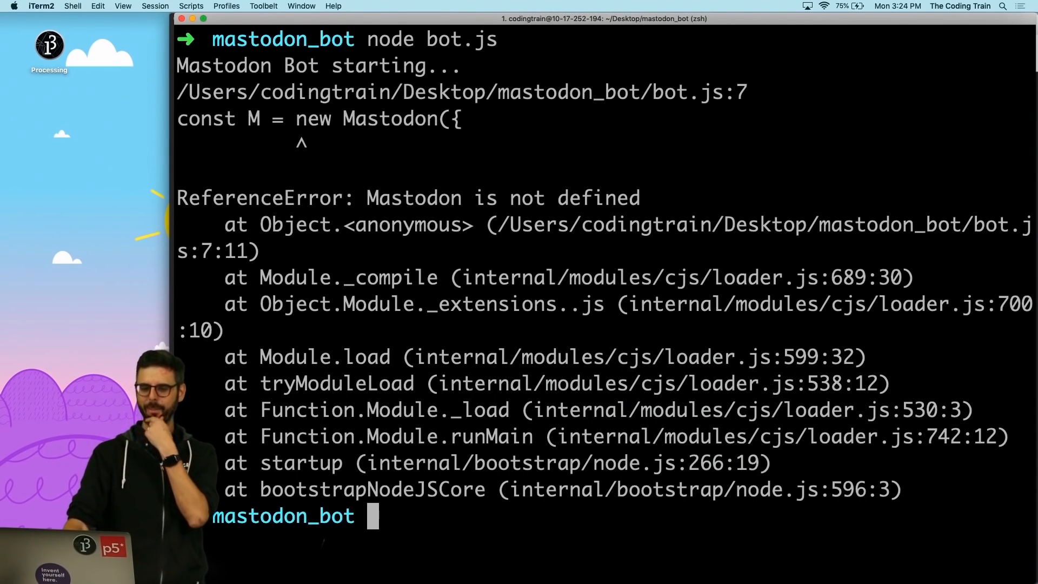
key("cmd+tab")
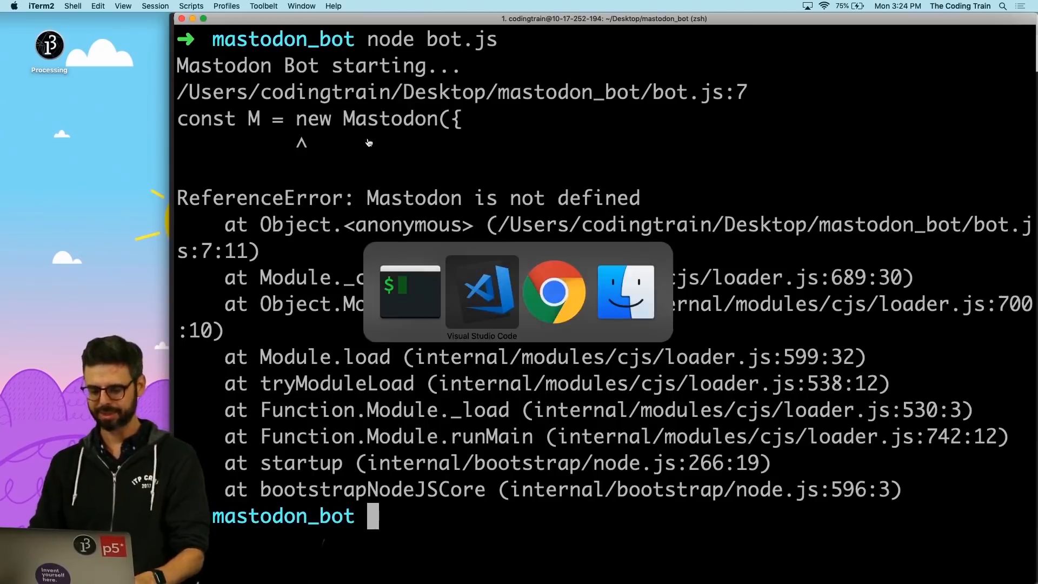
left_click(481, 292)
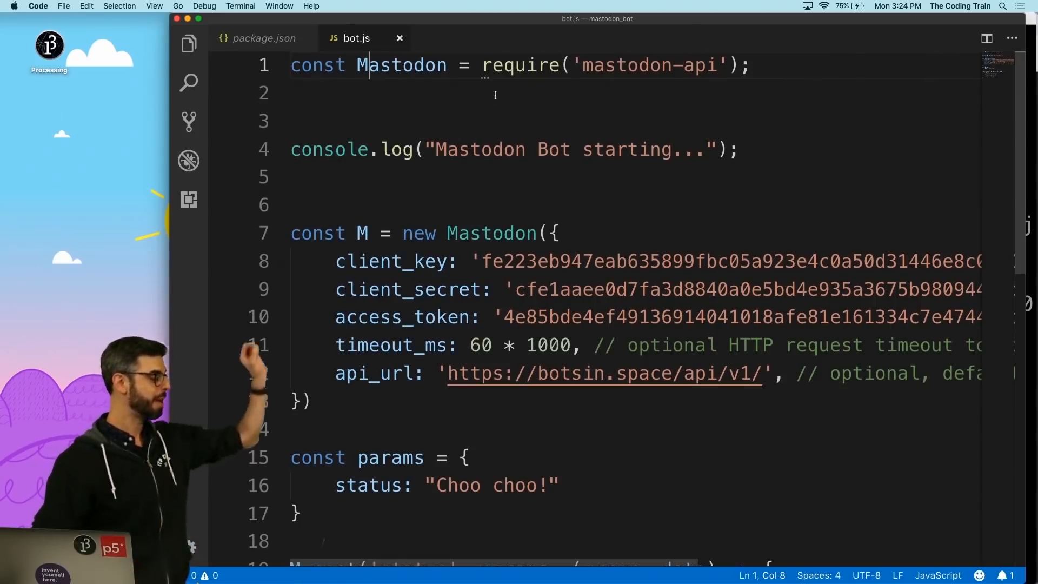
mouse_move(521, 65)
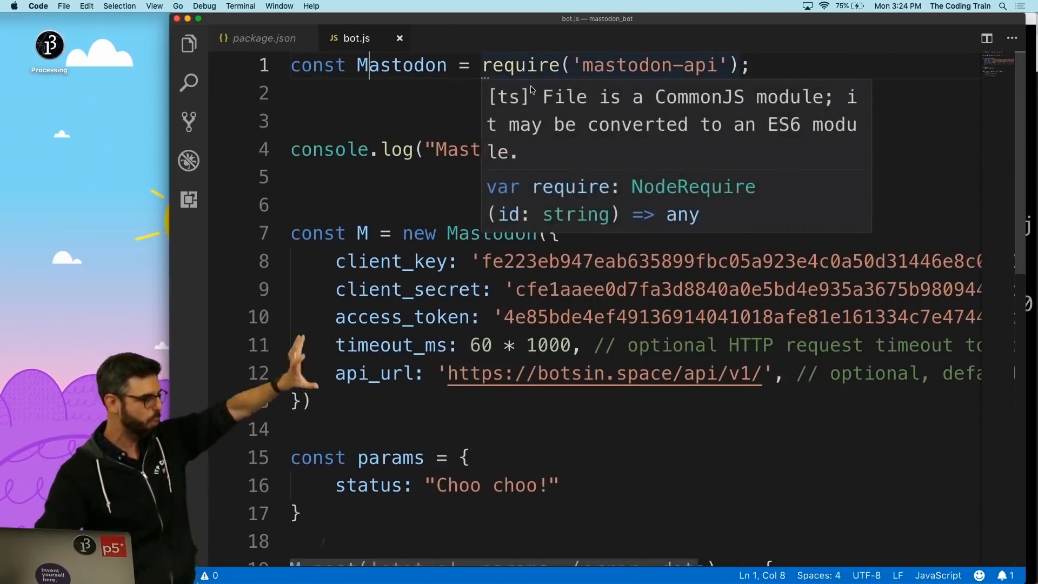
- Capitalize the require variable to Mastodon in bot.js and rerun node bot.js cleanly
double_click(491, 233)
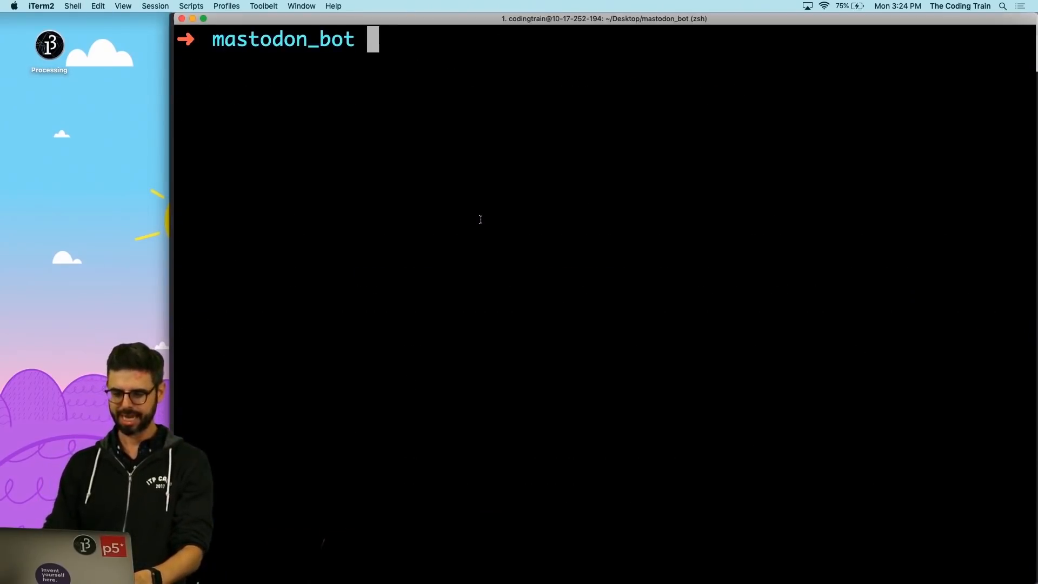
type("node bot.js")
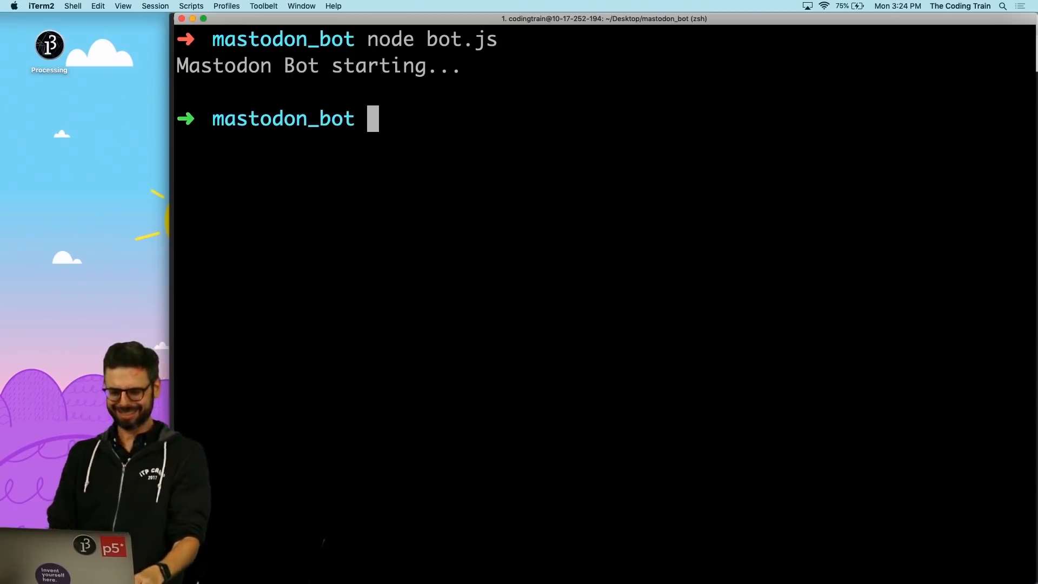
key("cmd+tab")
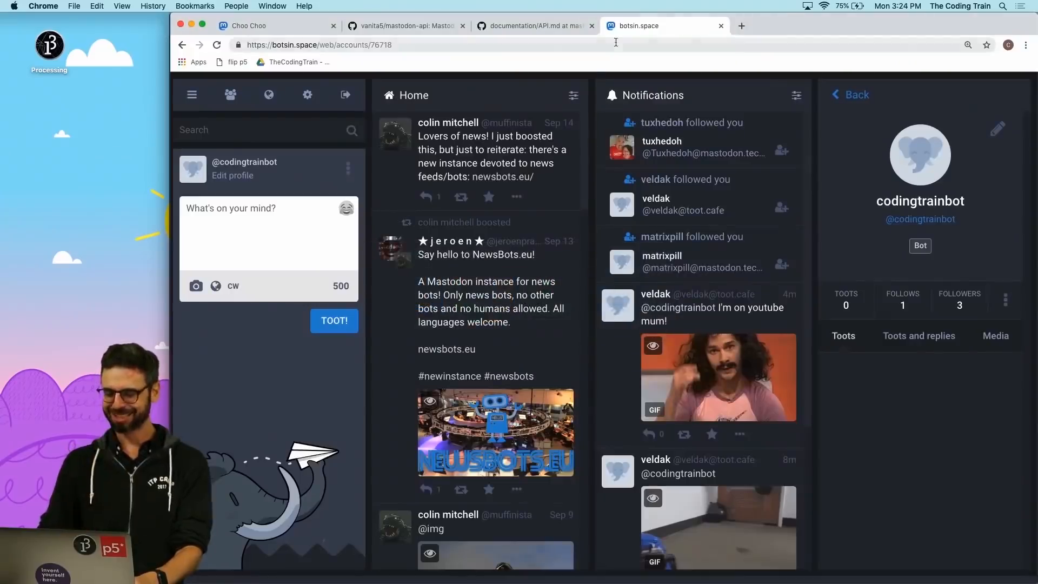
- Change M.post('status' to M.post('statuses' in bot.js after seeing 0 toots
left_click(533, 26)
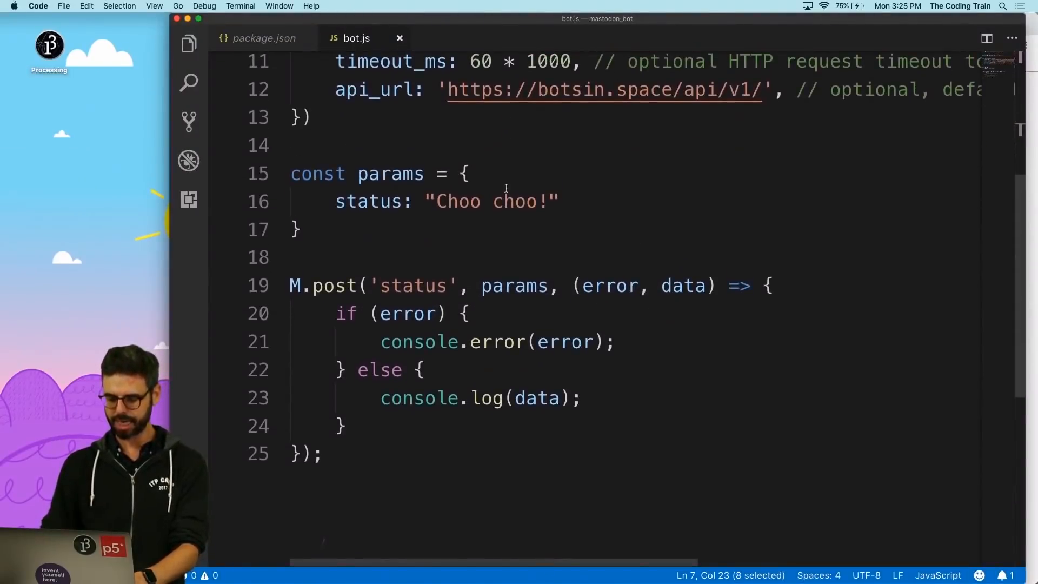
key("cmd+tab")
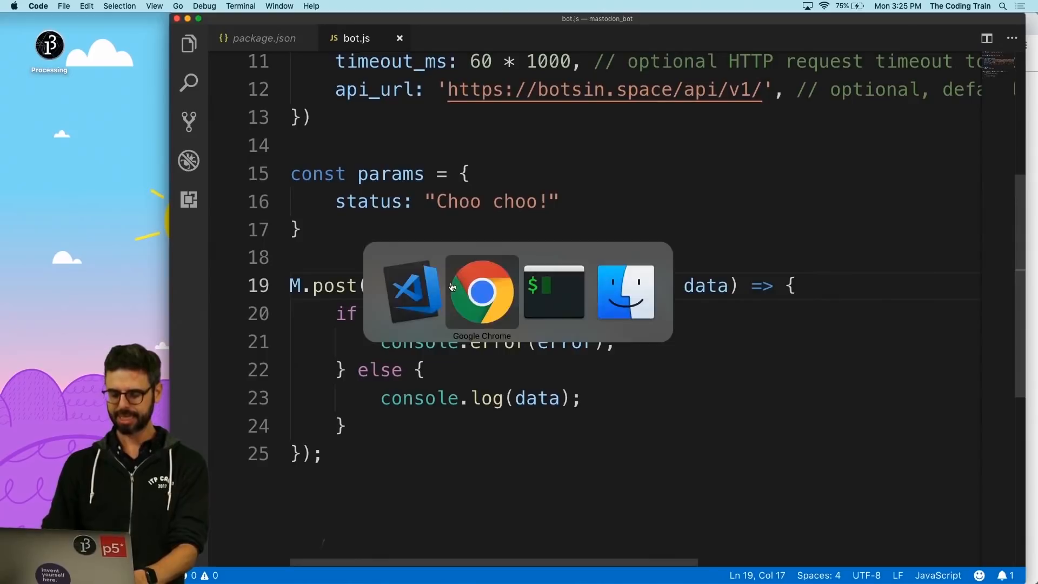
left_click(554, 292)
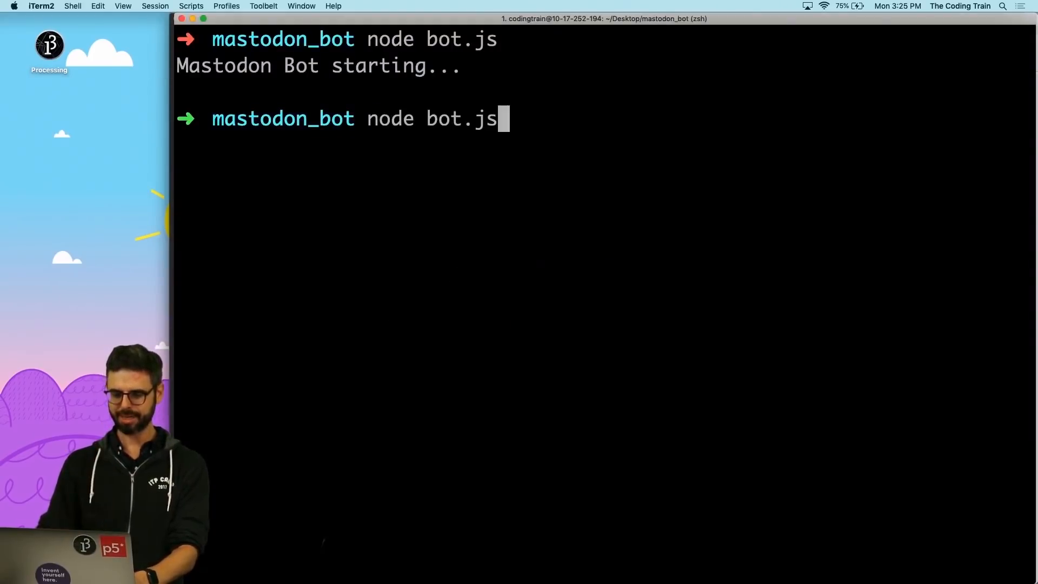
- Rerun node bot.js and see the "Choo choo!" toot on the botsin.space timeline
key("enter")
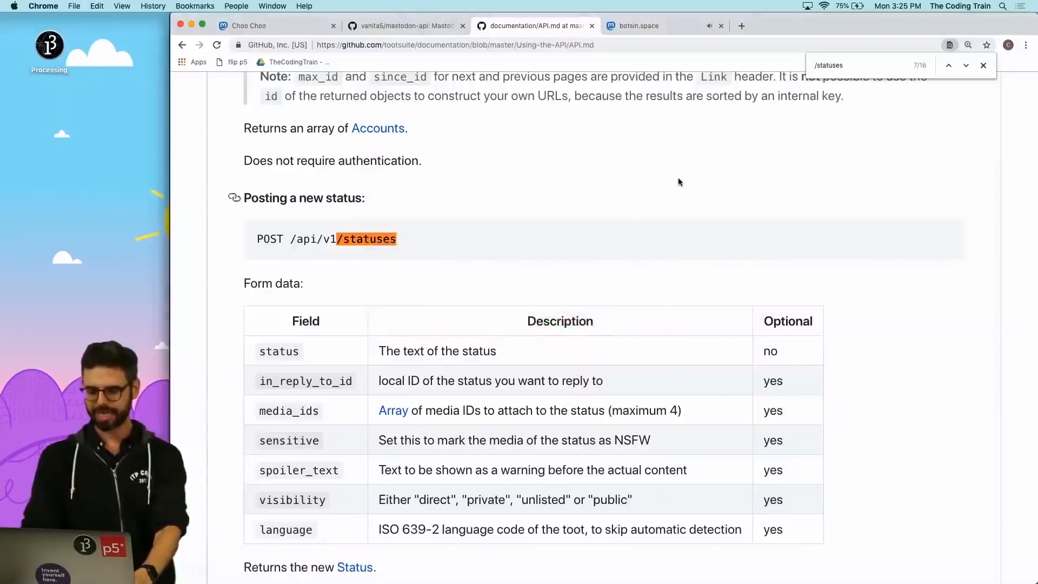
left_click(631, 25)
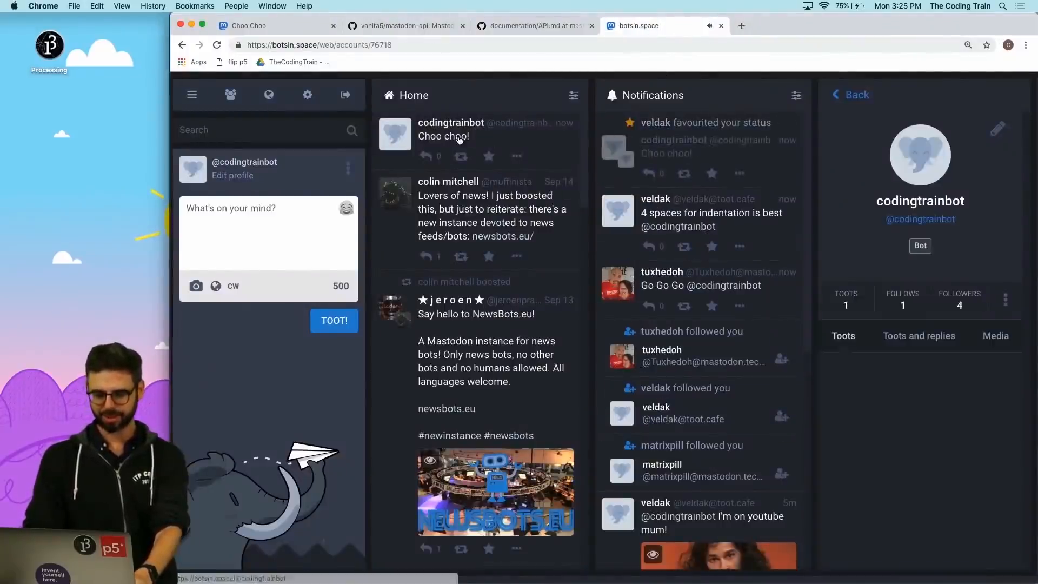